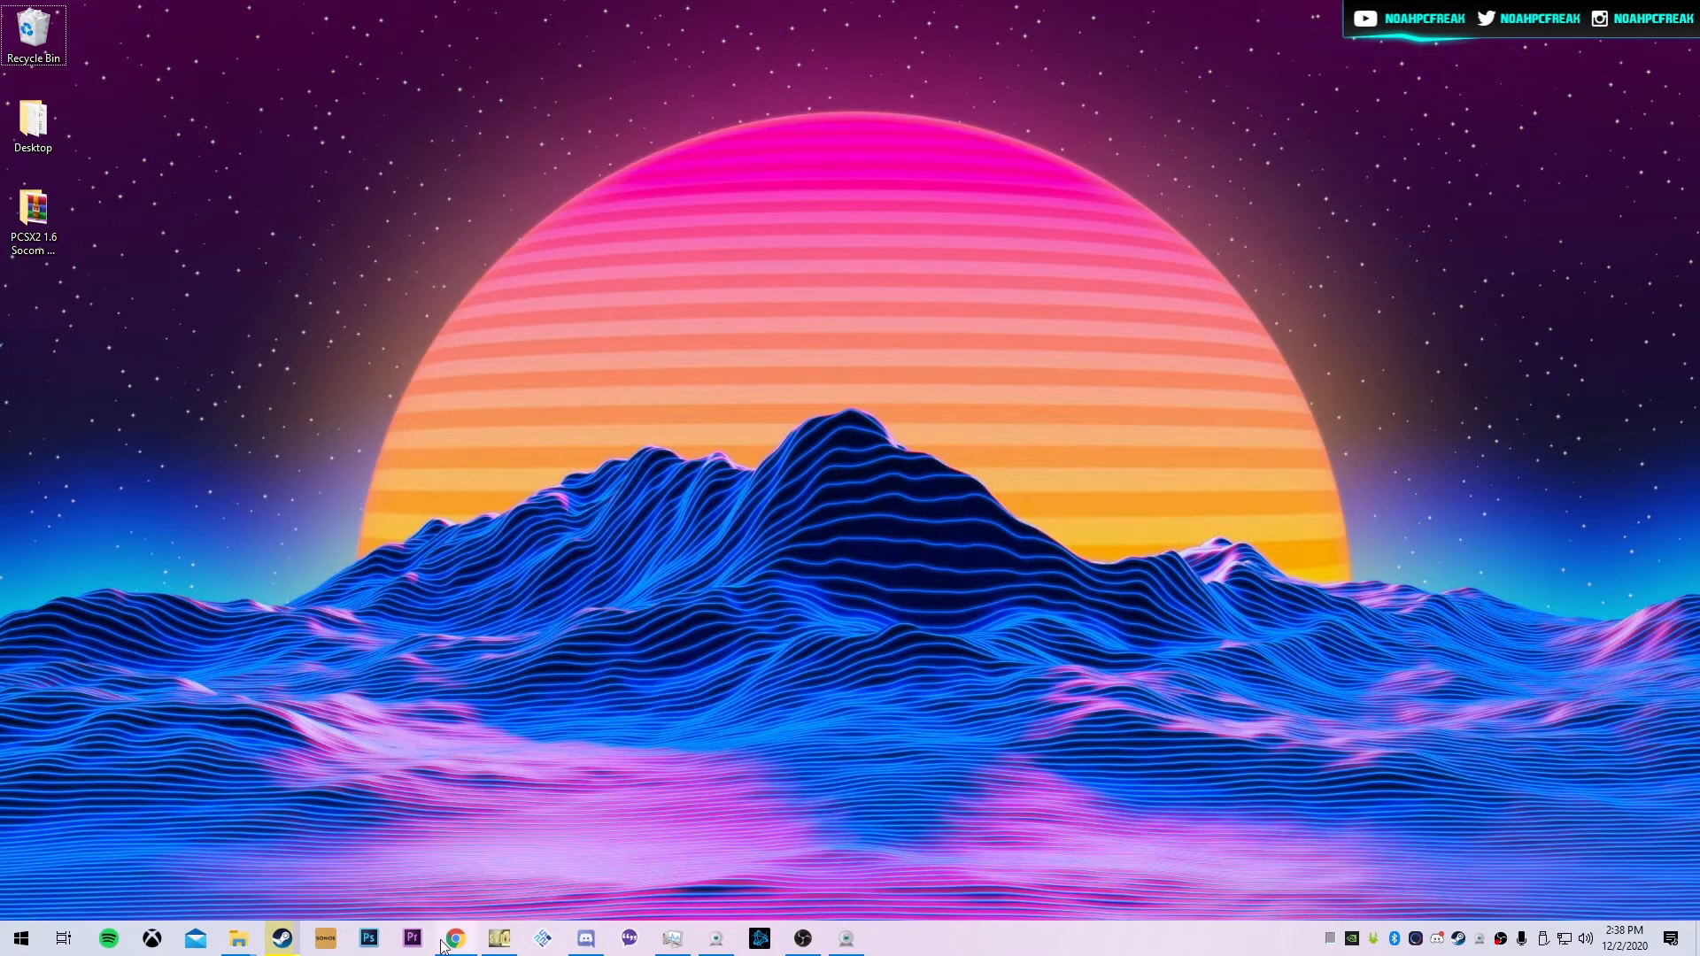
Step: Download DS4Windows.zip in Chrome from the Assets section of the GitHub releases page
left_click(454, 937)
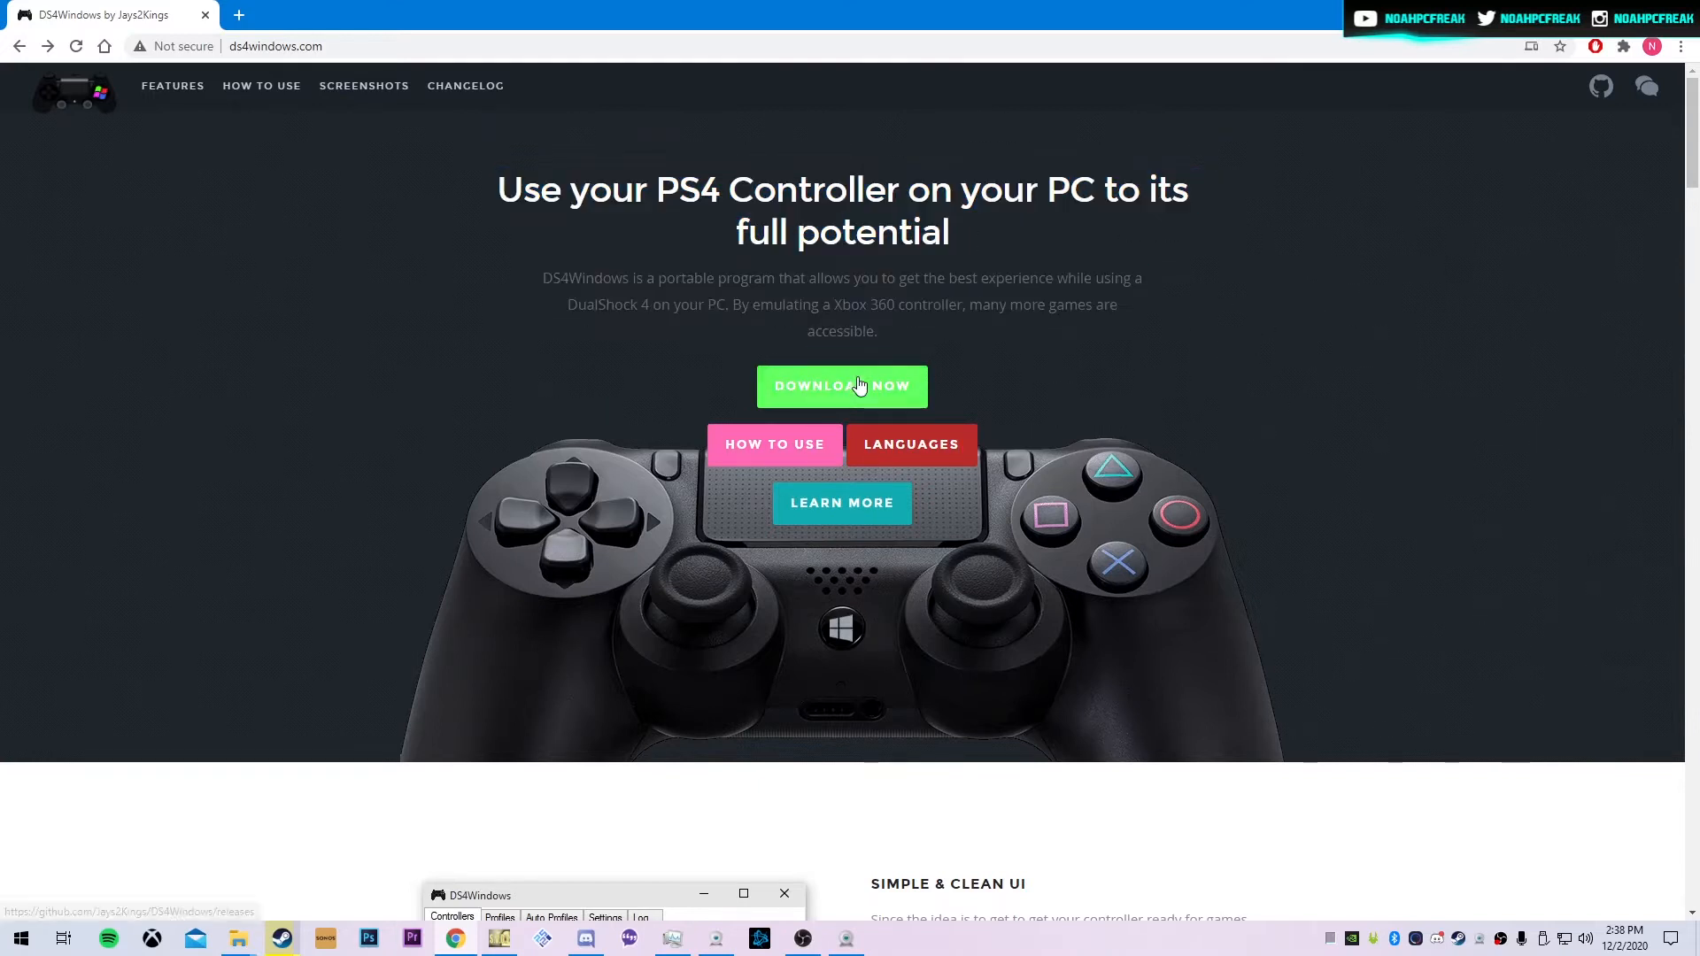
left_click(841, 386)
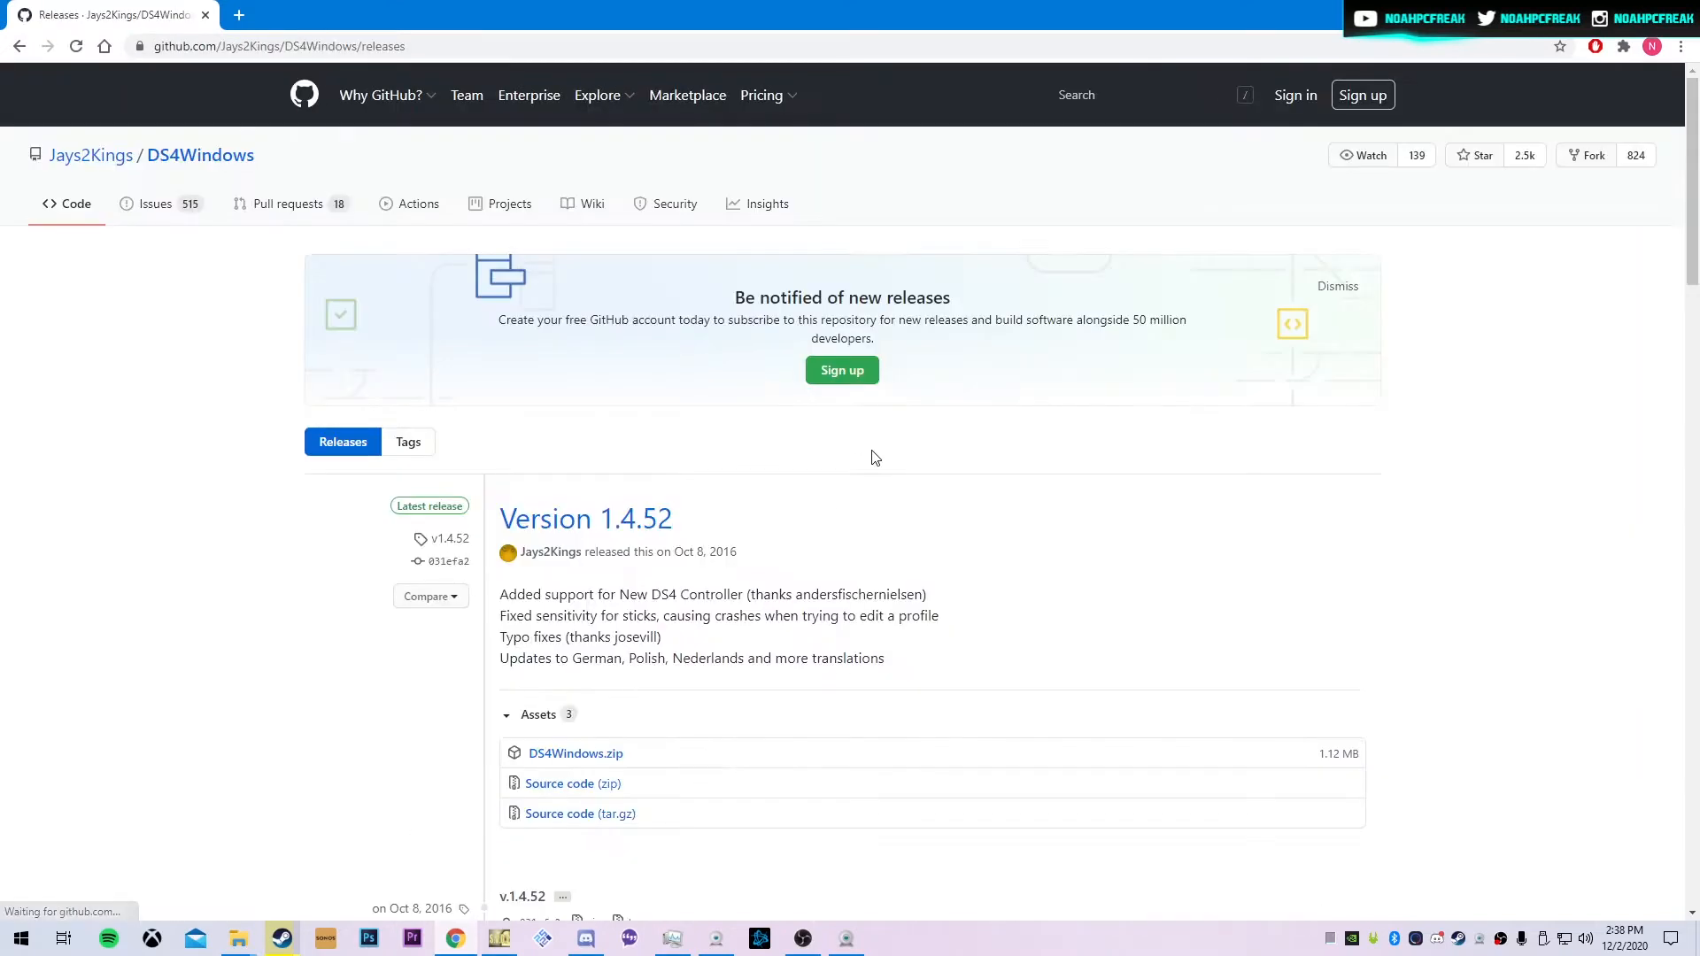
scroll("down", 3)
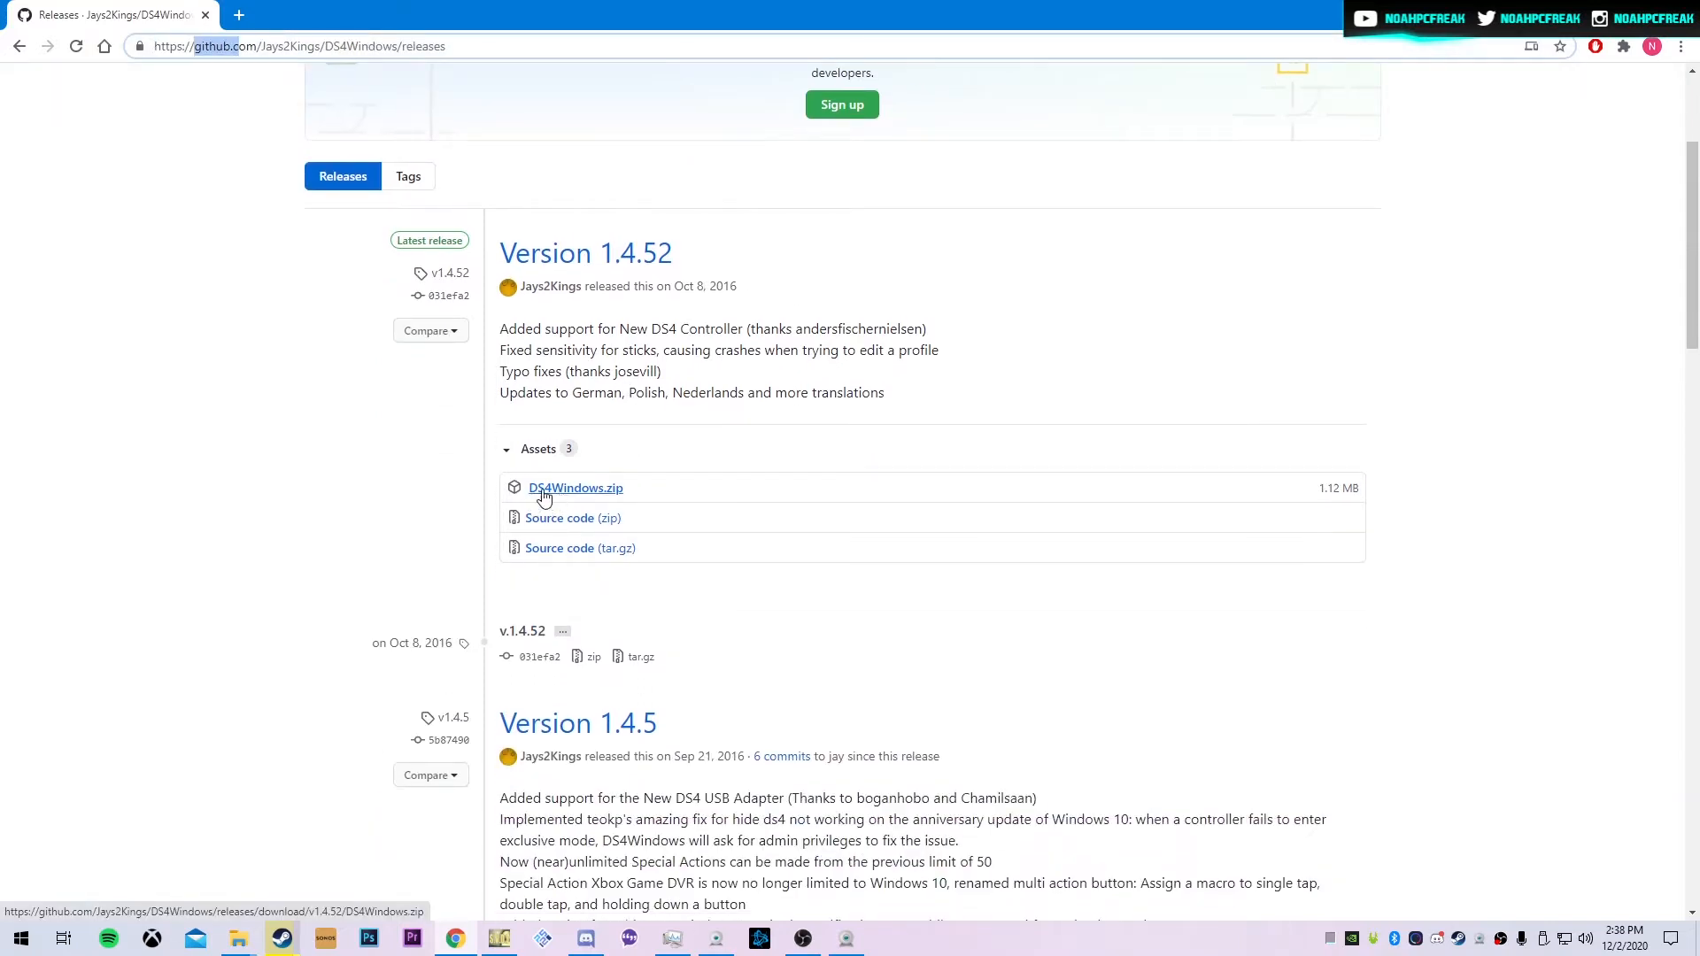
mouse_move(590, 496)
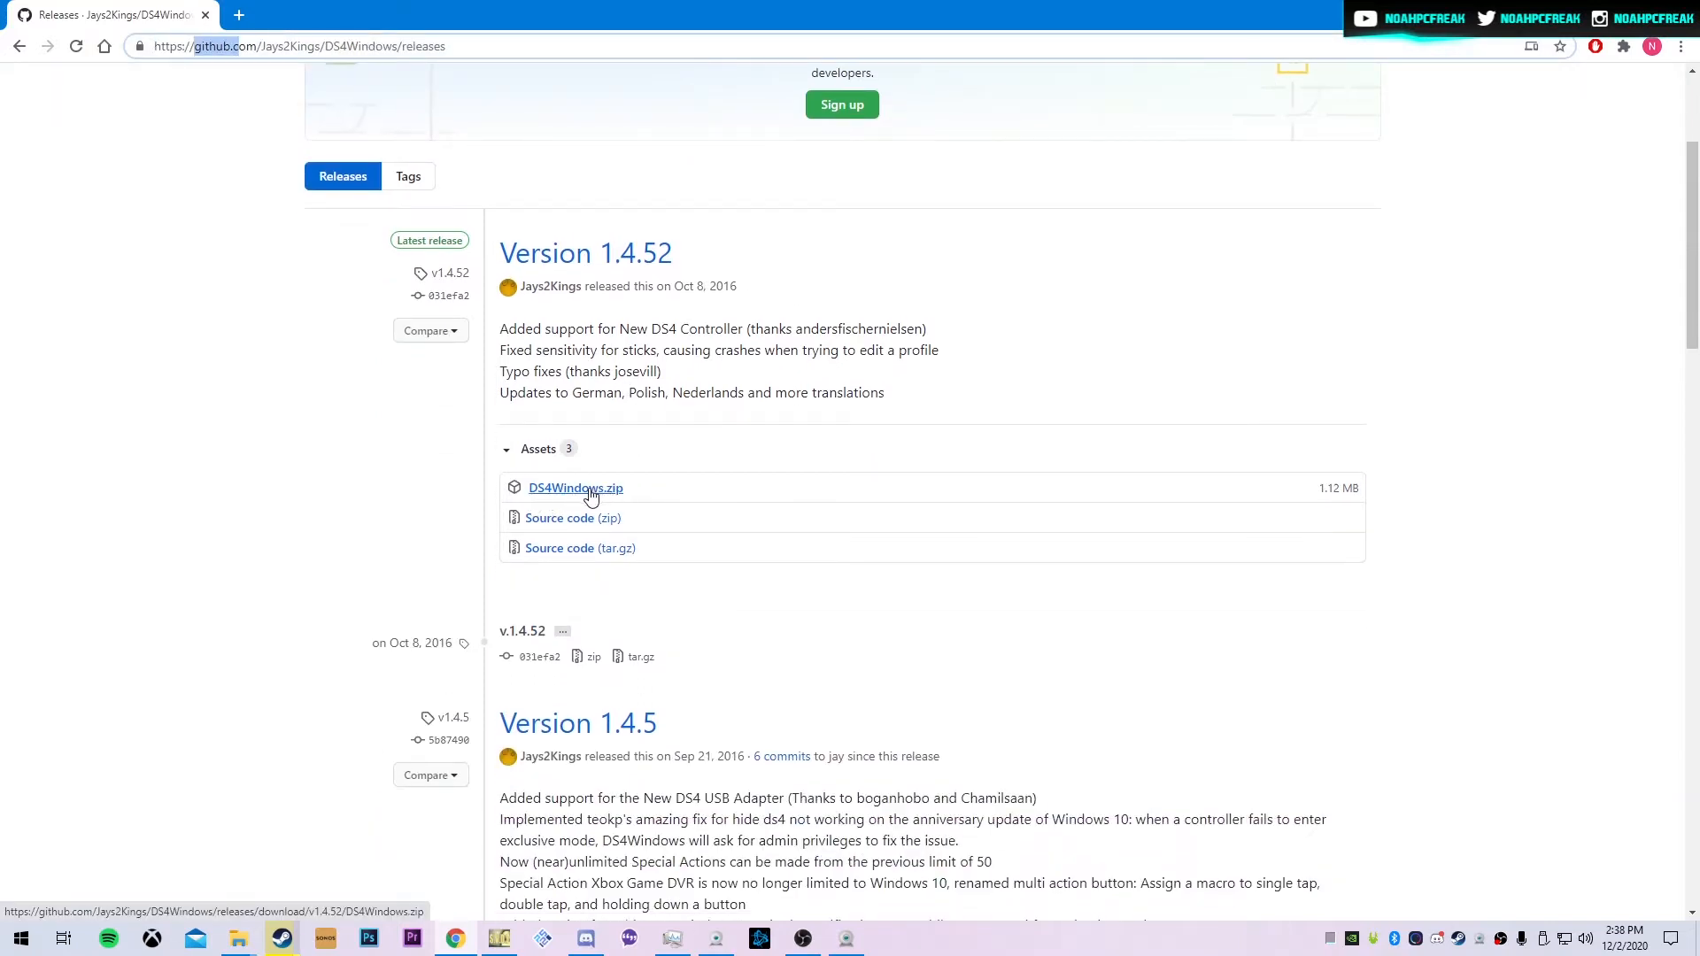
left_click(575, 488)
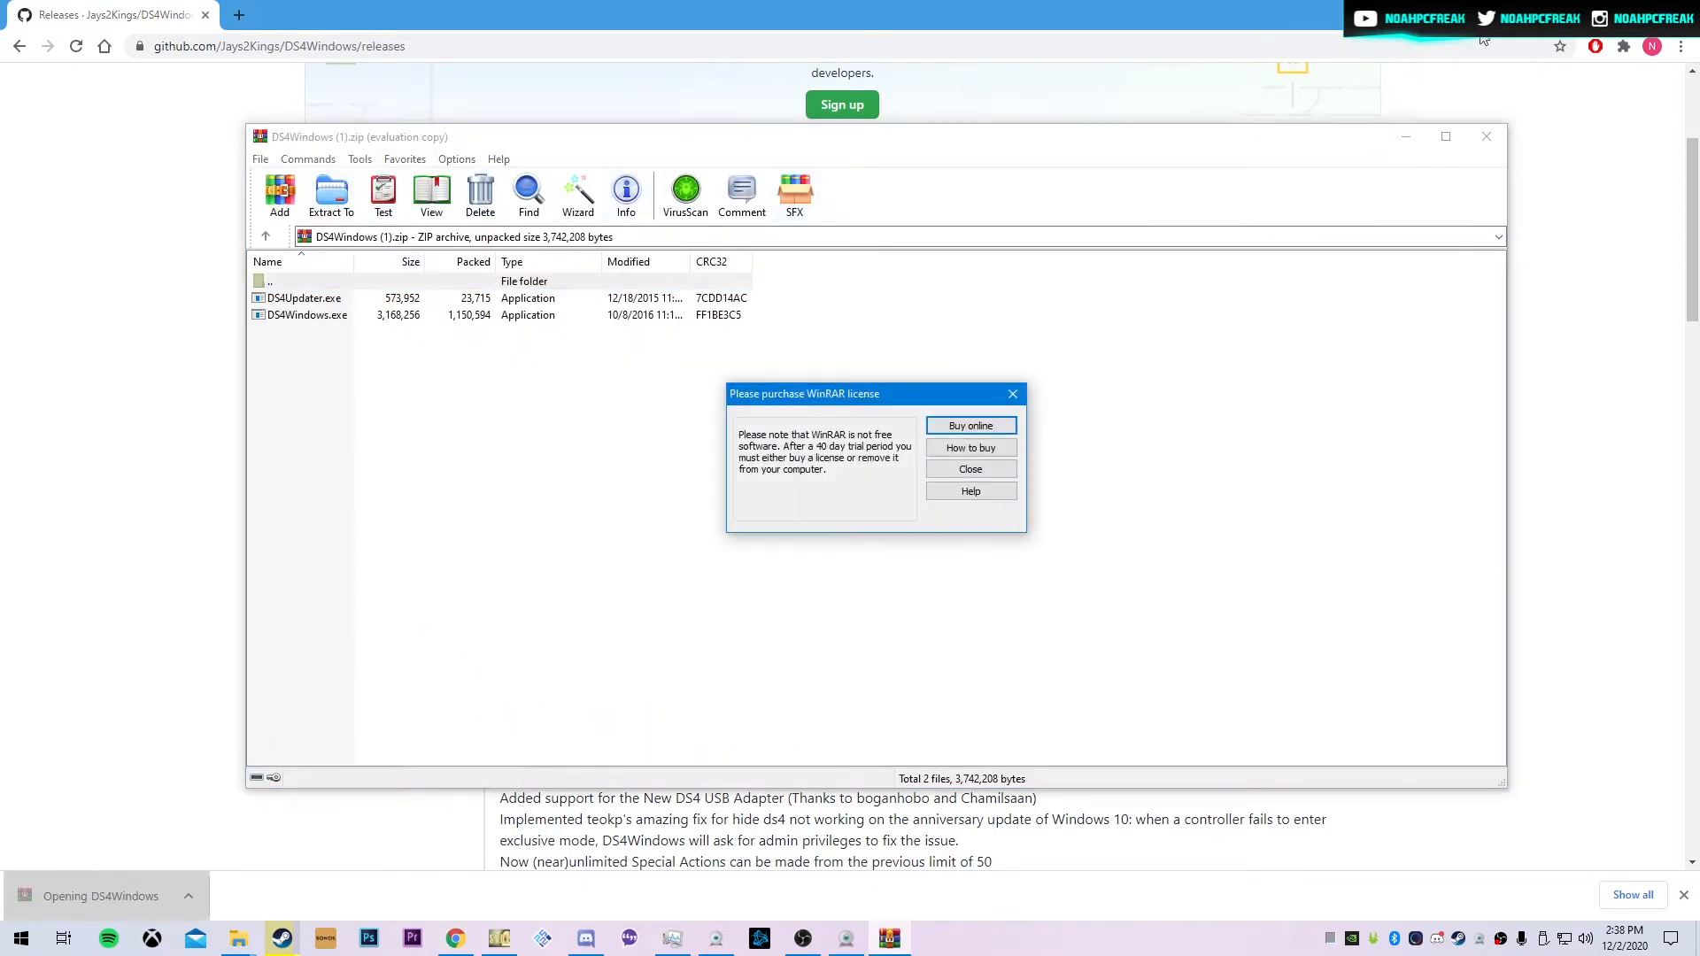
Step: Extract the archive into Desktop\DS4Windows with WinRAR, then close WinRAR
left_click(968, 469)
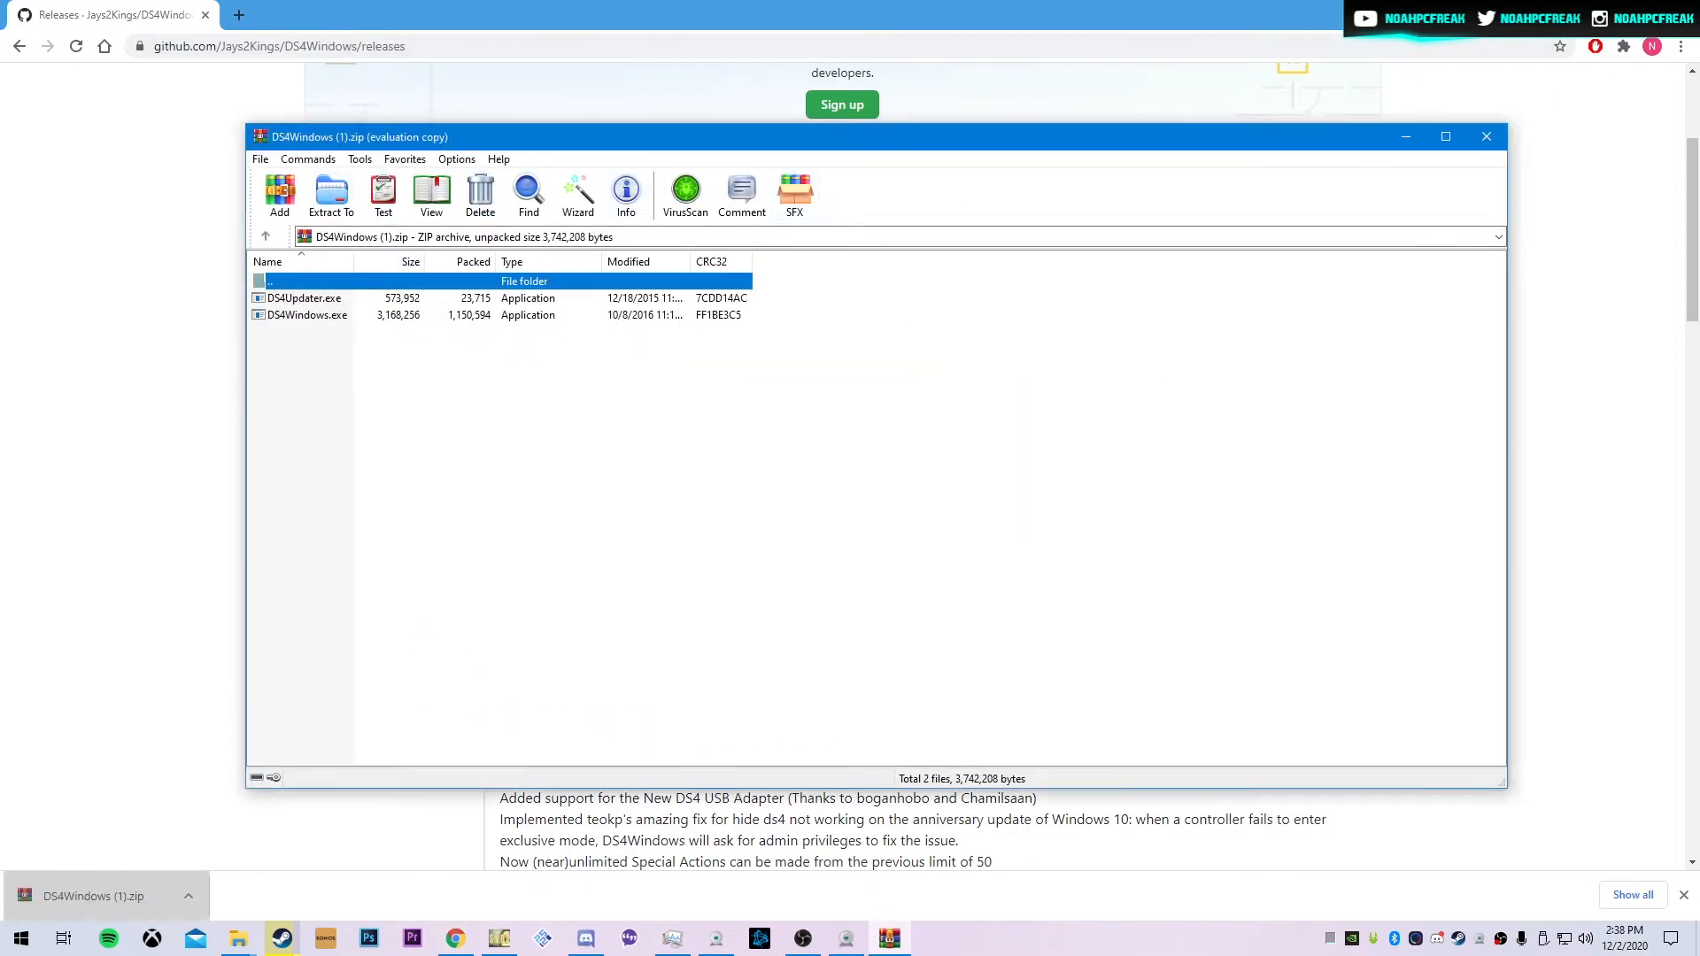
left_click(330, 194)
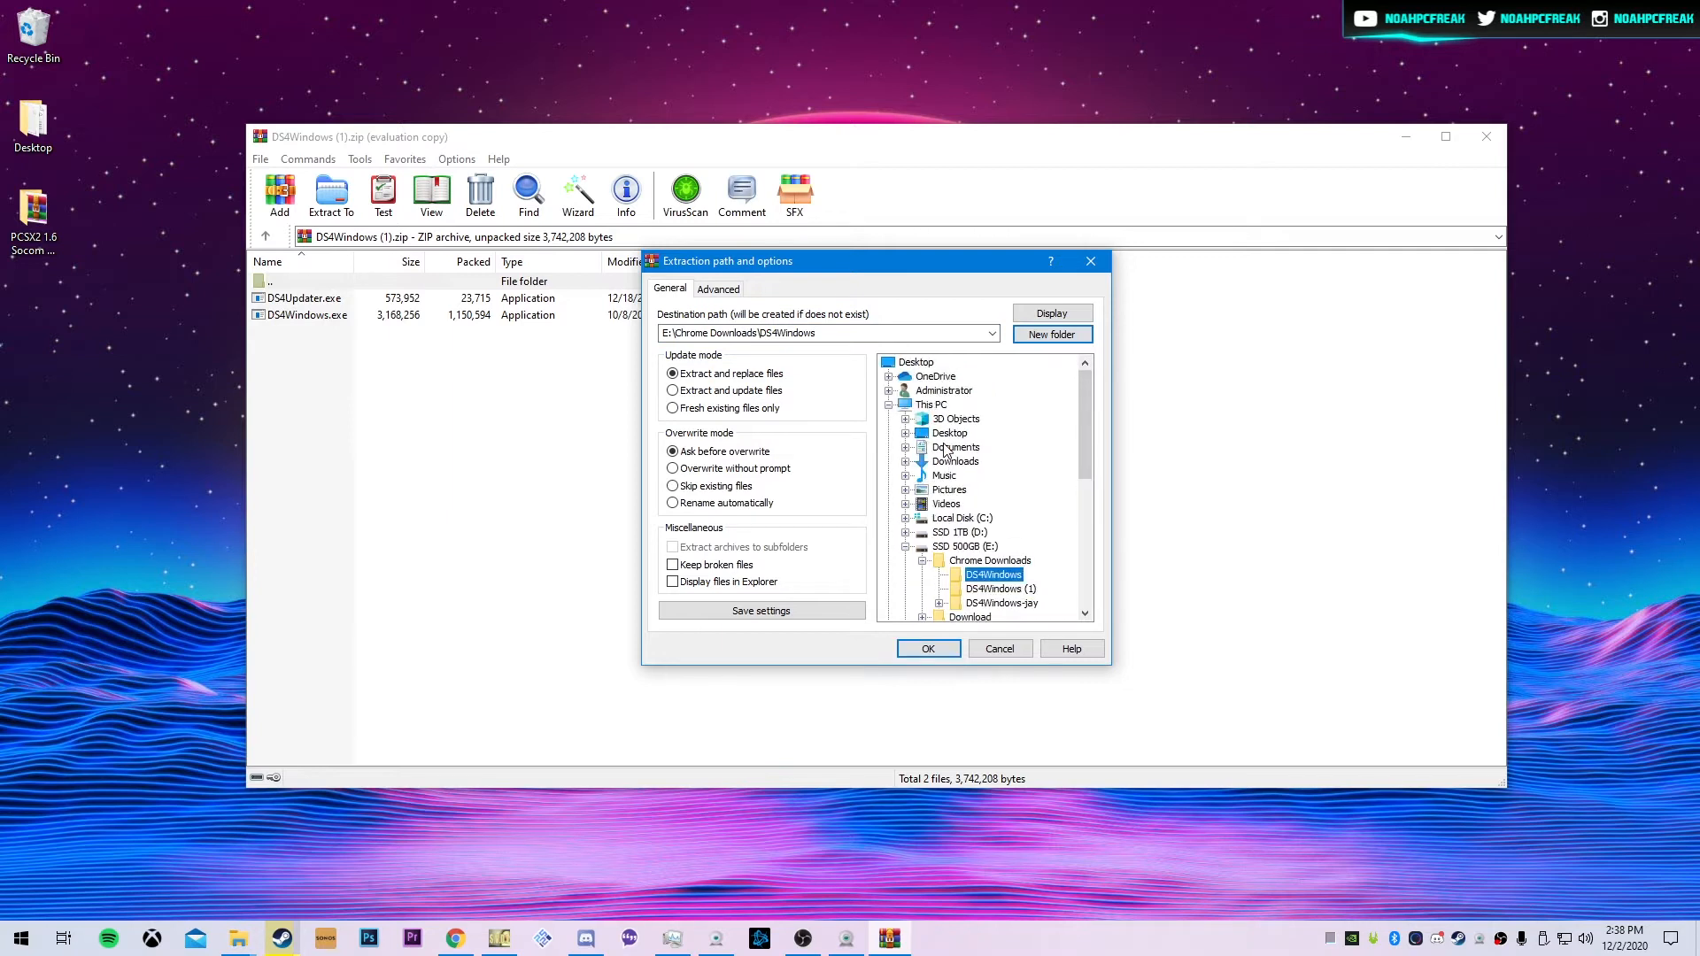
left_click(985, 474)
type("DS4Windows")
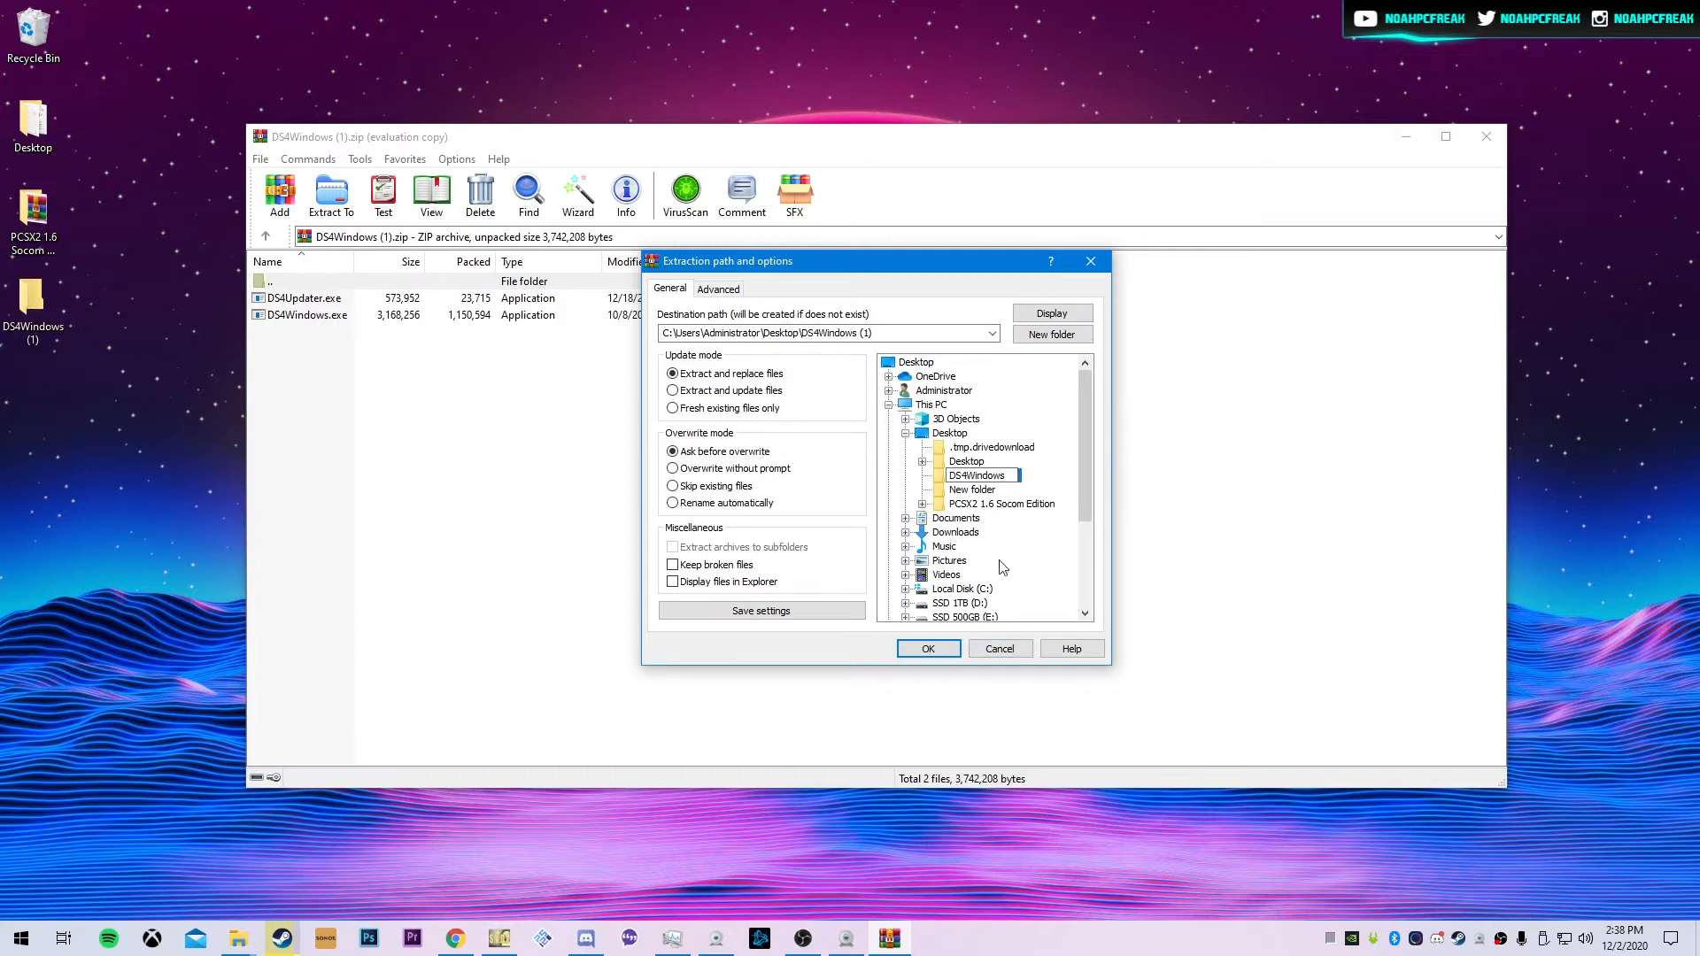
left_click(998, 649)
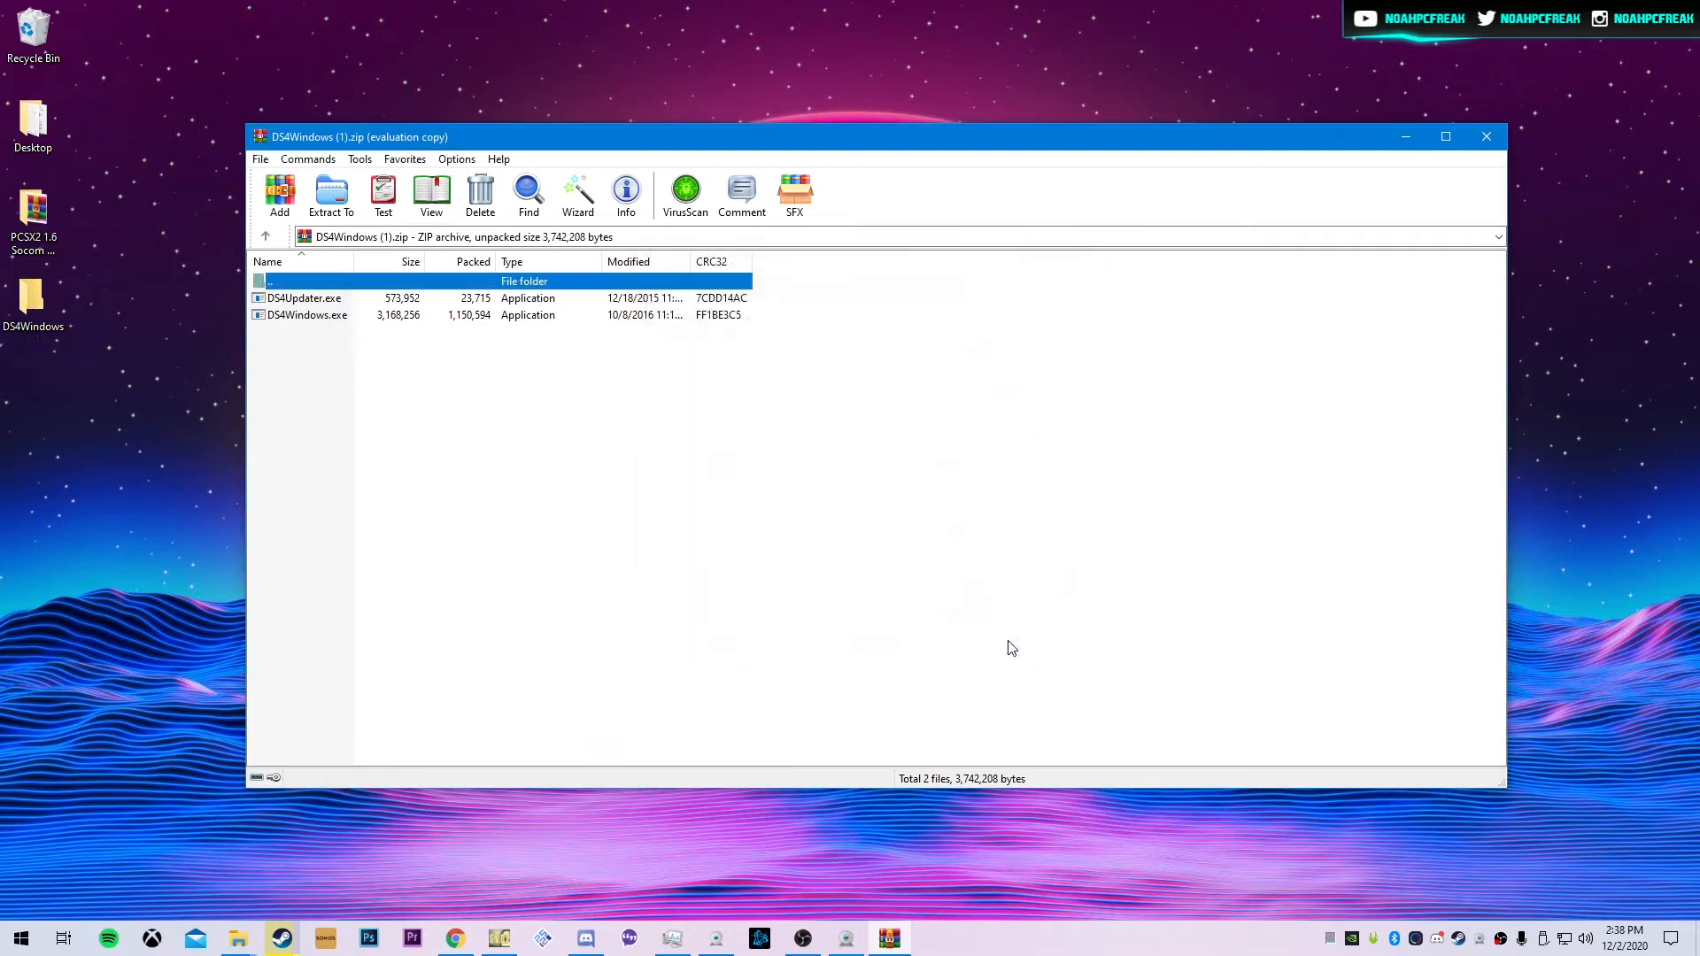
left_click(1486, 137)
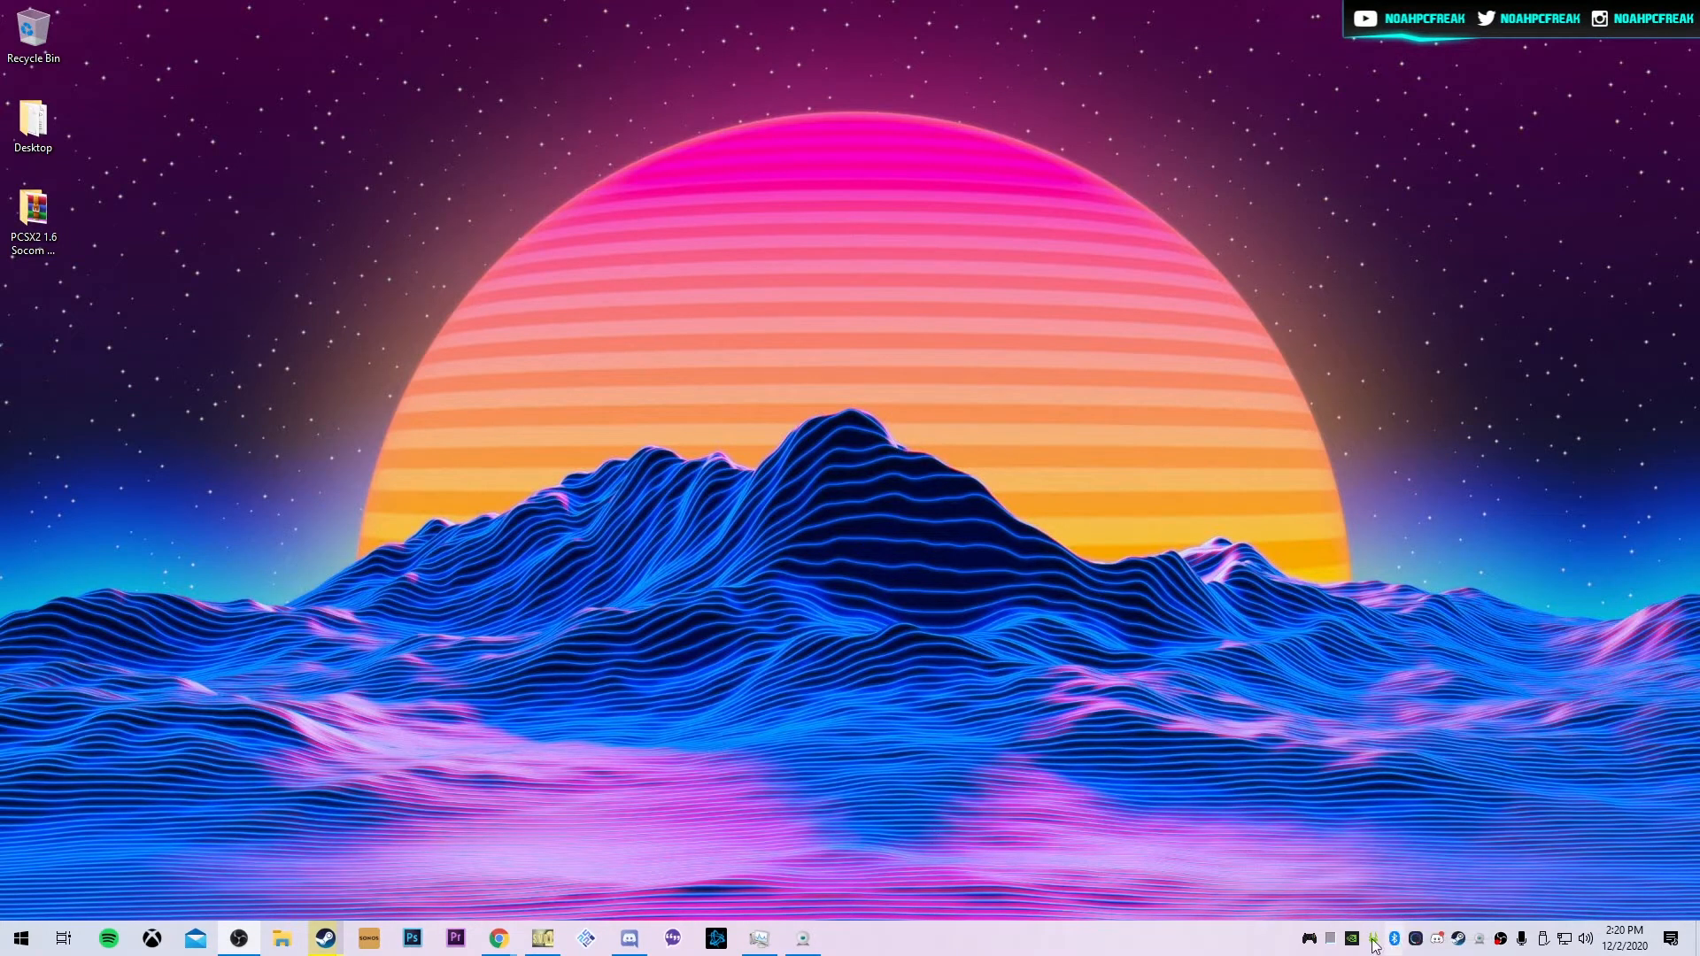
mouse_move(1395, 937)
type("blu")
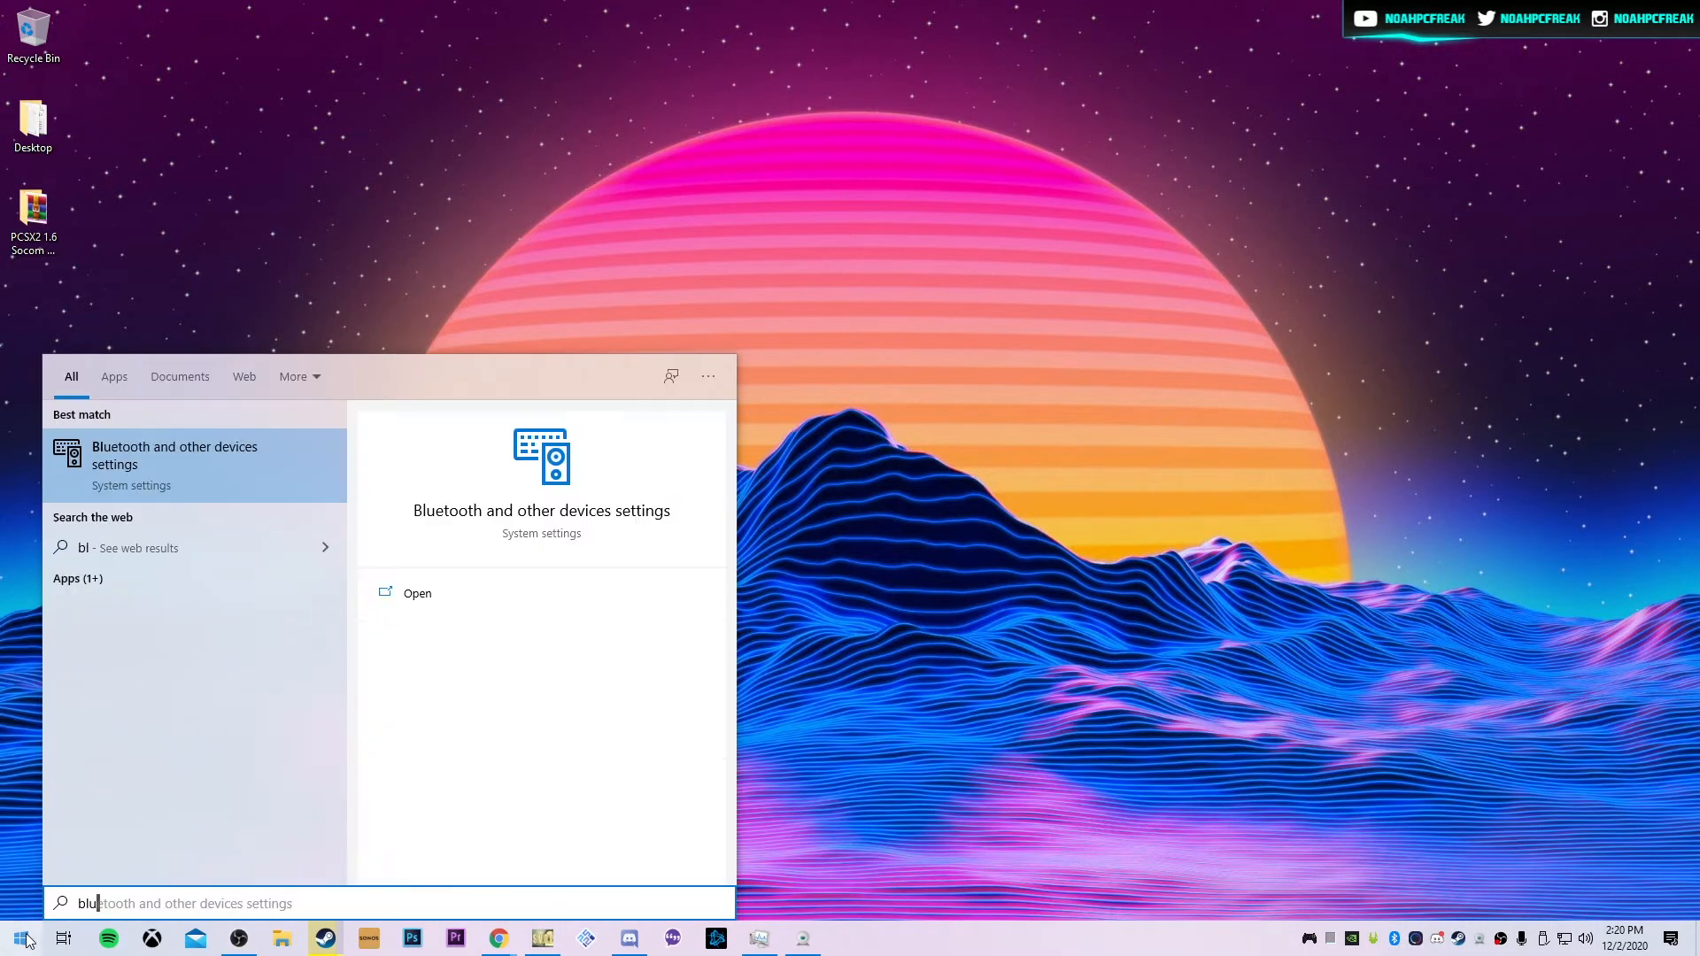
Step: Add the Wireless Controller as a Bluetooth device, then close Settings
left_click(173, 455)
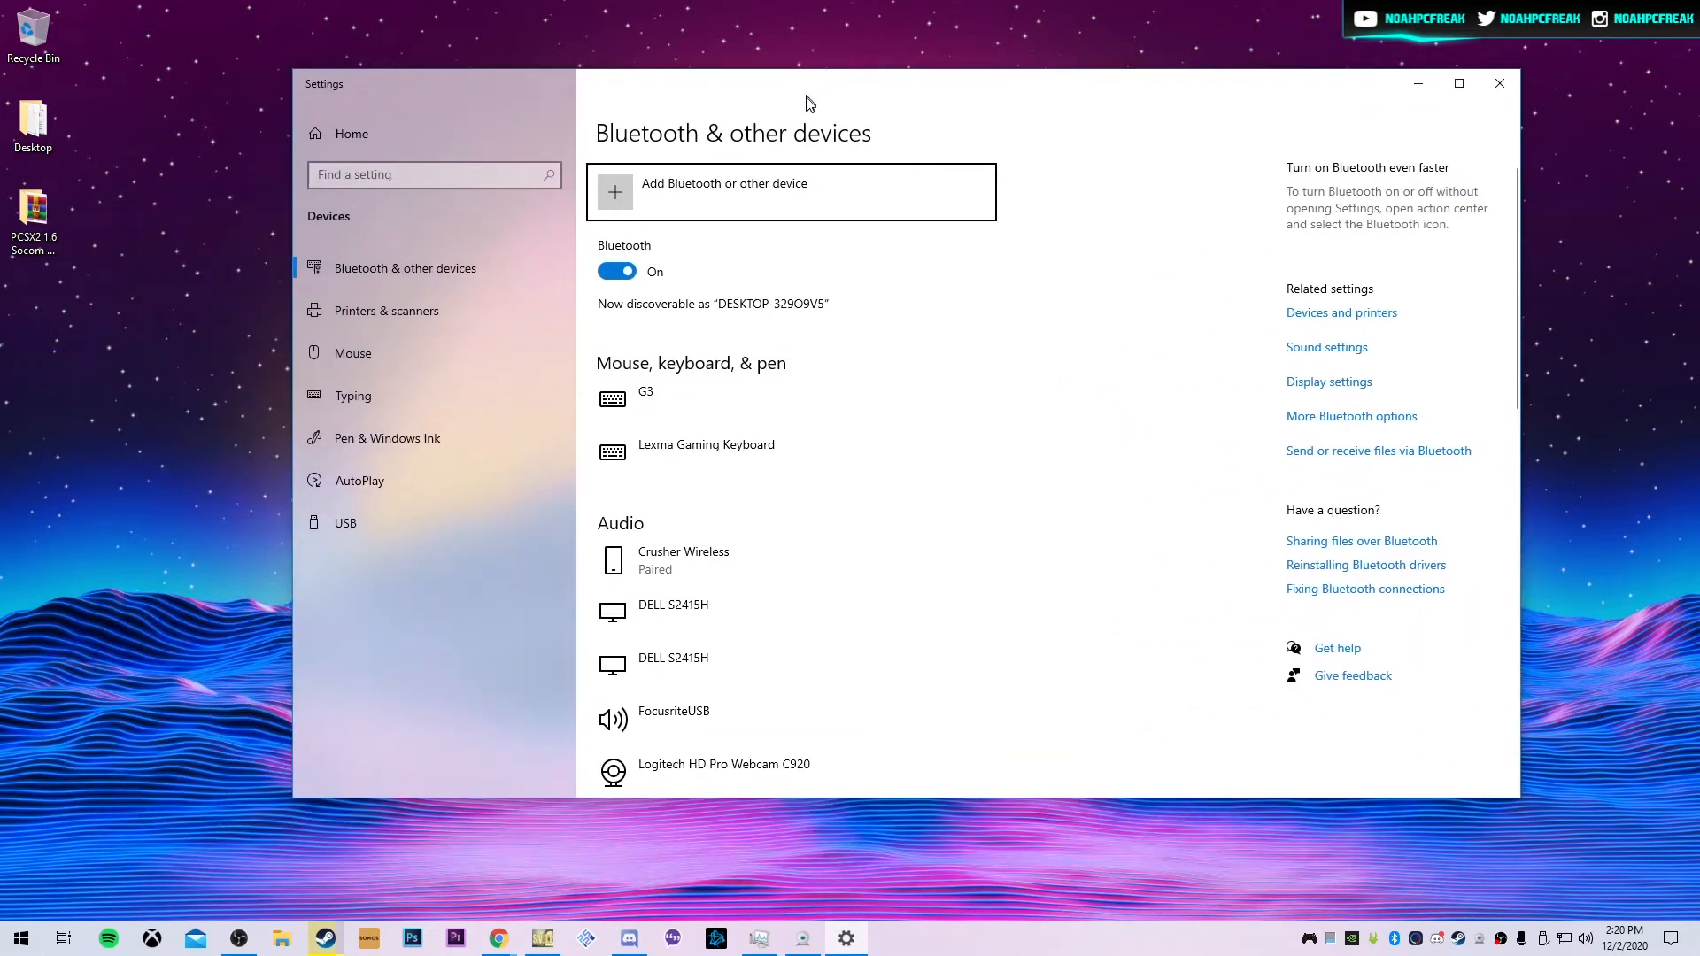
scroll("down", 3)
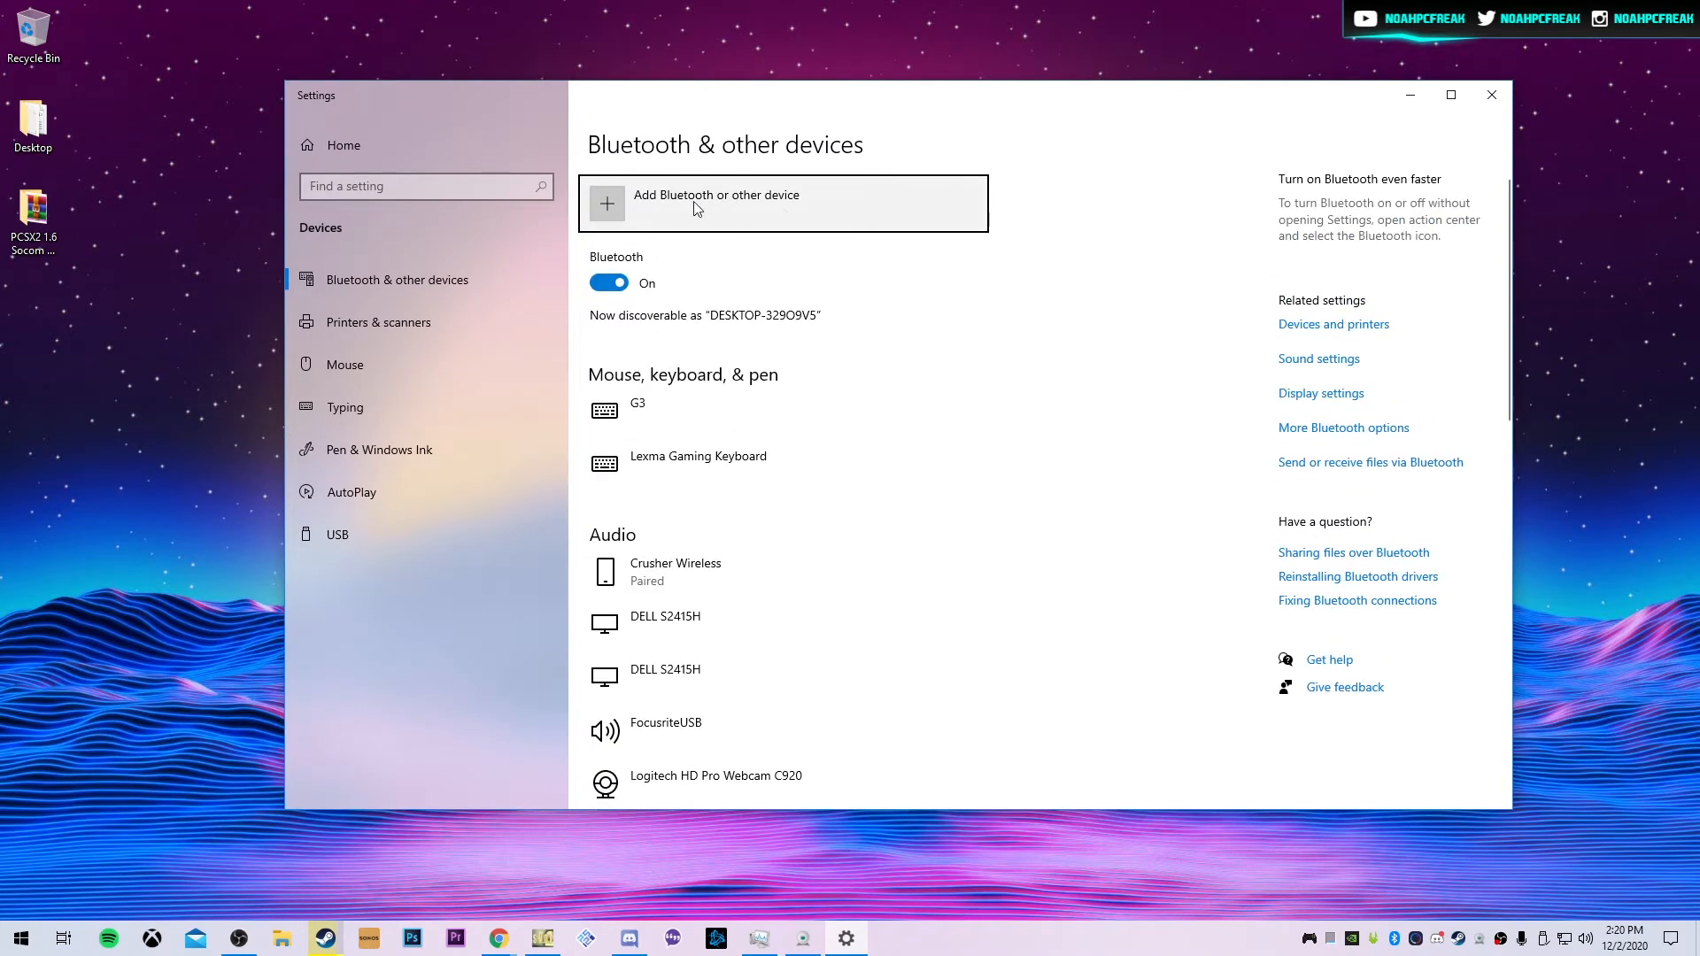
left_click(716, 203)
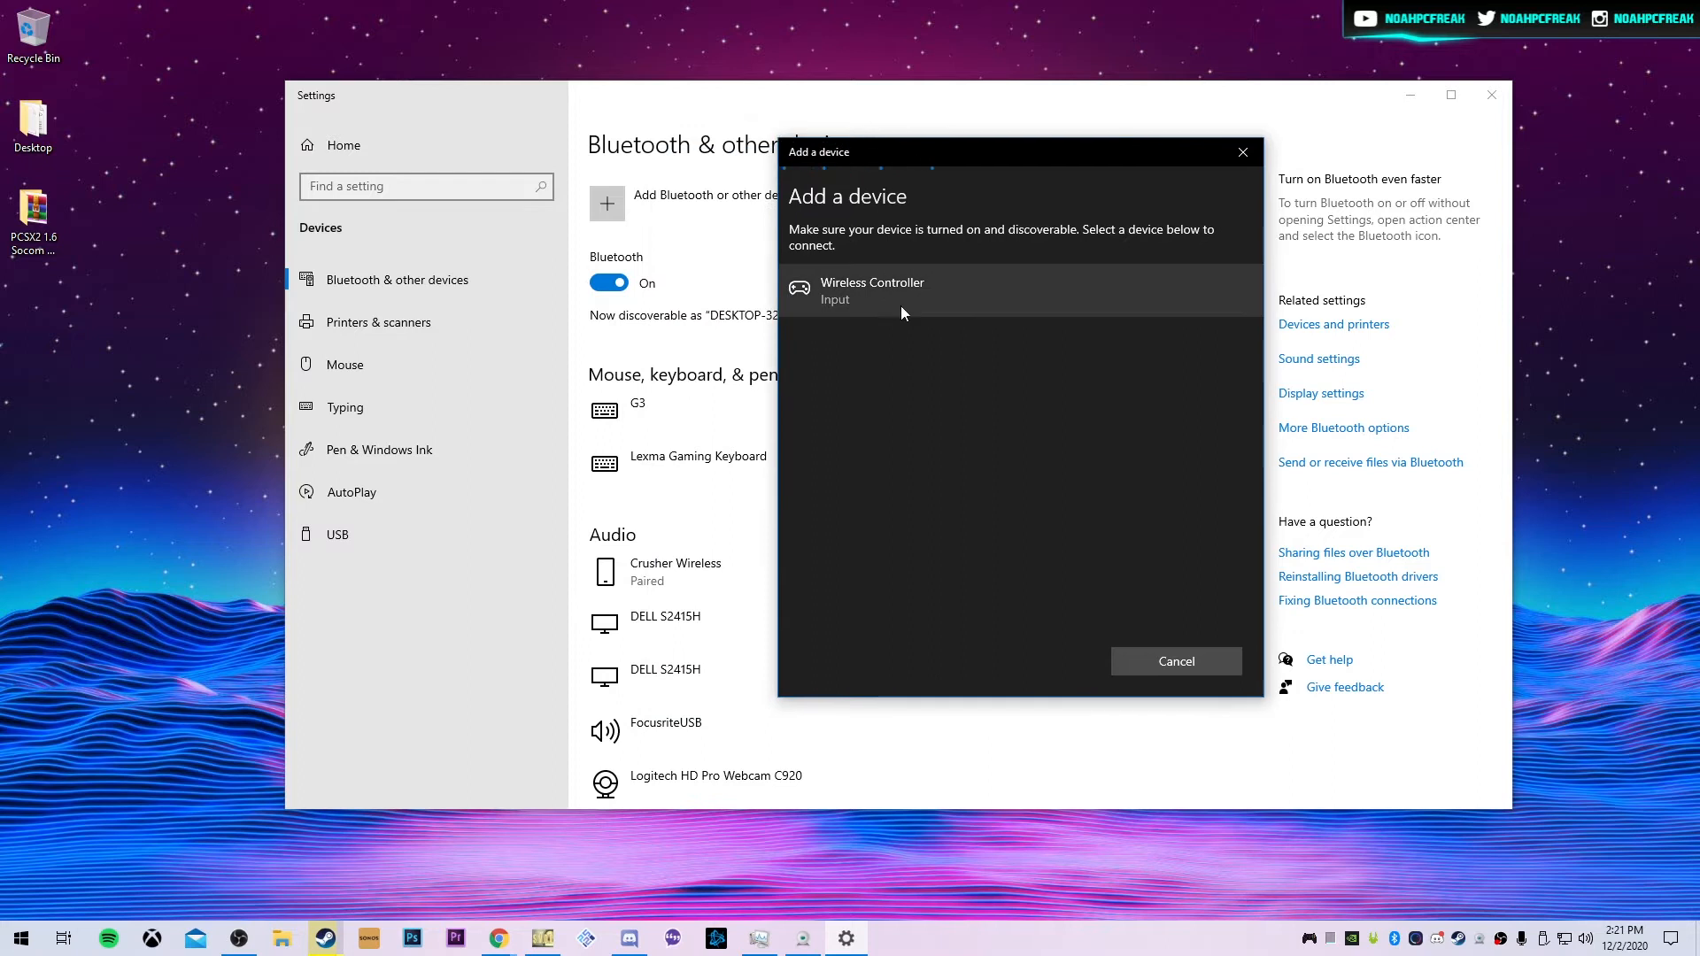
mouse_move(841, 293)
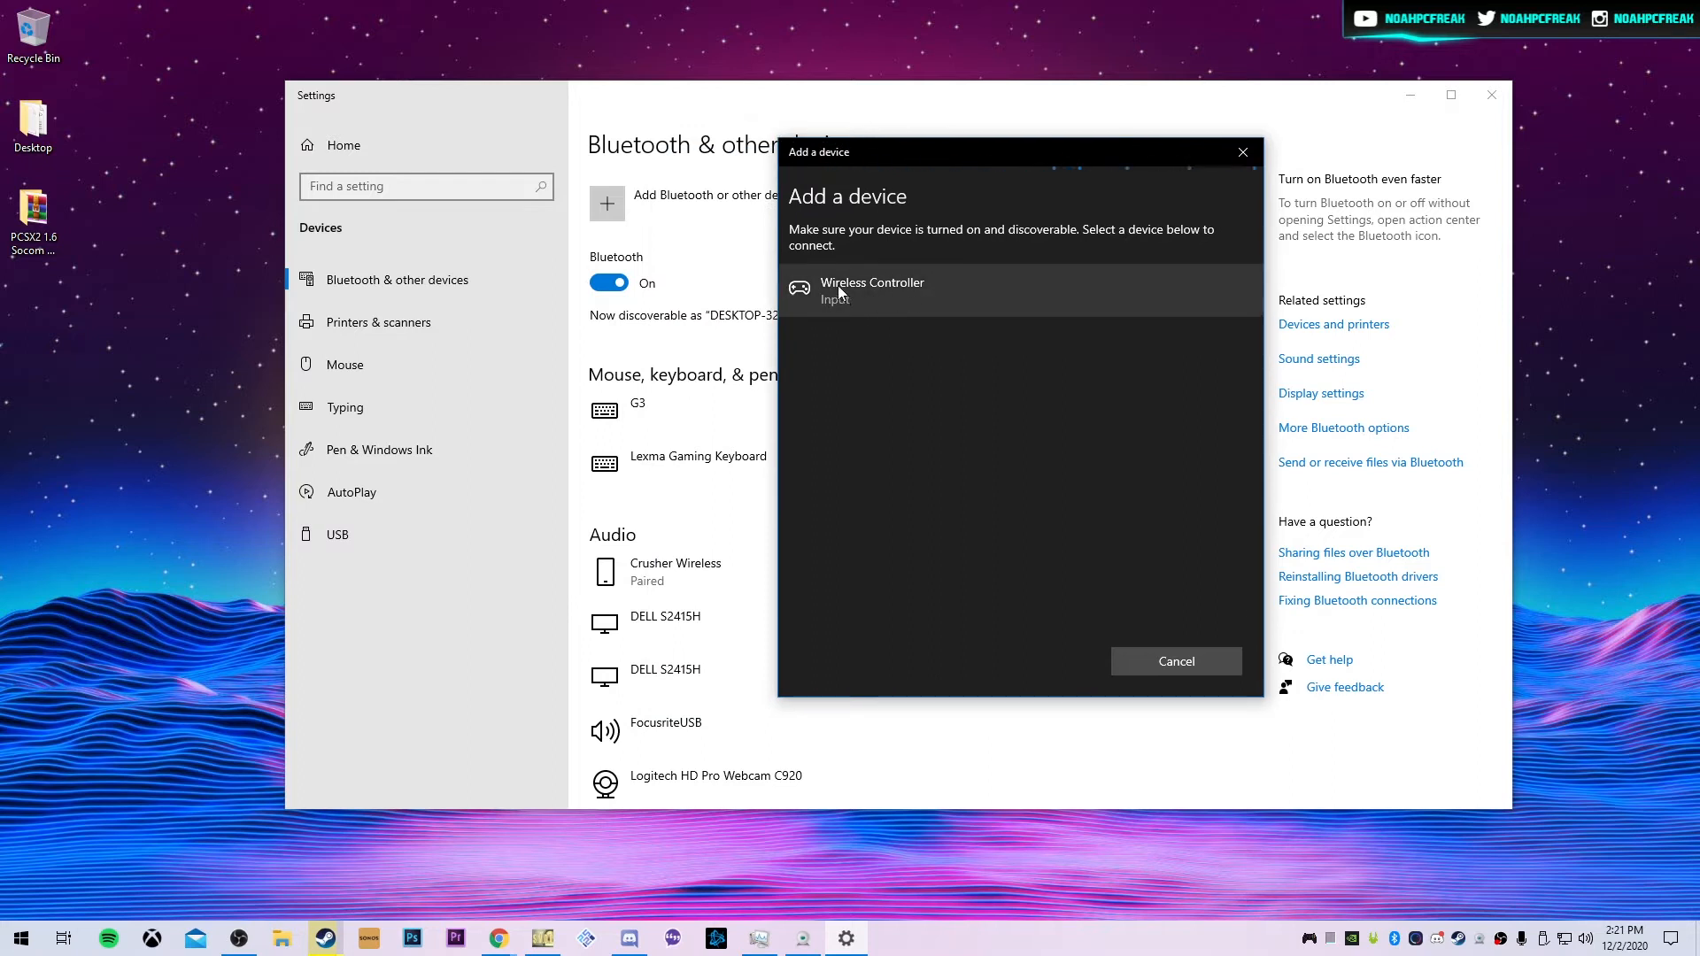
left_click(872, 290)
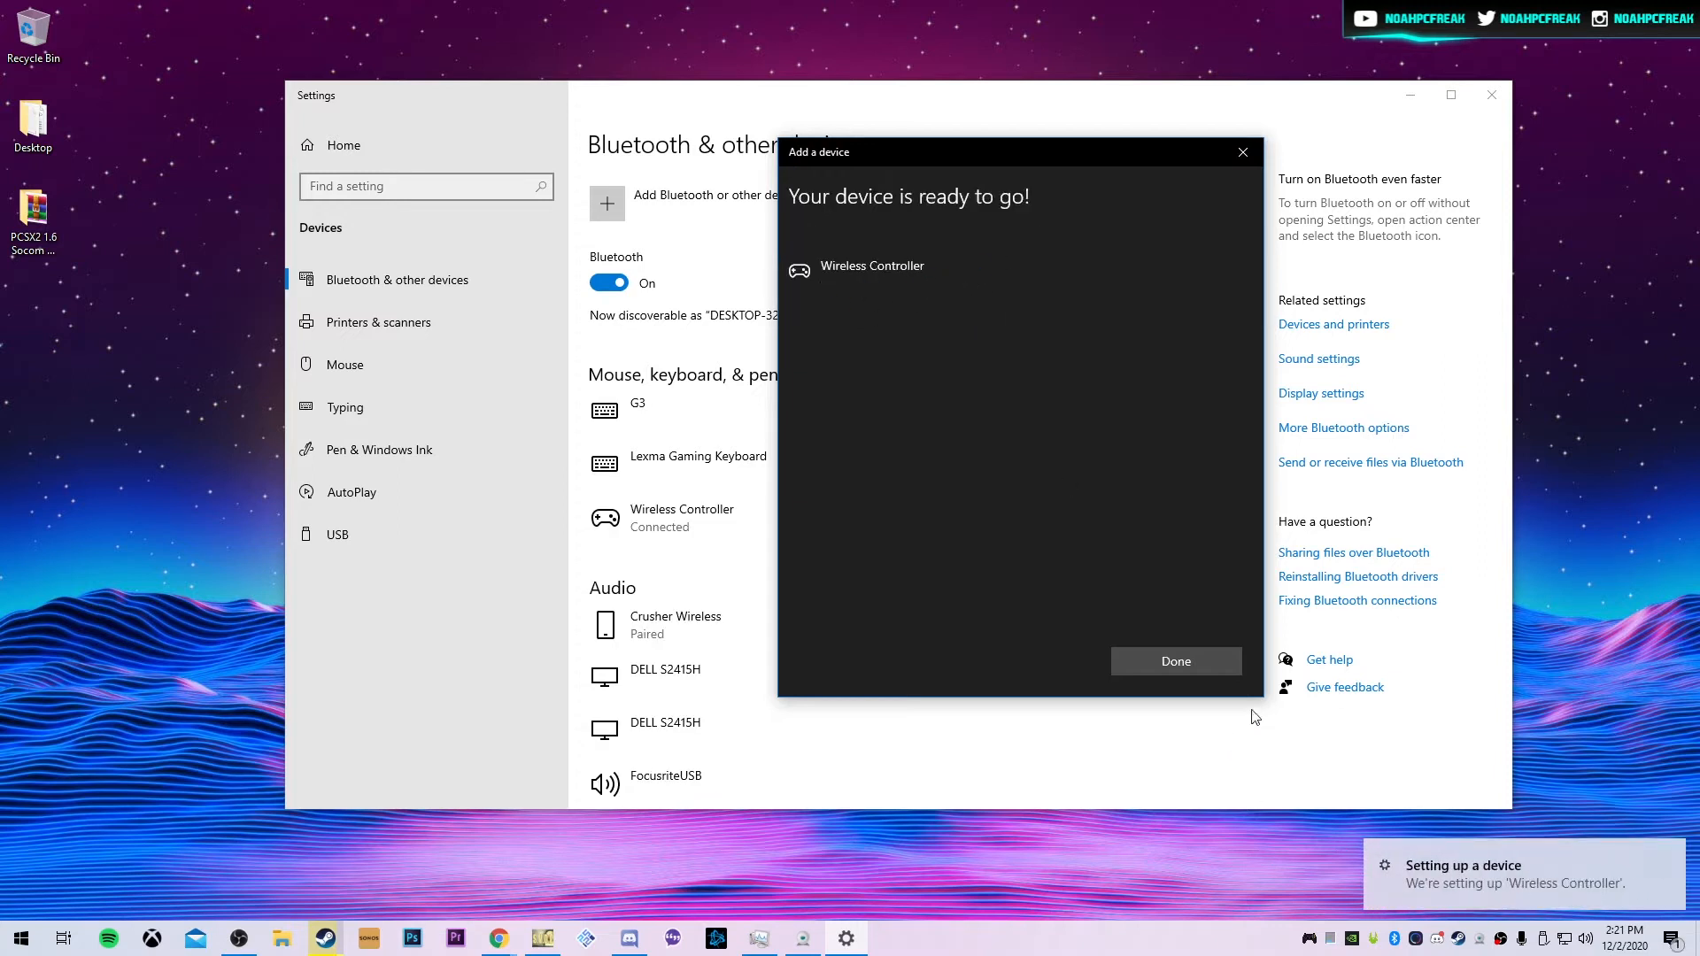
left_click(1174, 660)
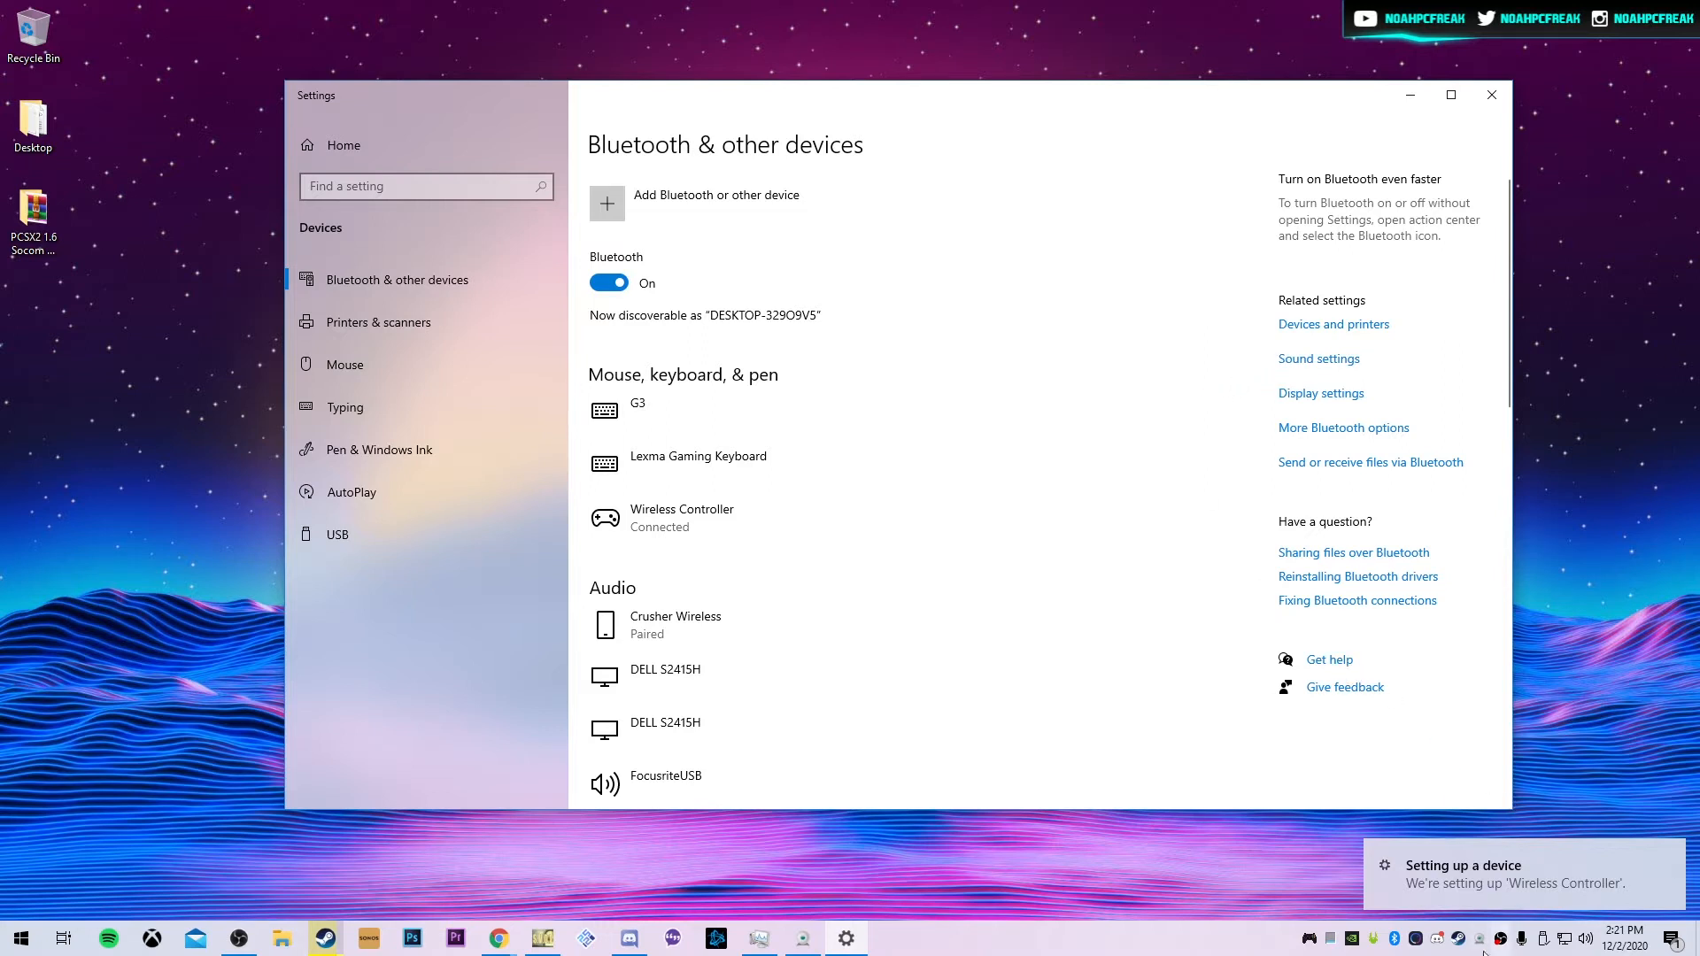
mouse_move(1489, 135)
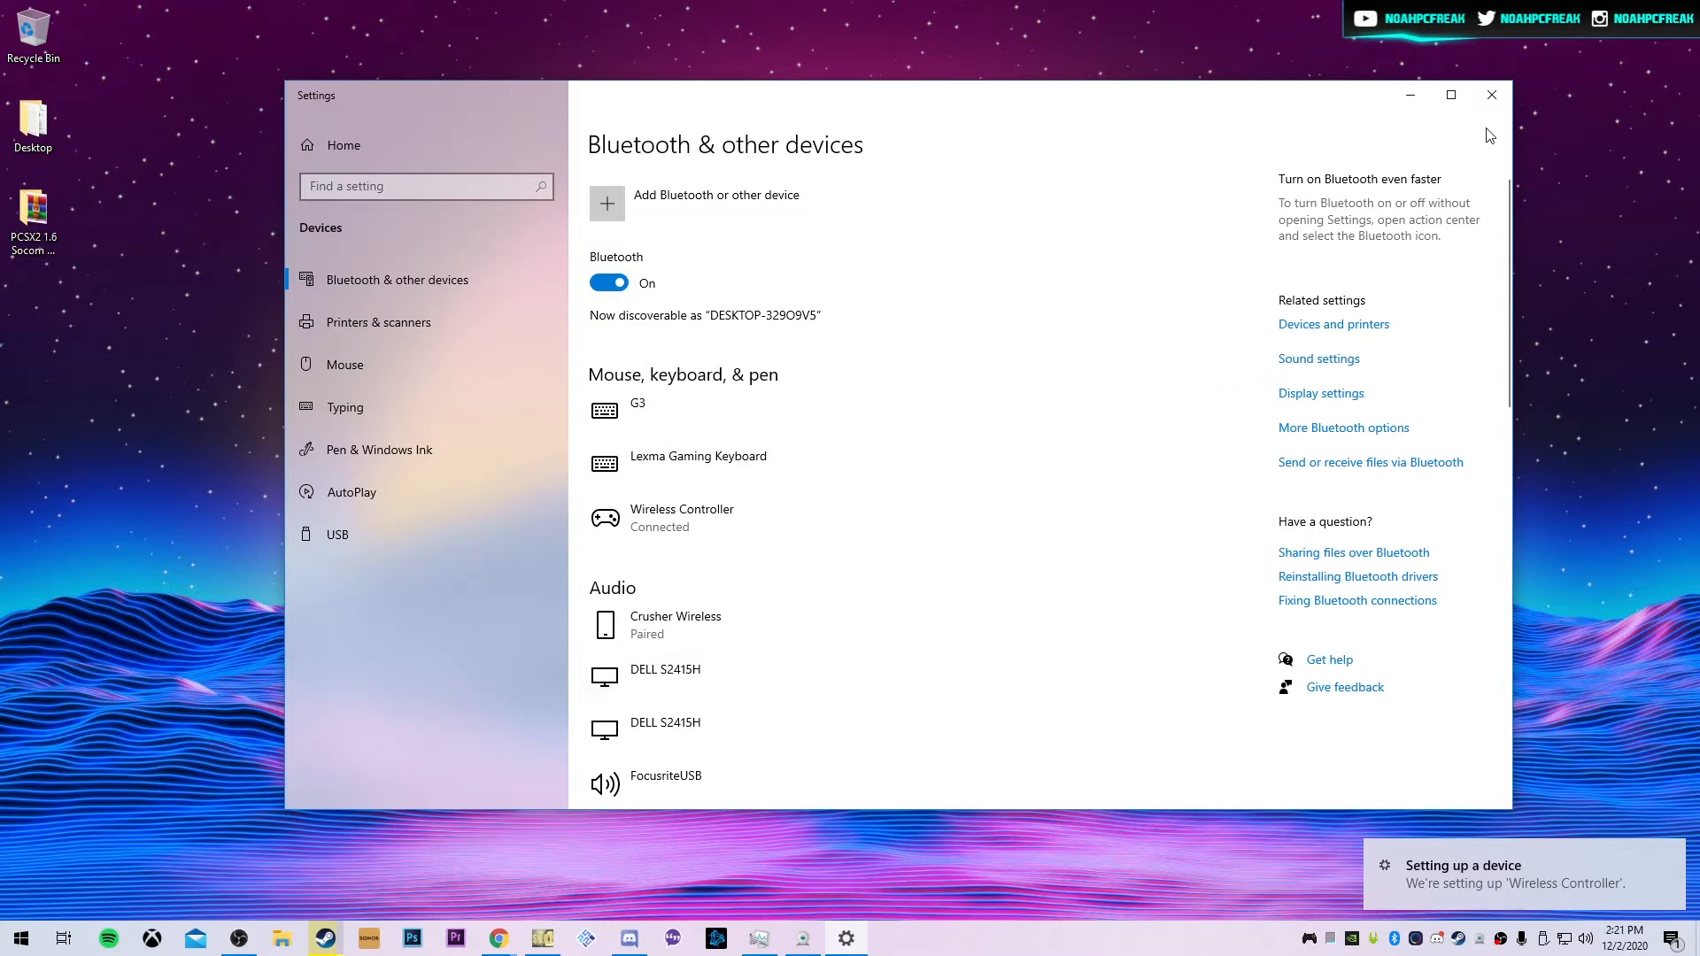
left_click(1491, 95)
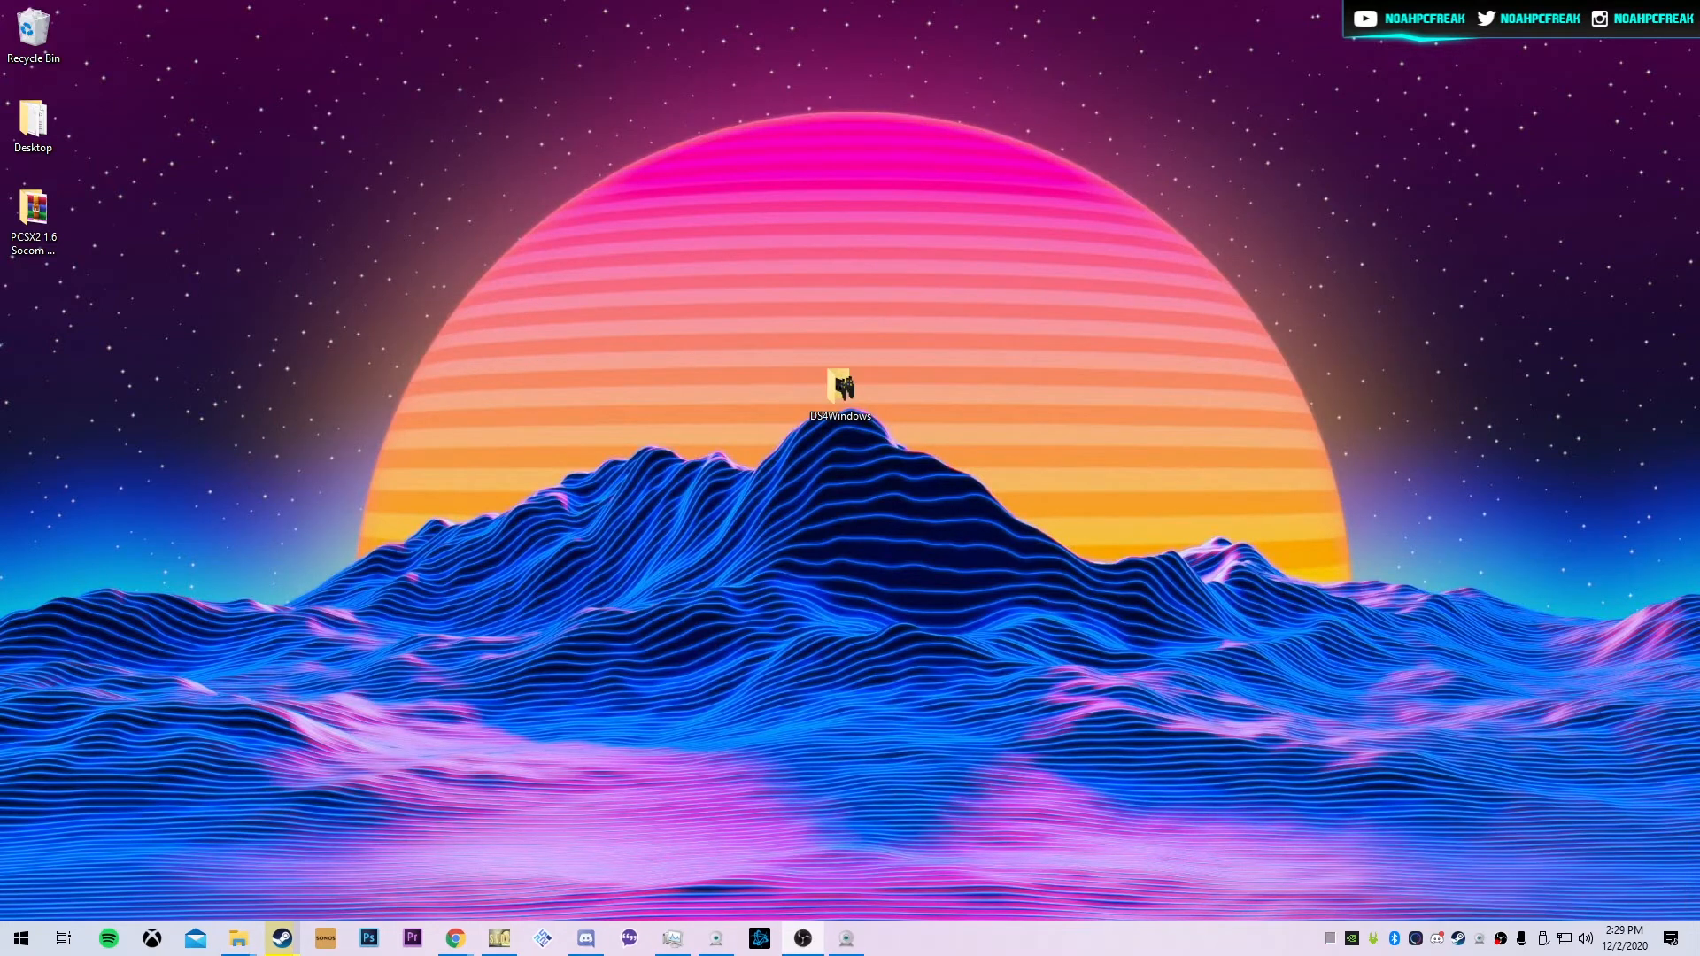
mouse_move(1104, 622)
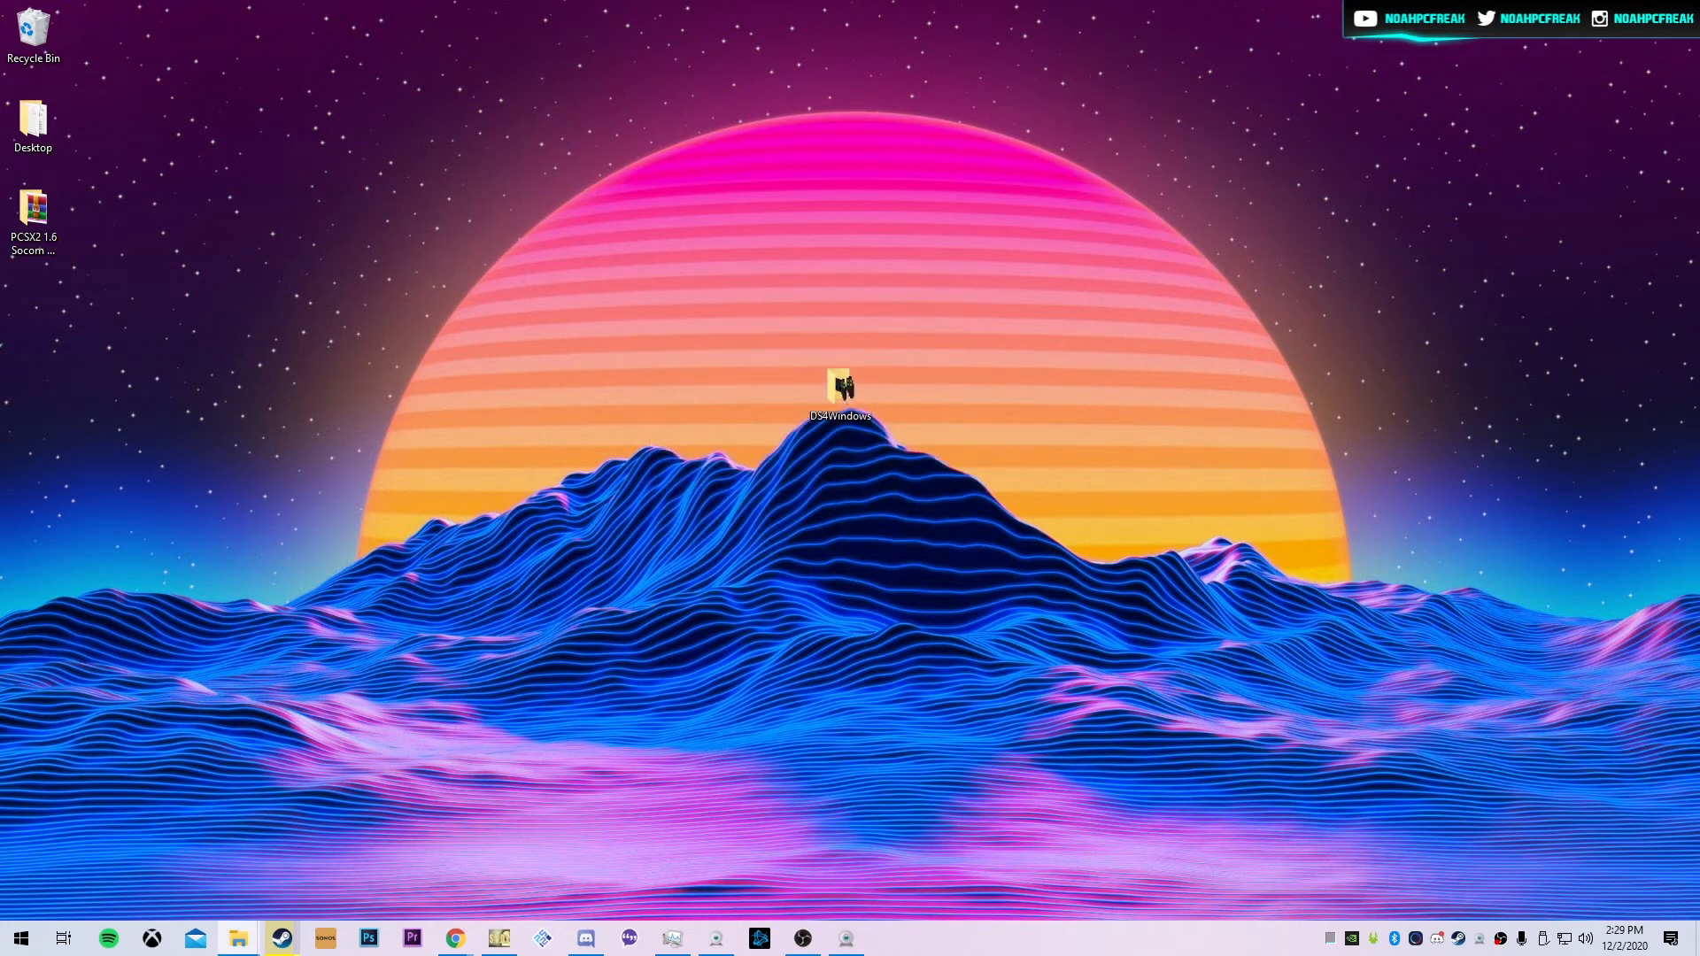
Step: Launch DS4Windows.exe from the Desktop DS4Windows folder, choosing Program Folder for settings
double_click(841, 392)
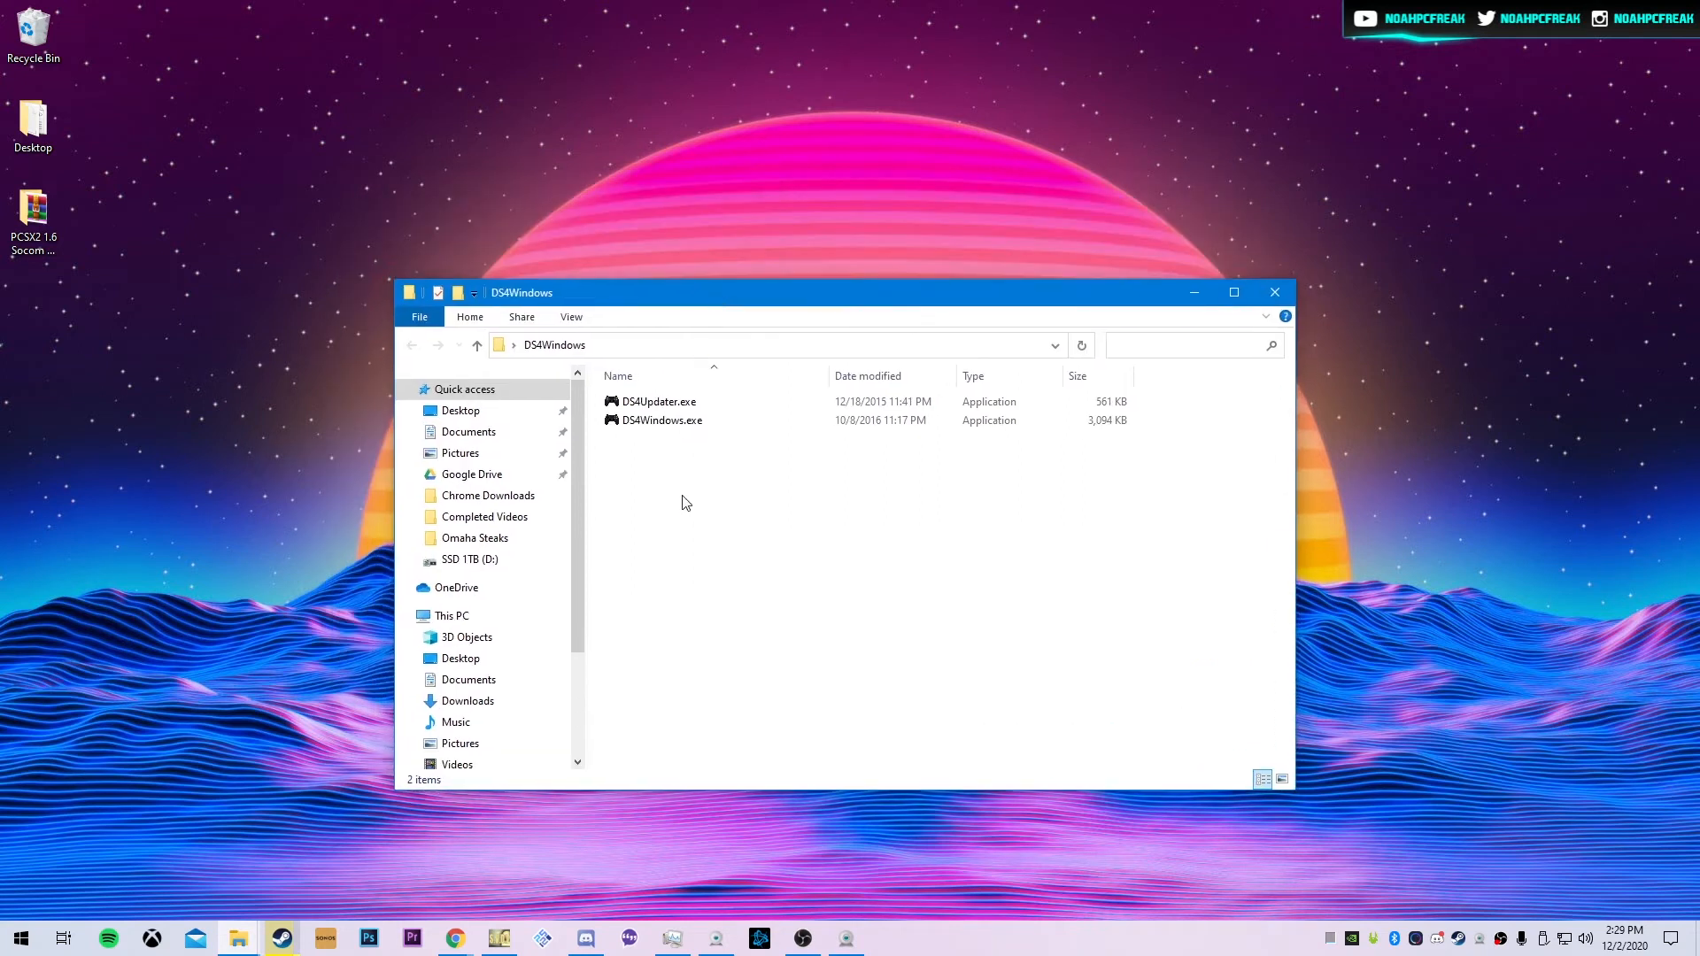
key("ctrl+a")
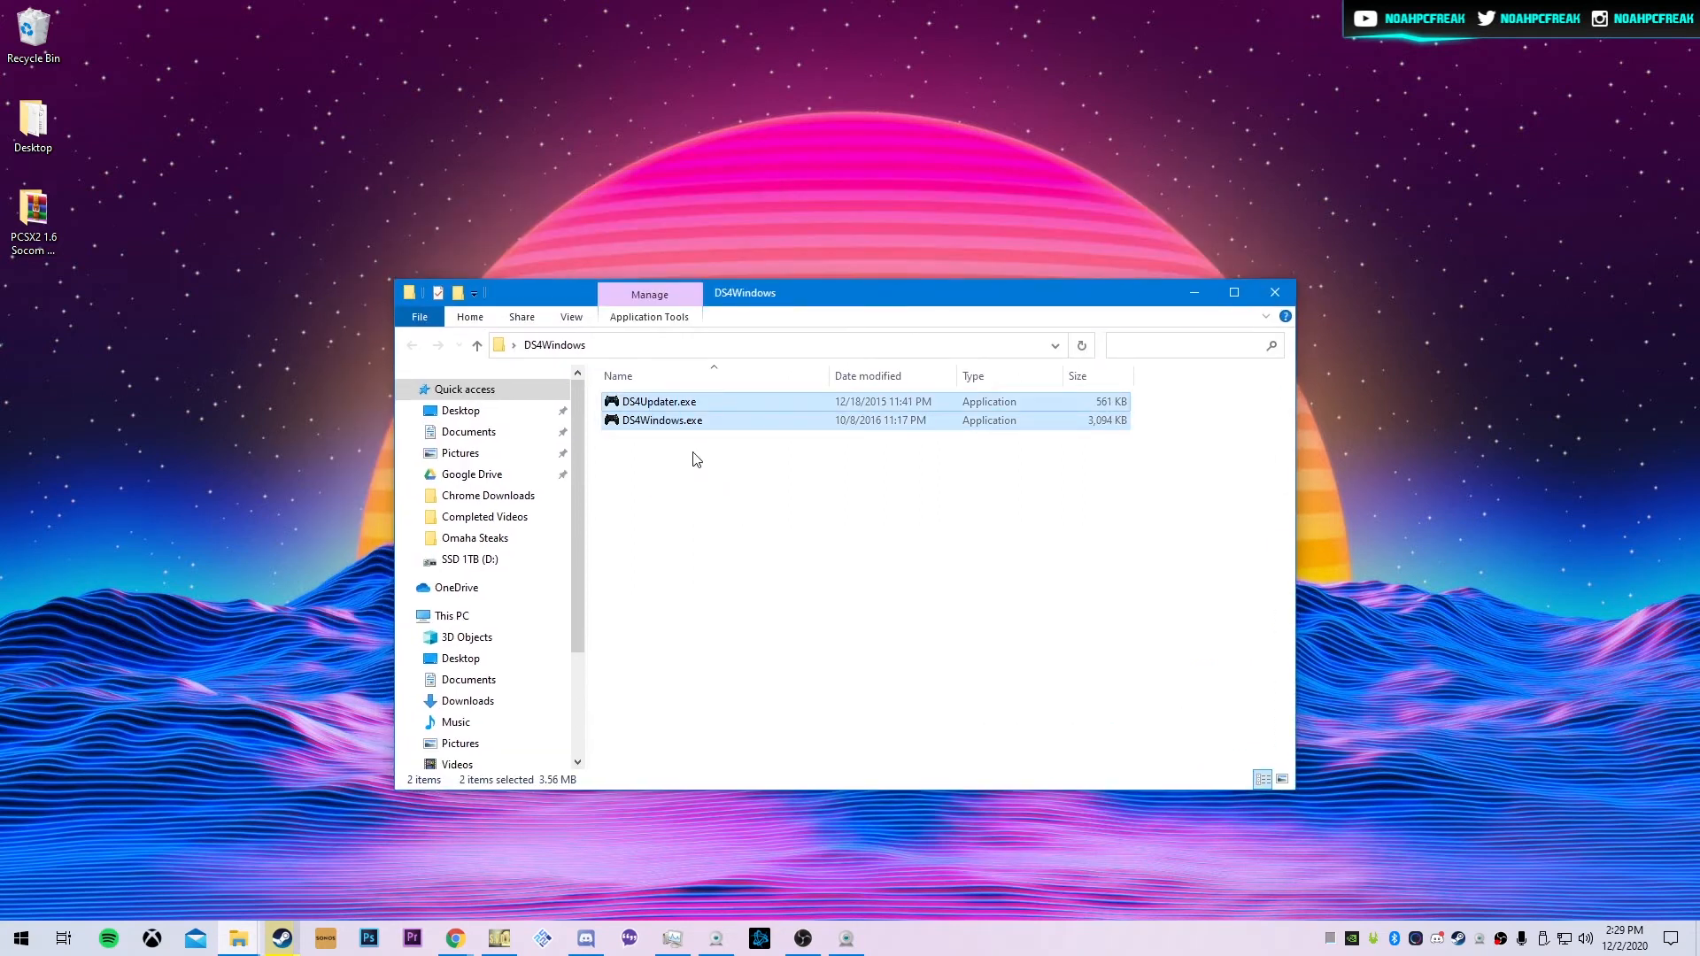
left_click(657, 401)
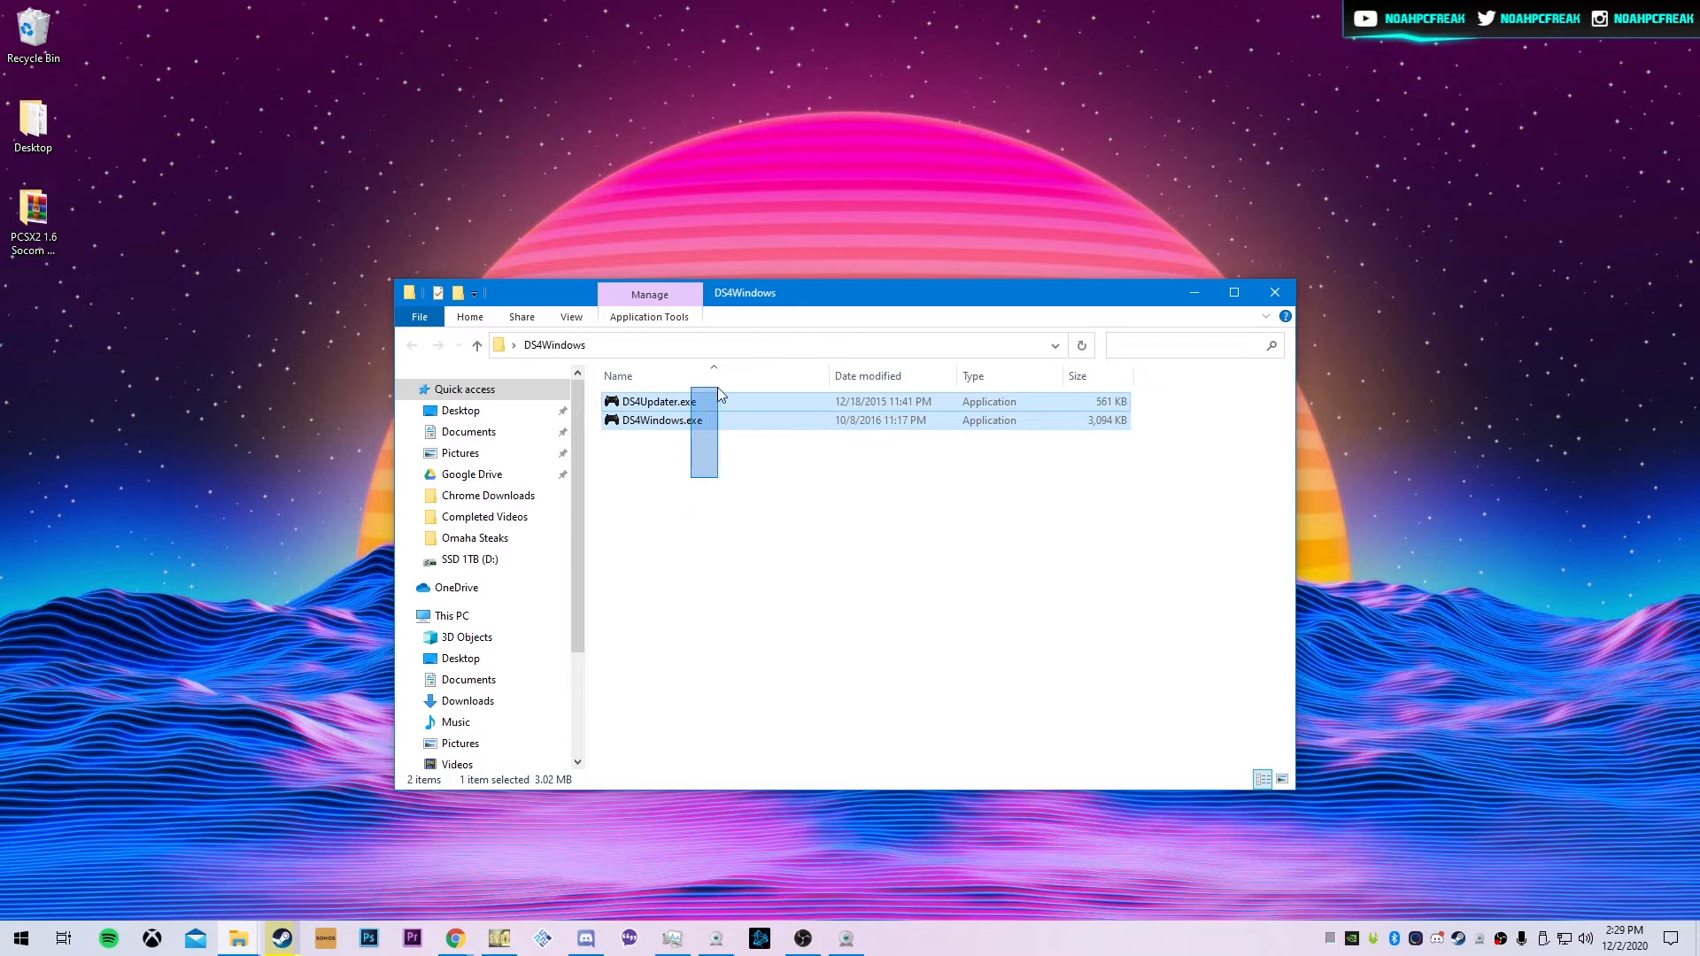
left_click(662, 420)
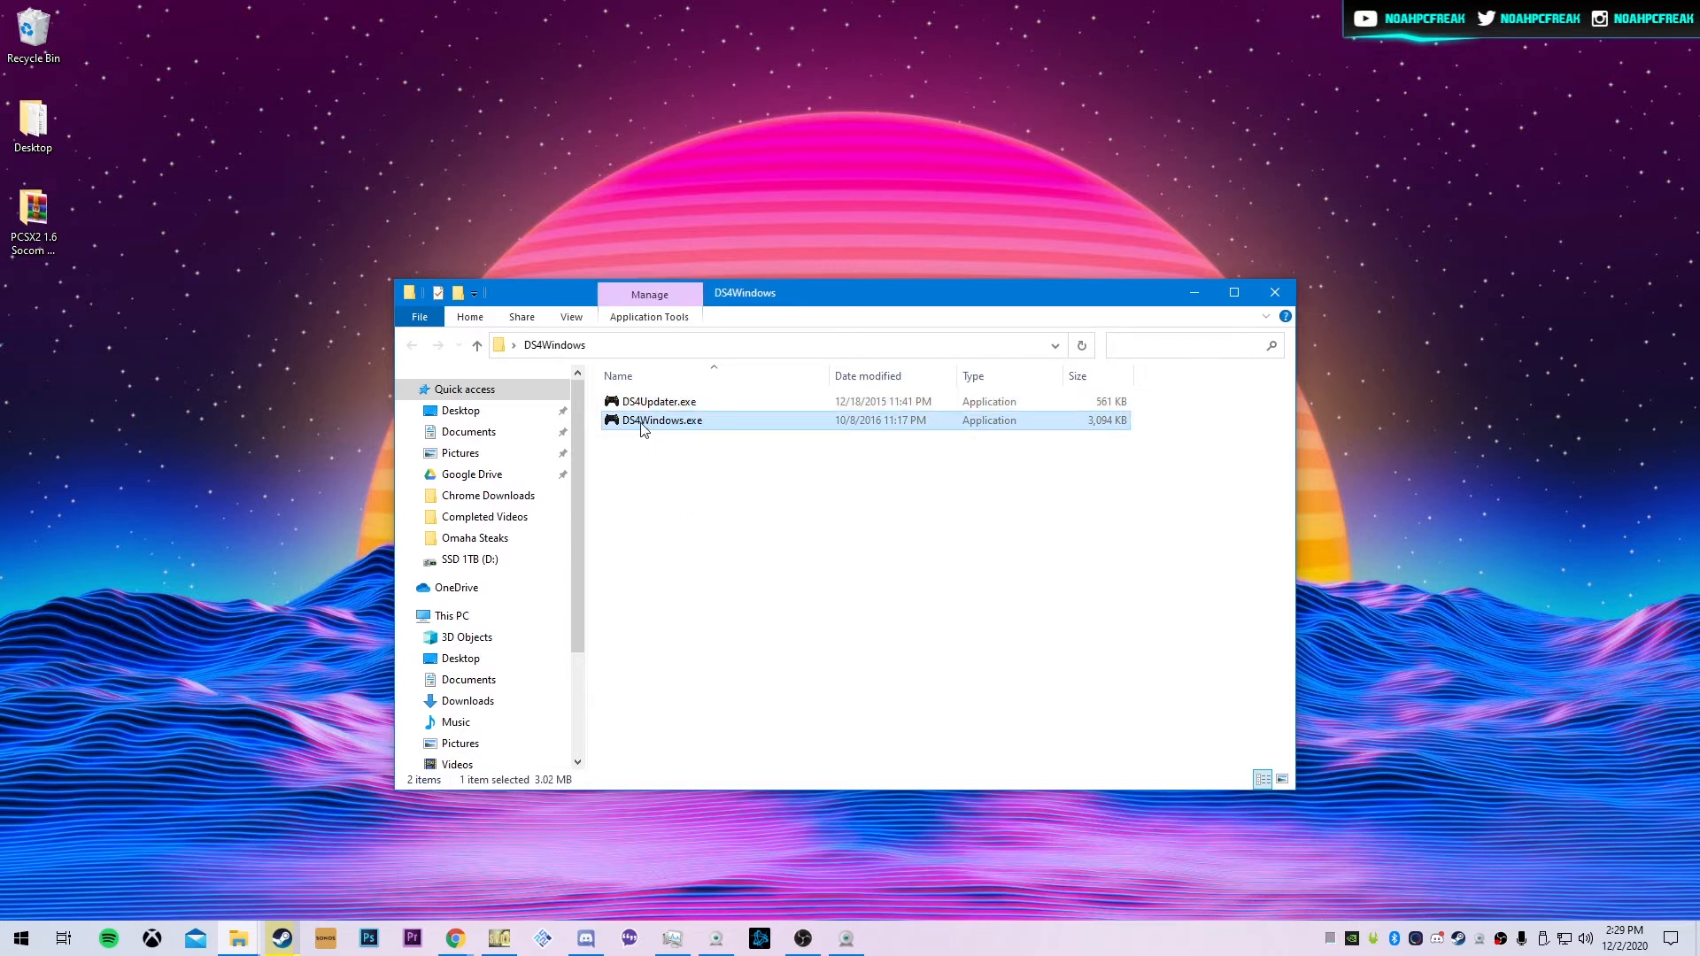
double_click(662, 420)
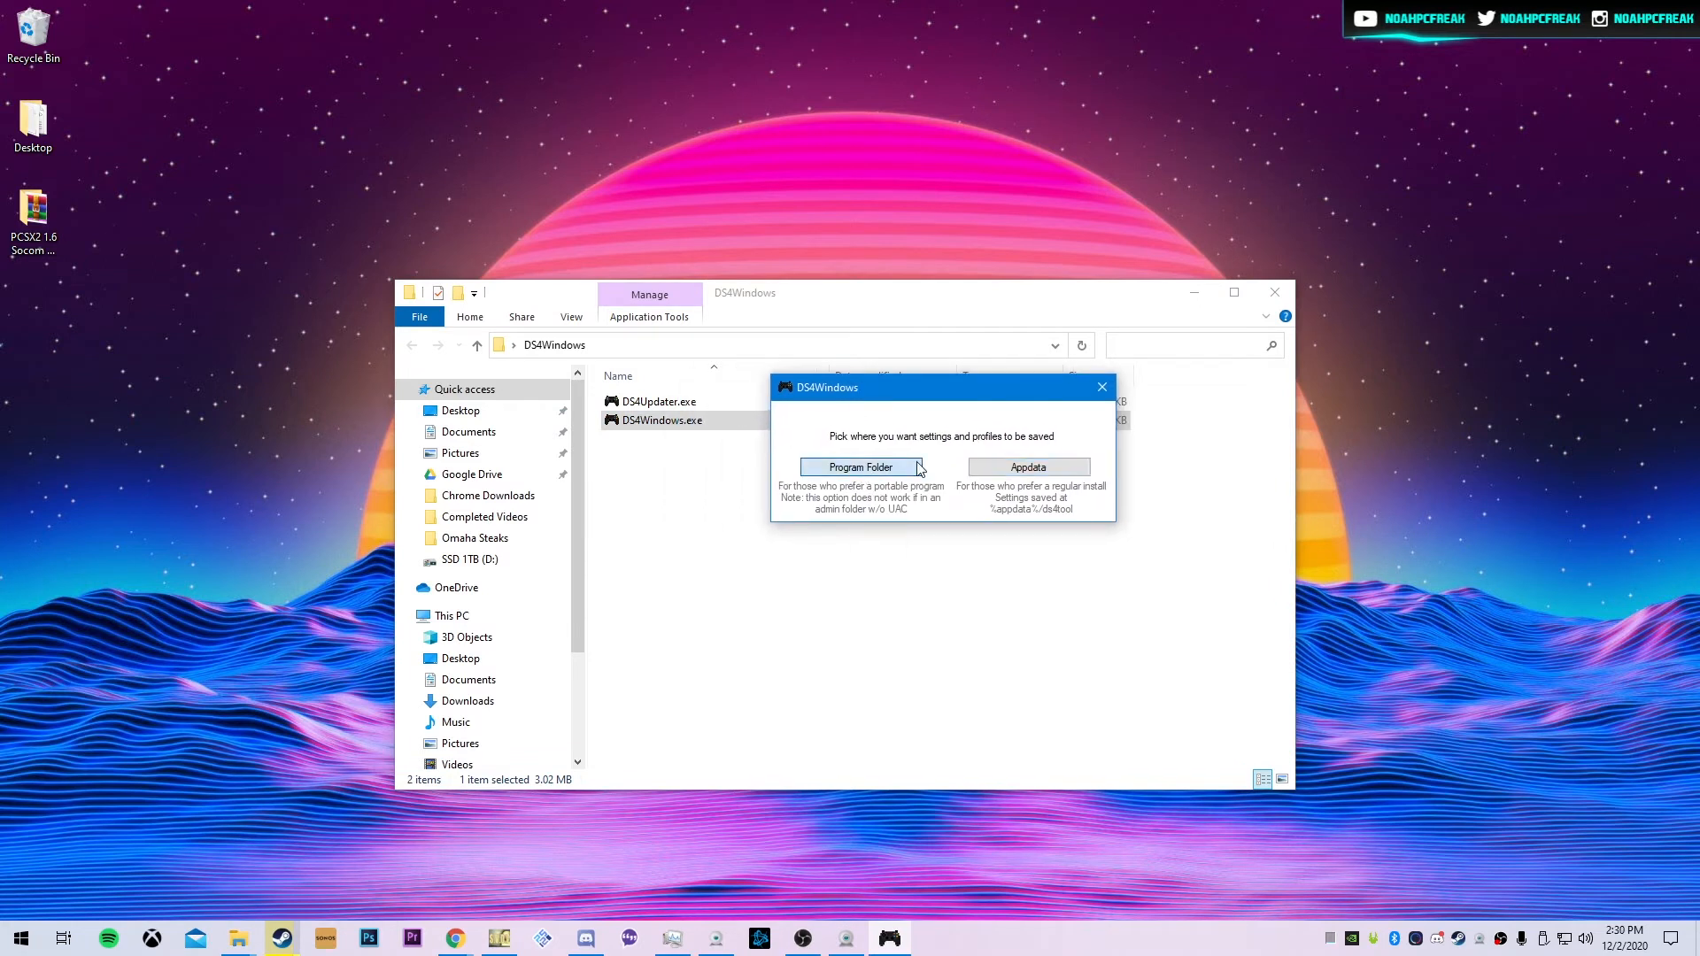
mouse_move(858, 475)
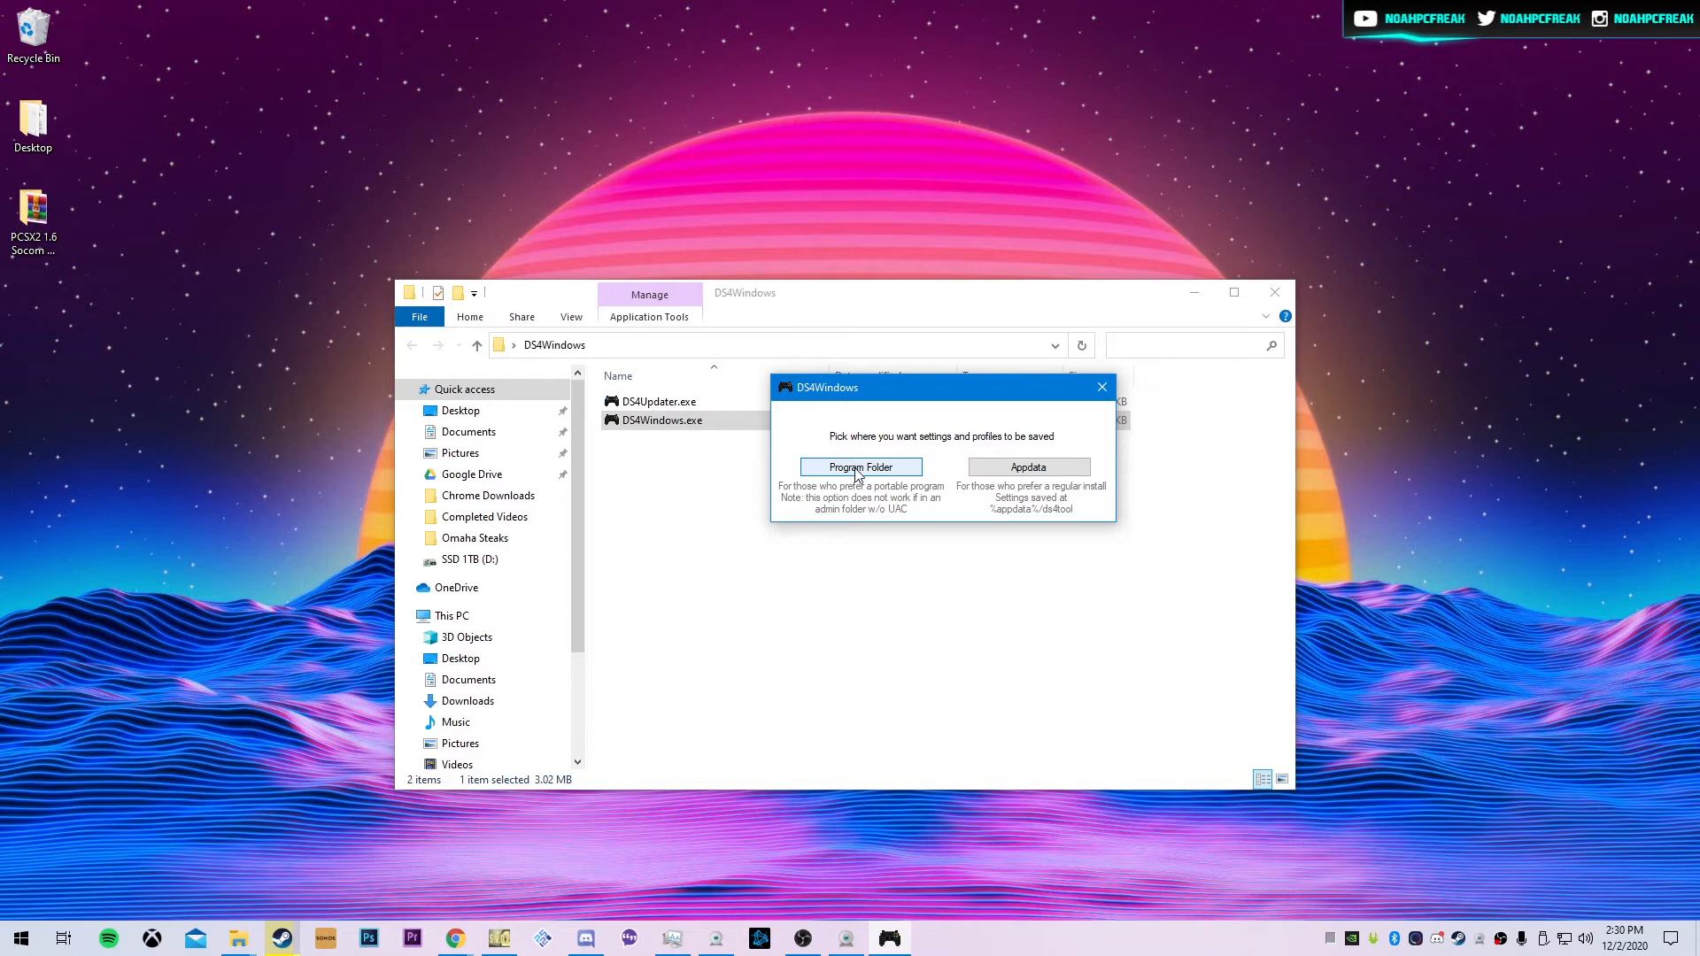
left_click(860, 467)
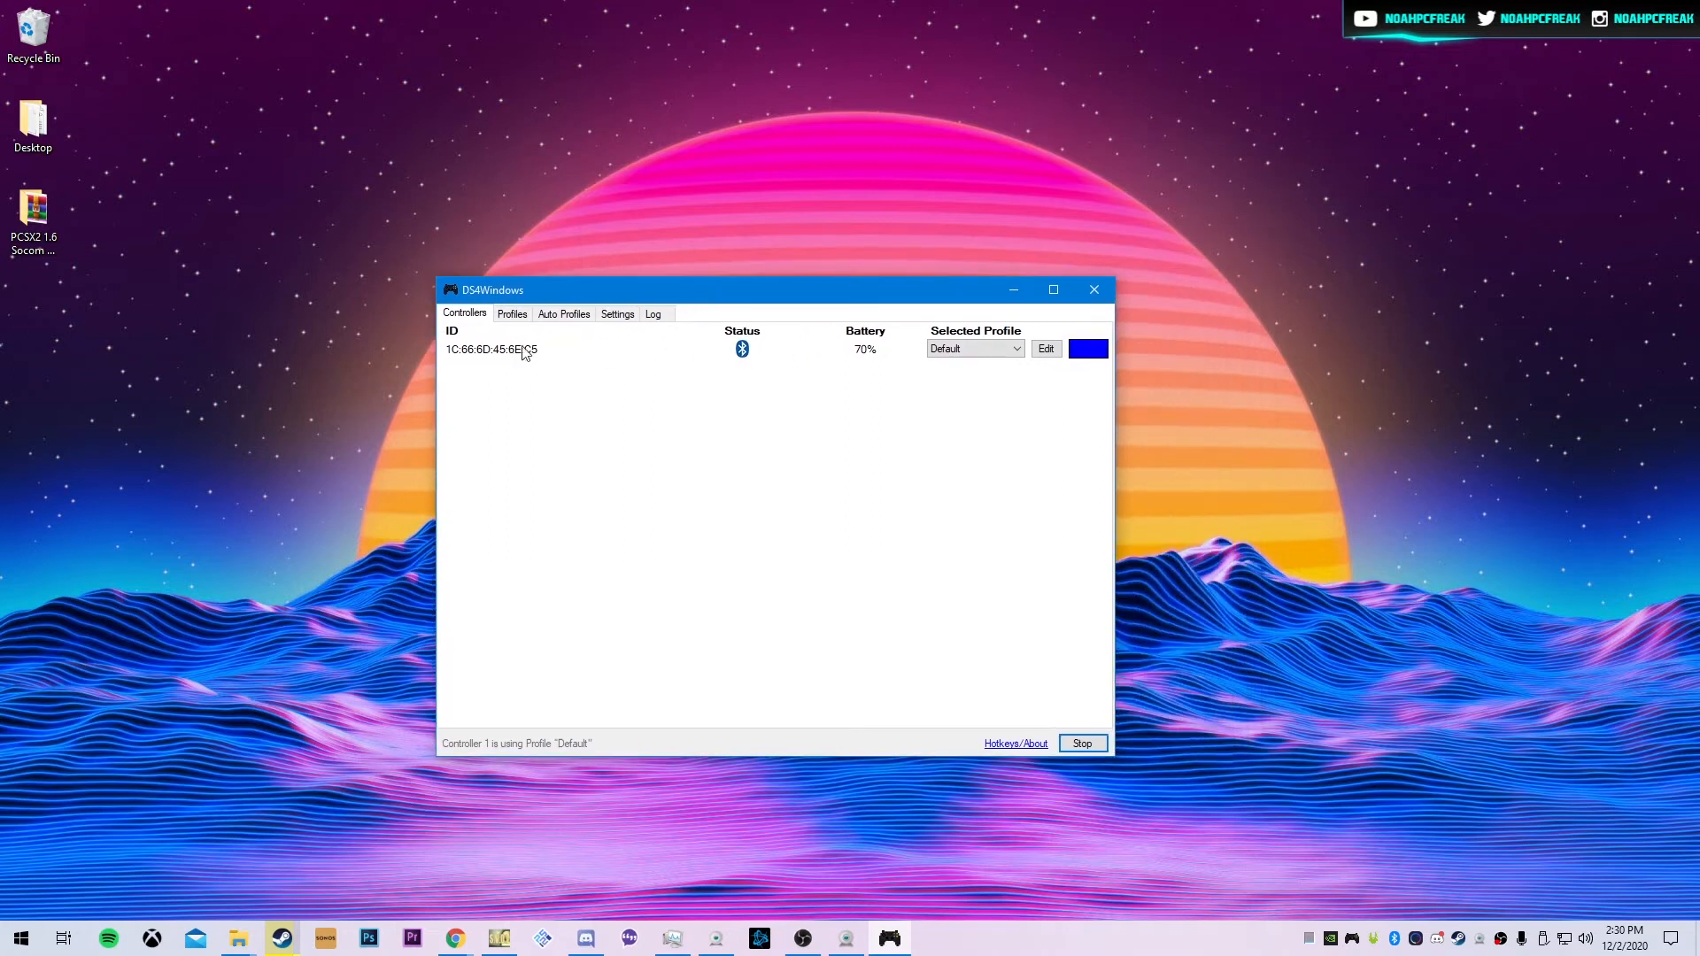
mouse_move(888, 337)
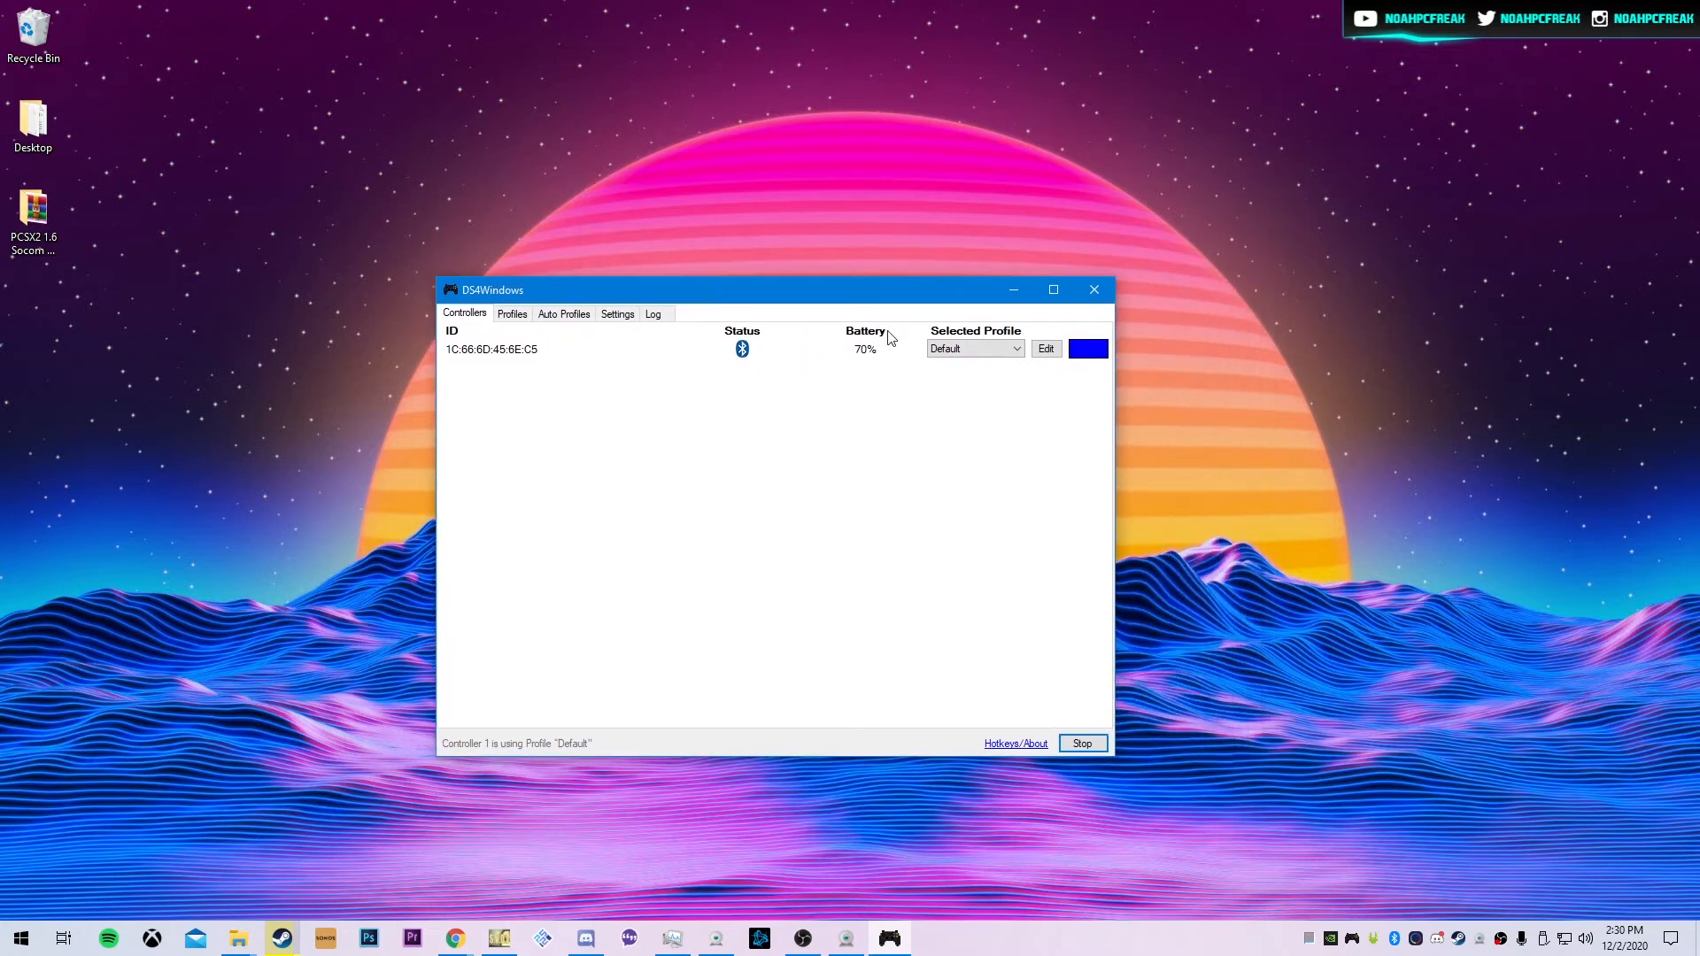
mouse_move(903, 349)
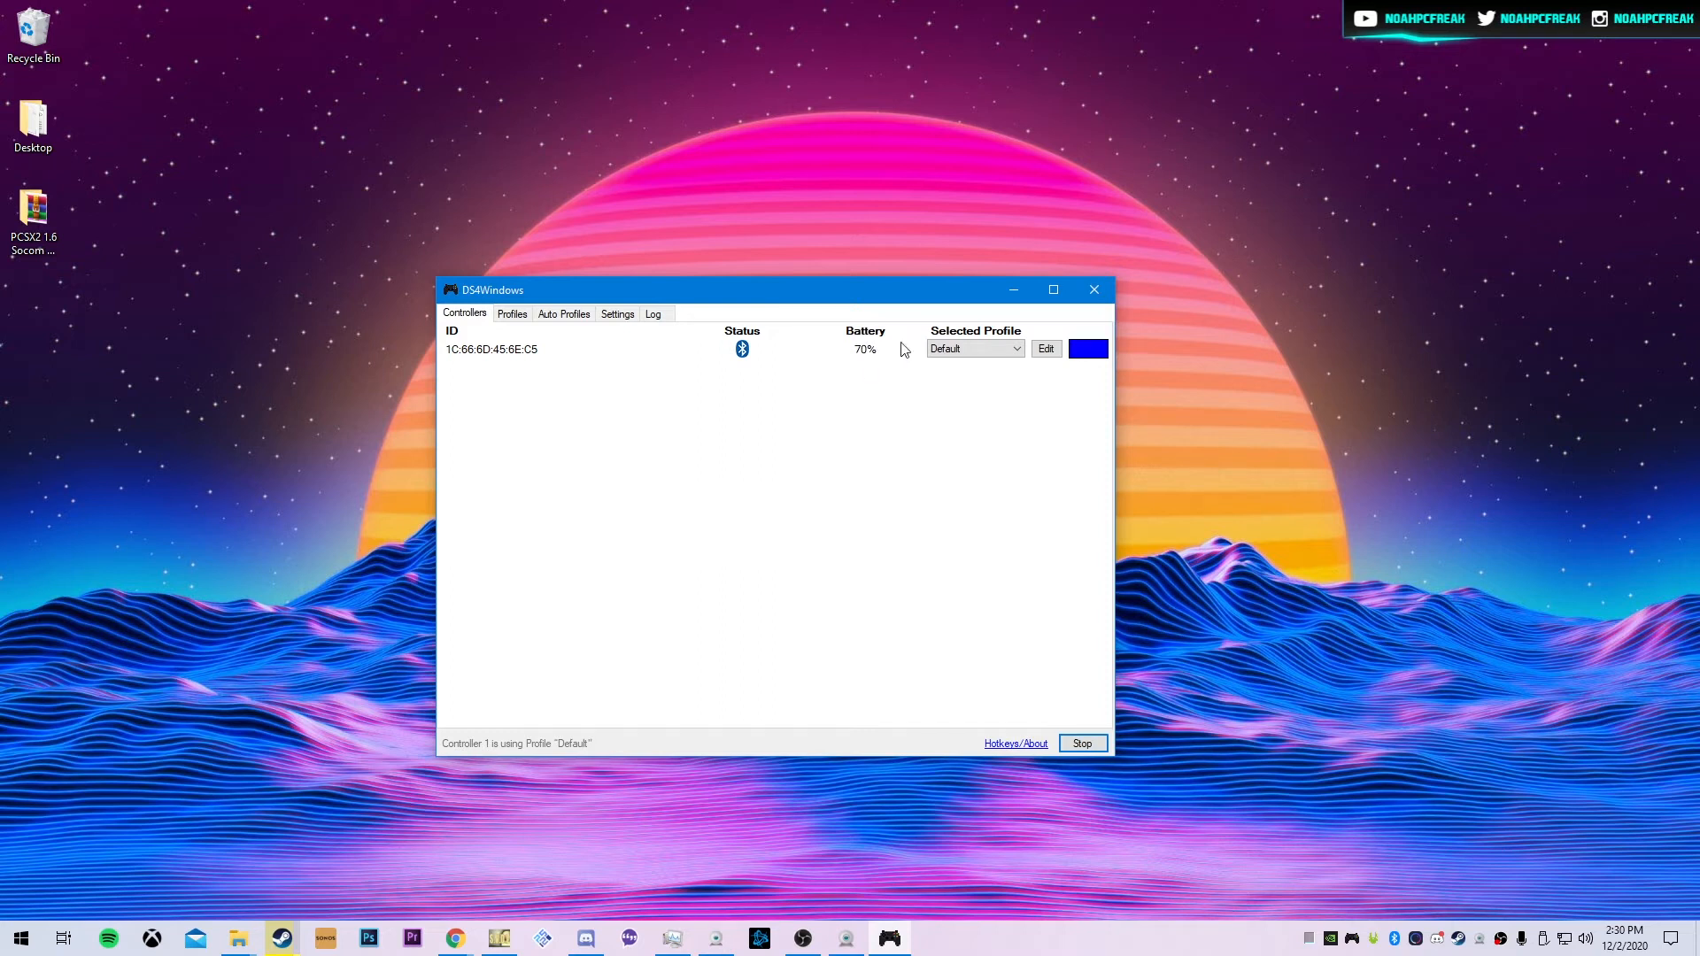
mouse_move(738, 385)
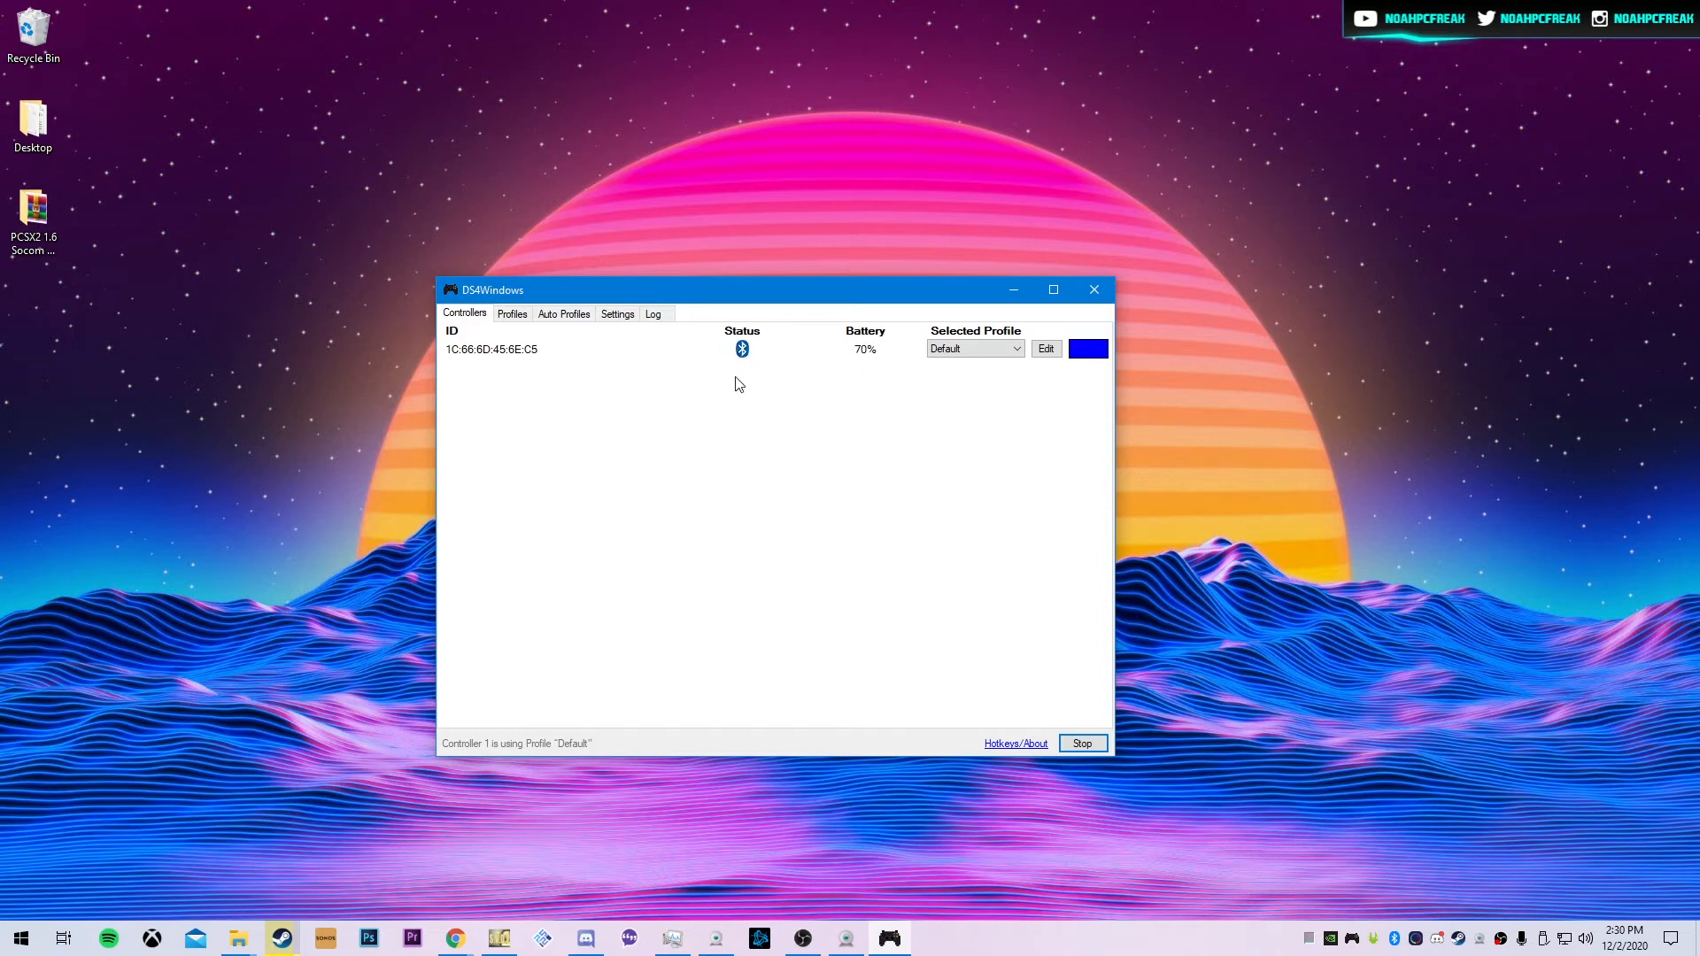
mouse_move(510, 323)
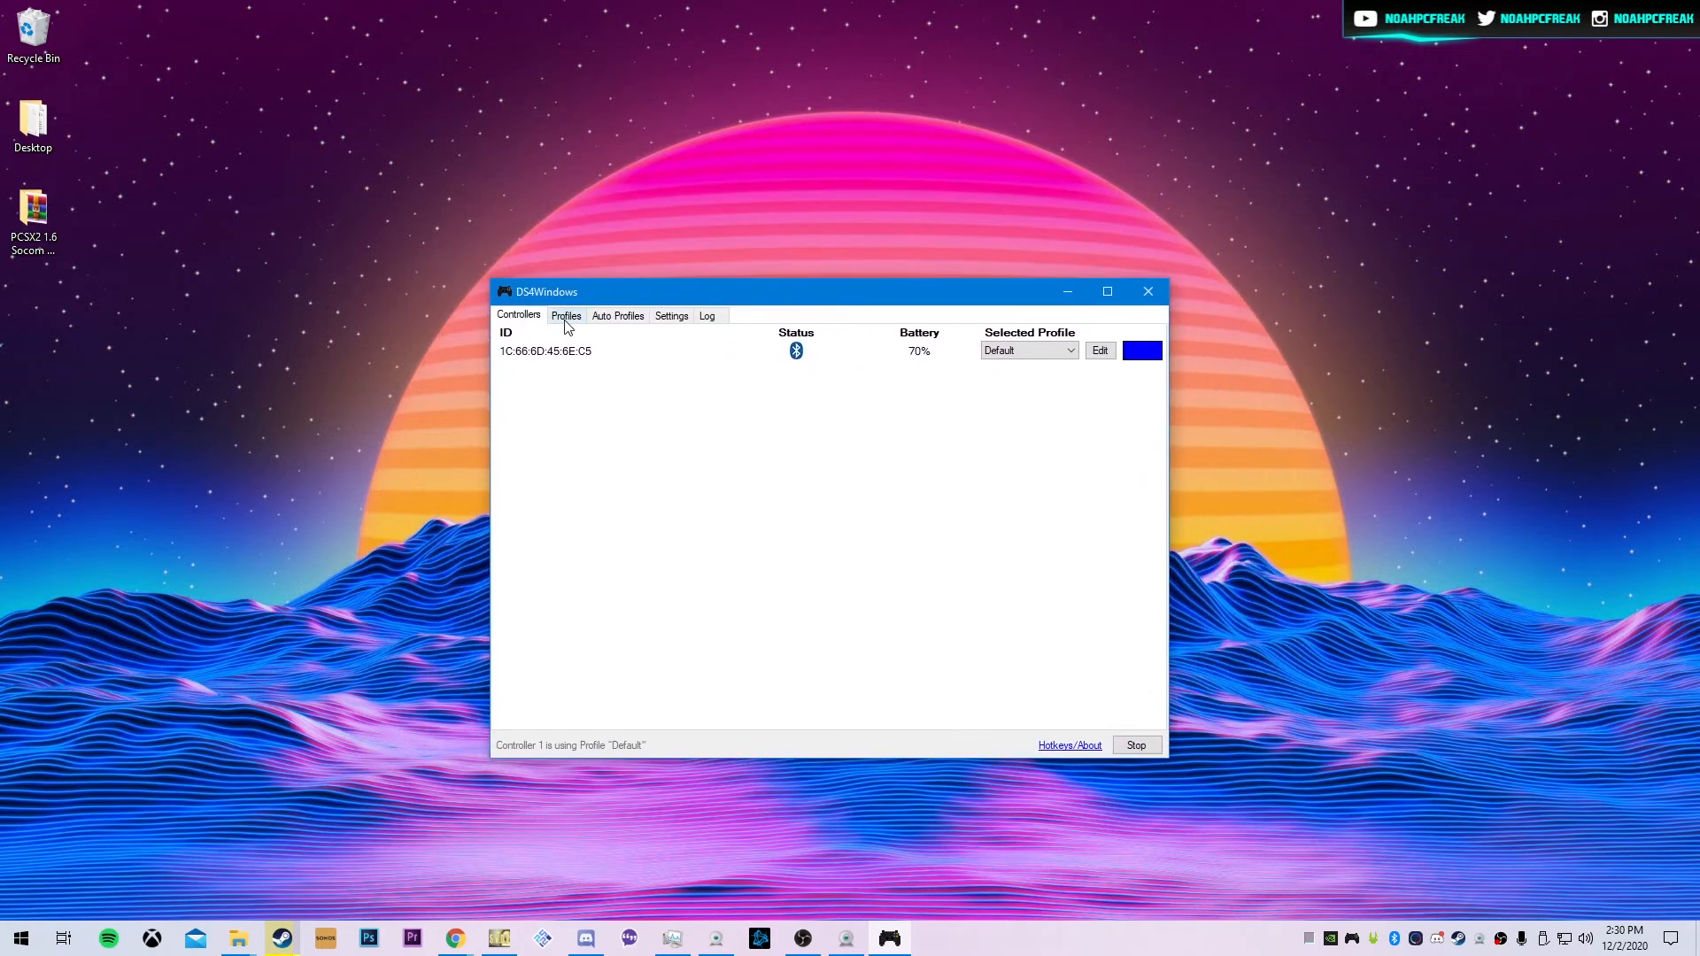
Step: Set the Default profile's lightbar to rainbow and save the profile
left_click(565, 315)
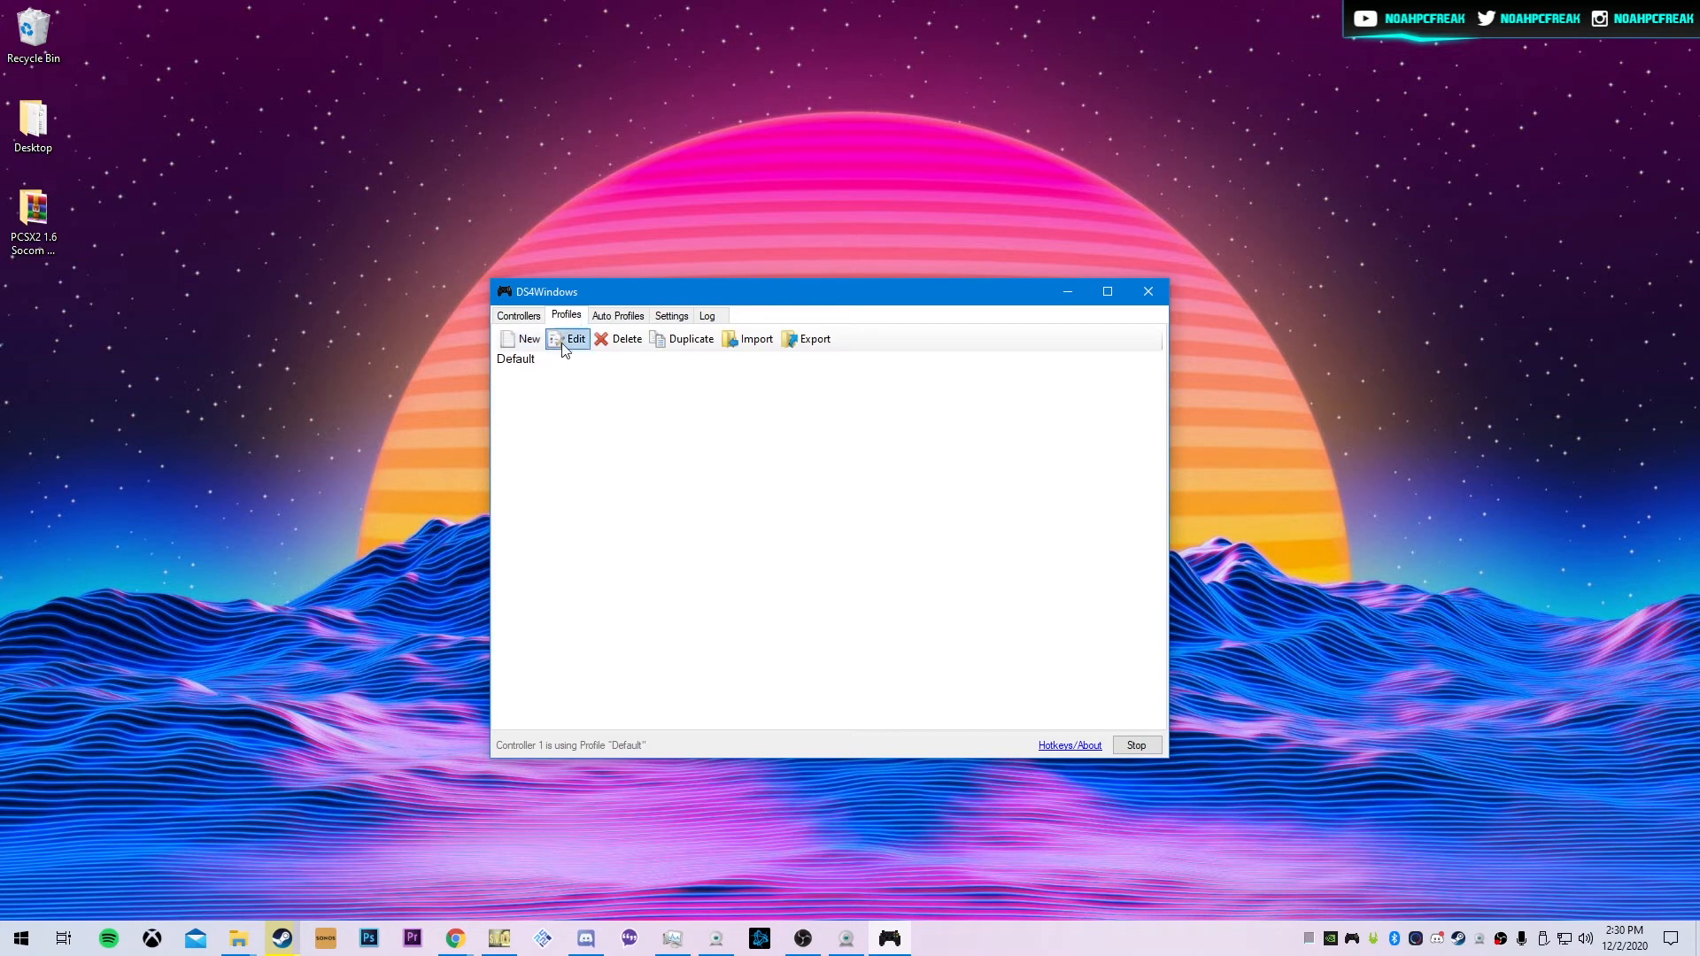
mouse_move(525, 368)
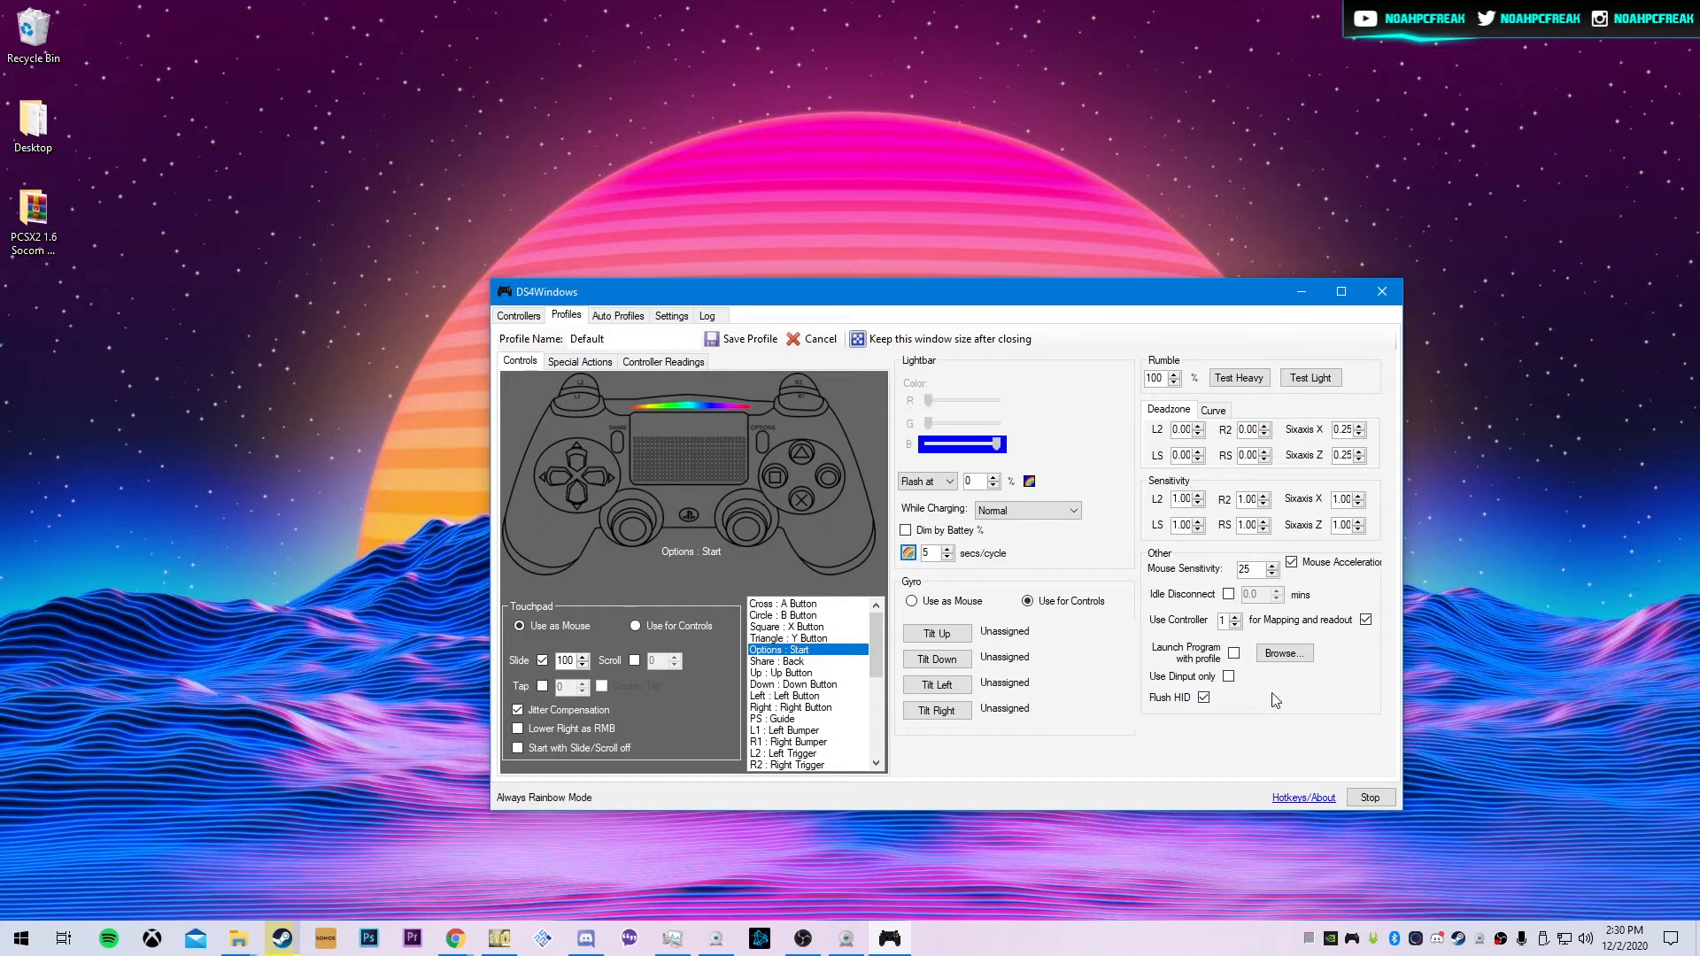
left_click(817, 338)
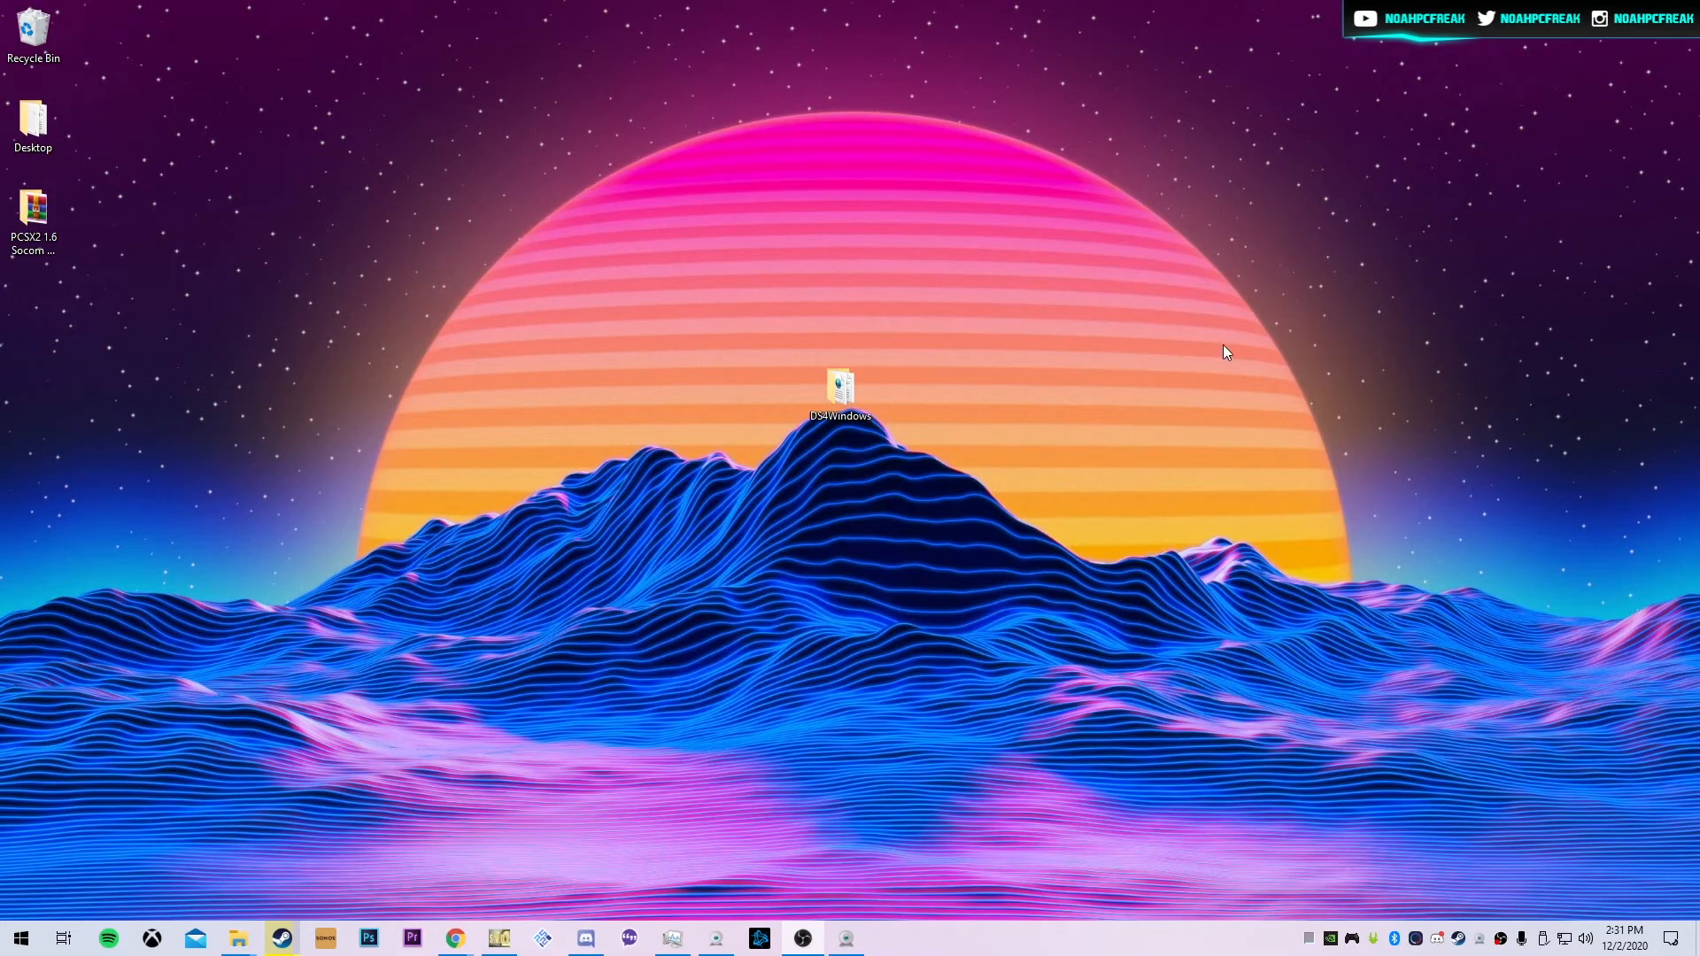
mouse_move(830, 623)
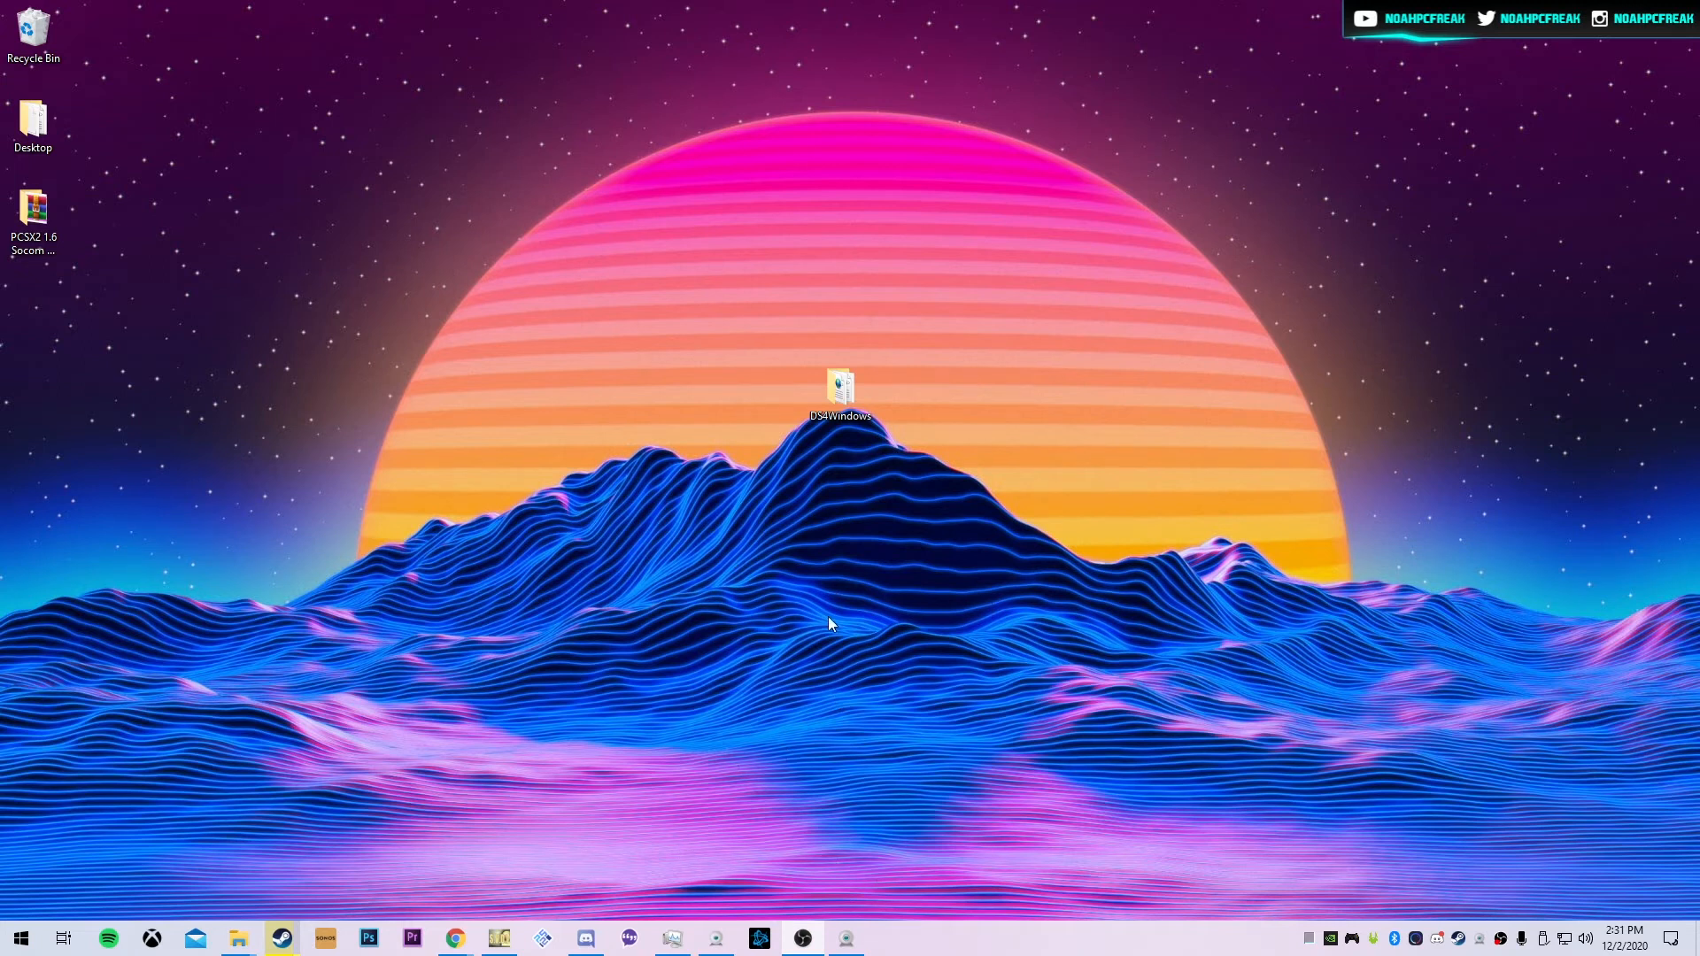
mouse_move(763, 898)
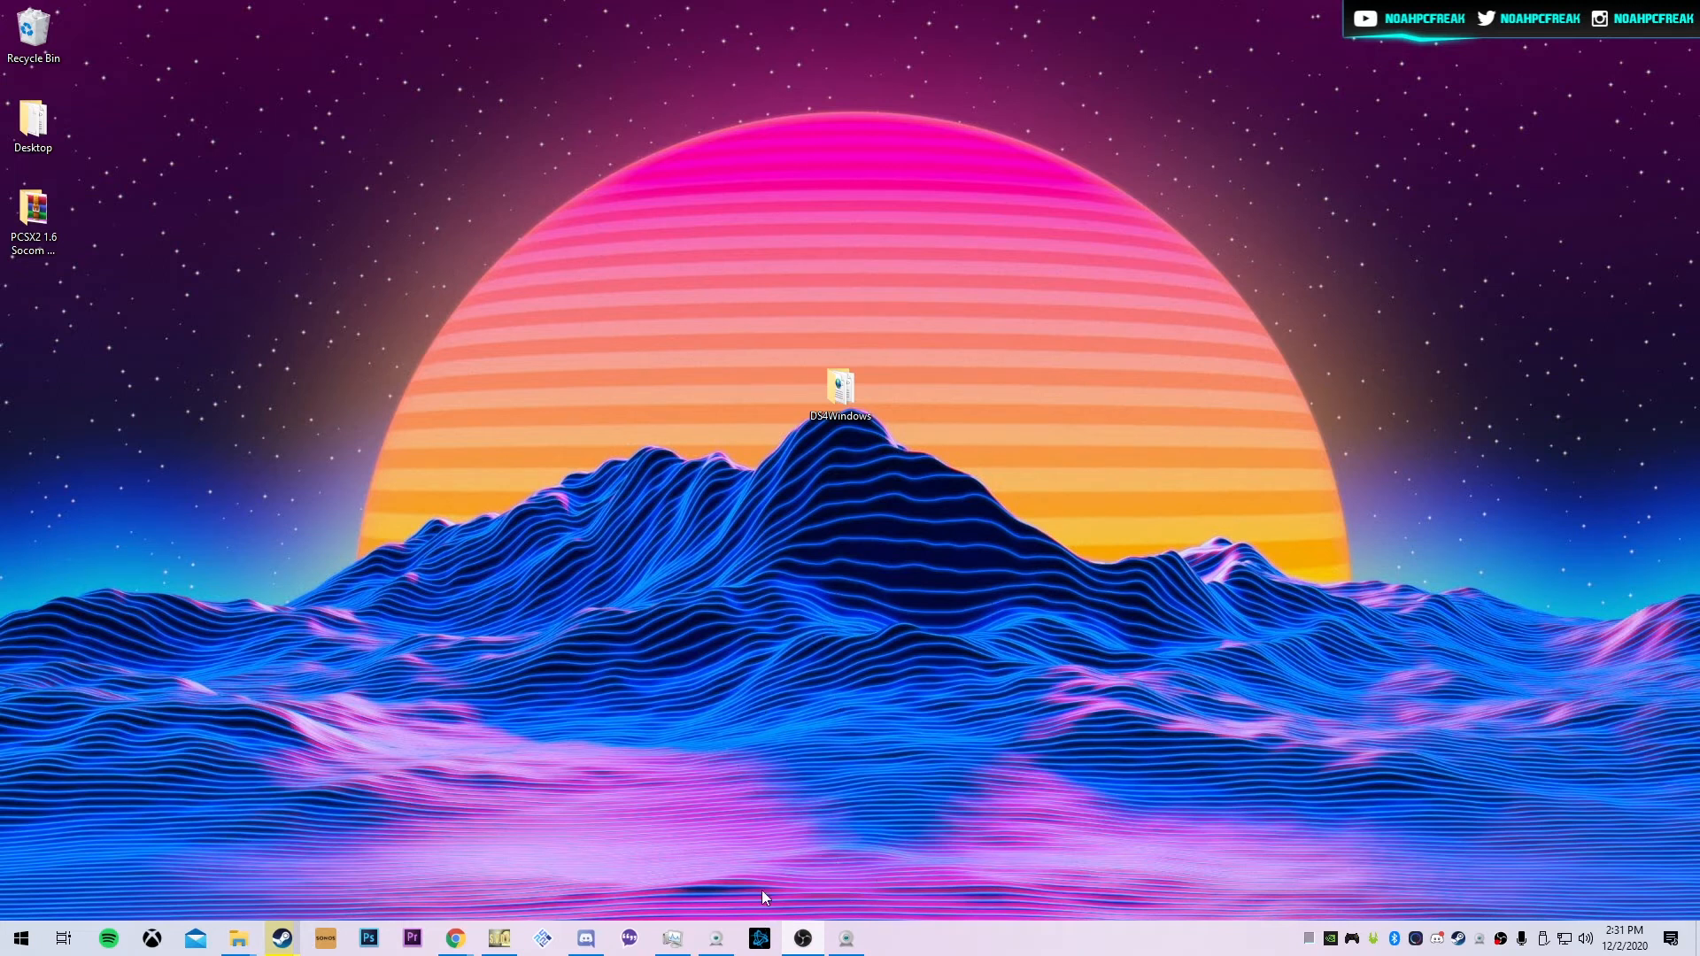
mouse_move(547, 946)
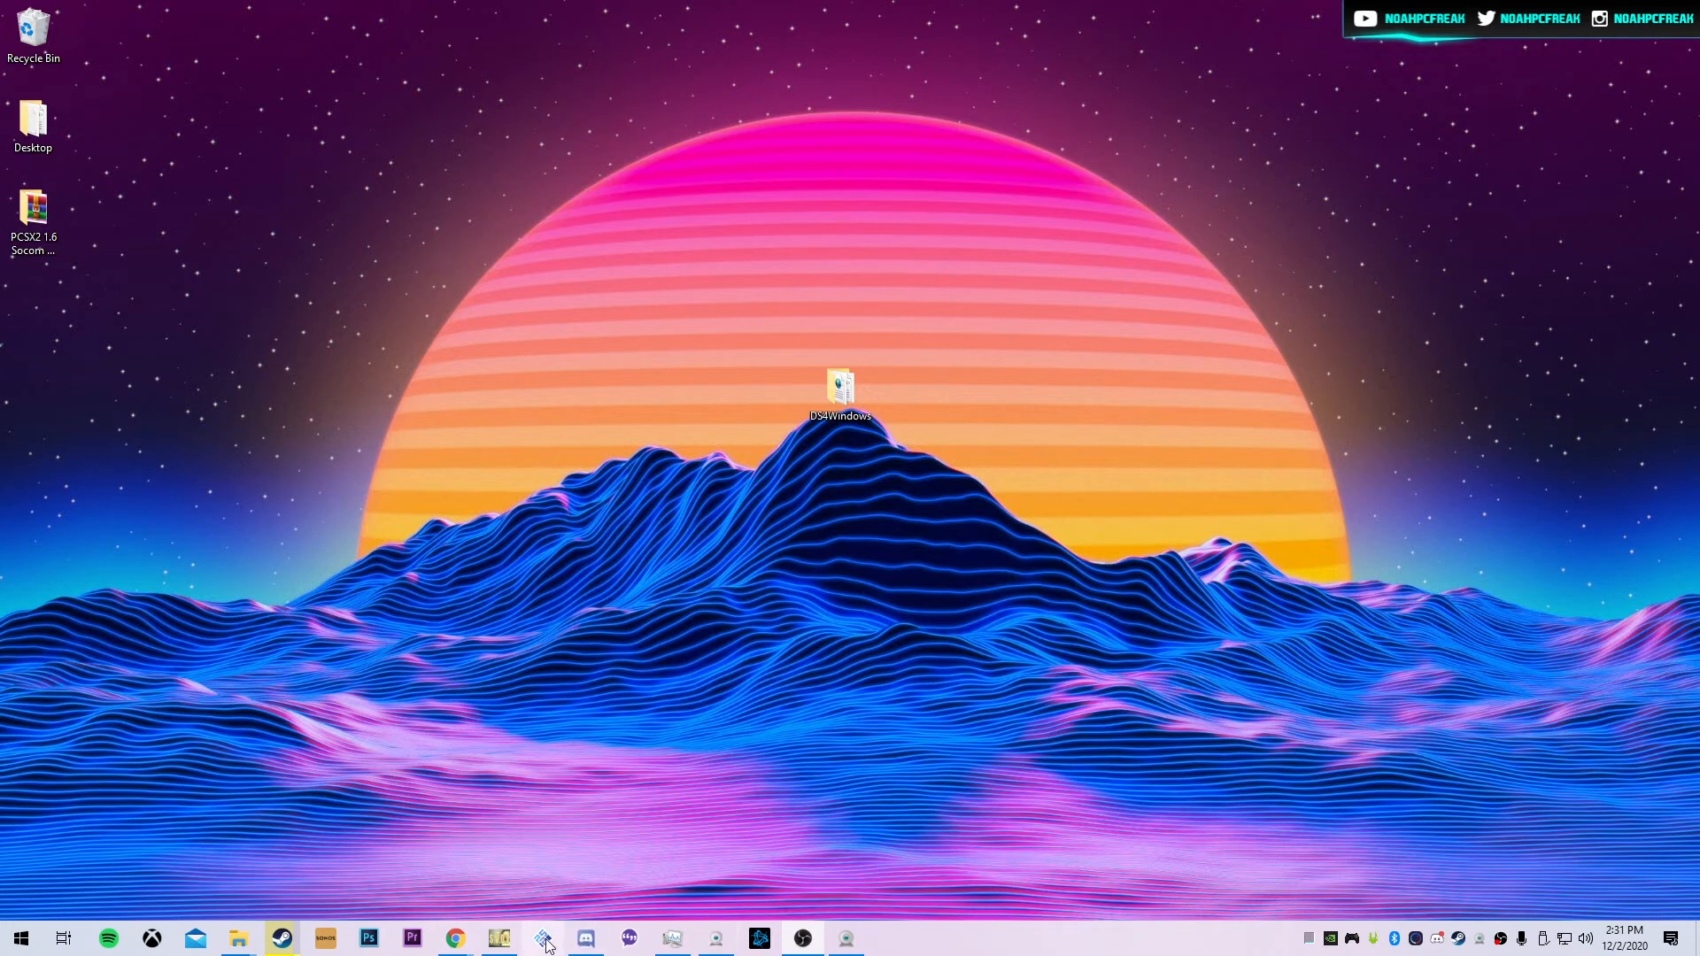
Step: Launch PCSX2 from the taskbar and open Controllers (PAD) Plugin Settings
left_click(546, 938)
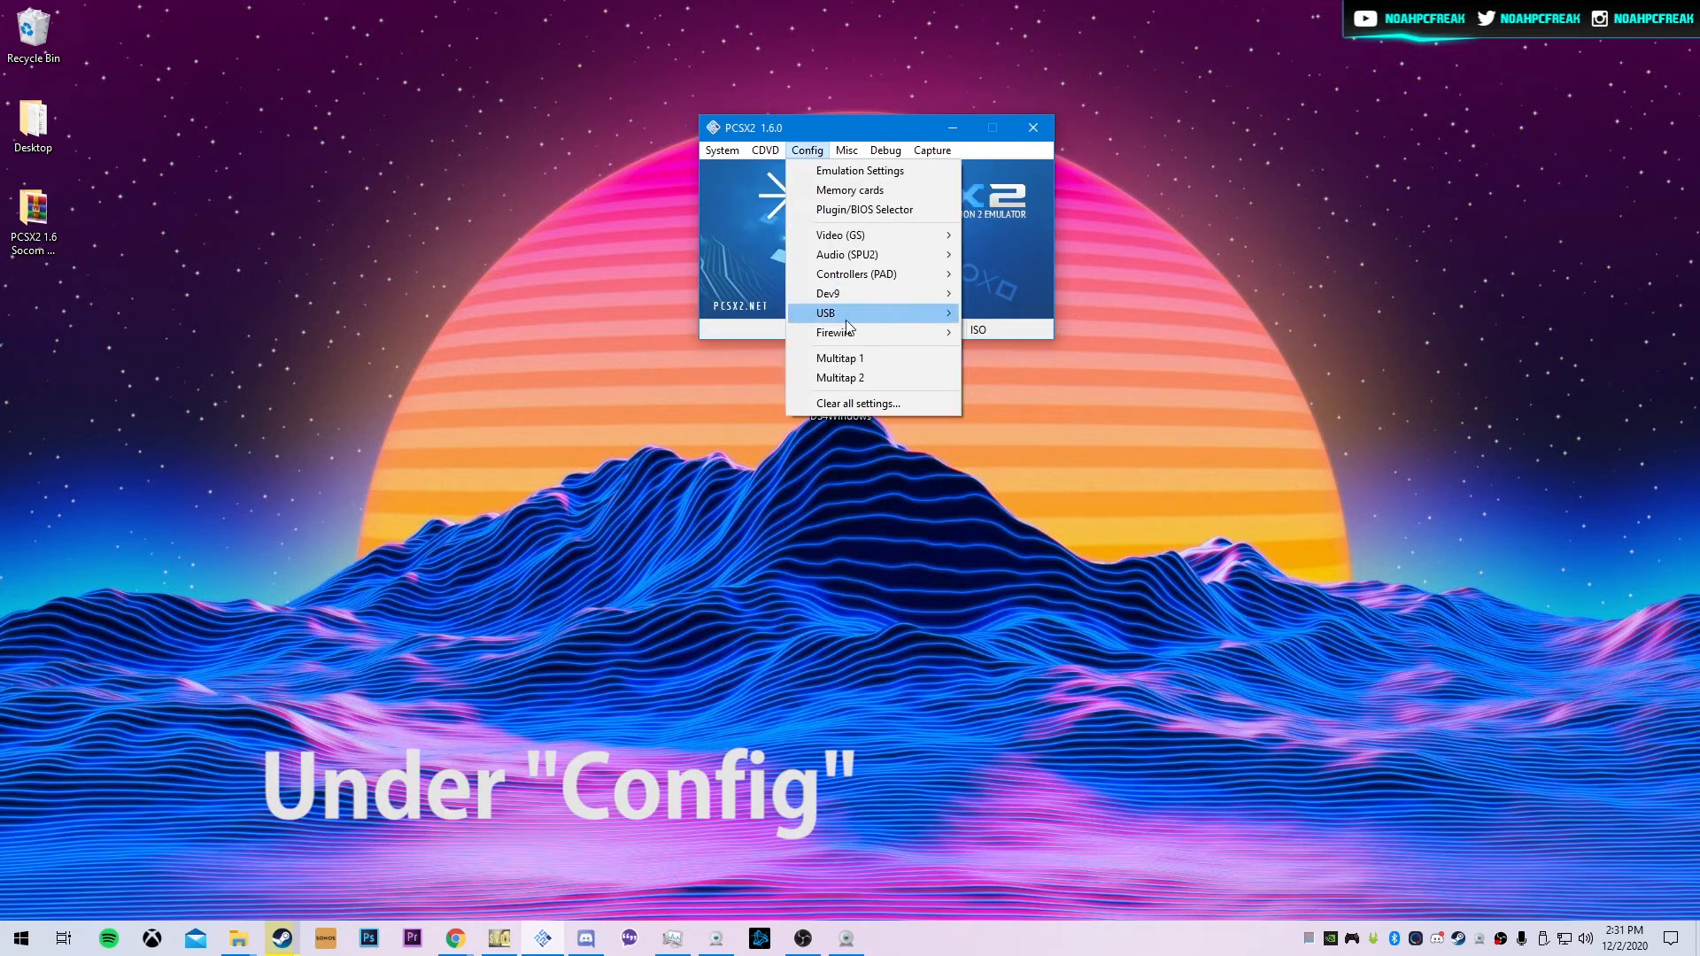
mouse_move(855, 274)
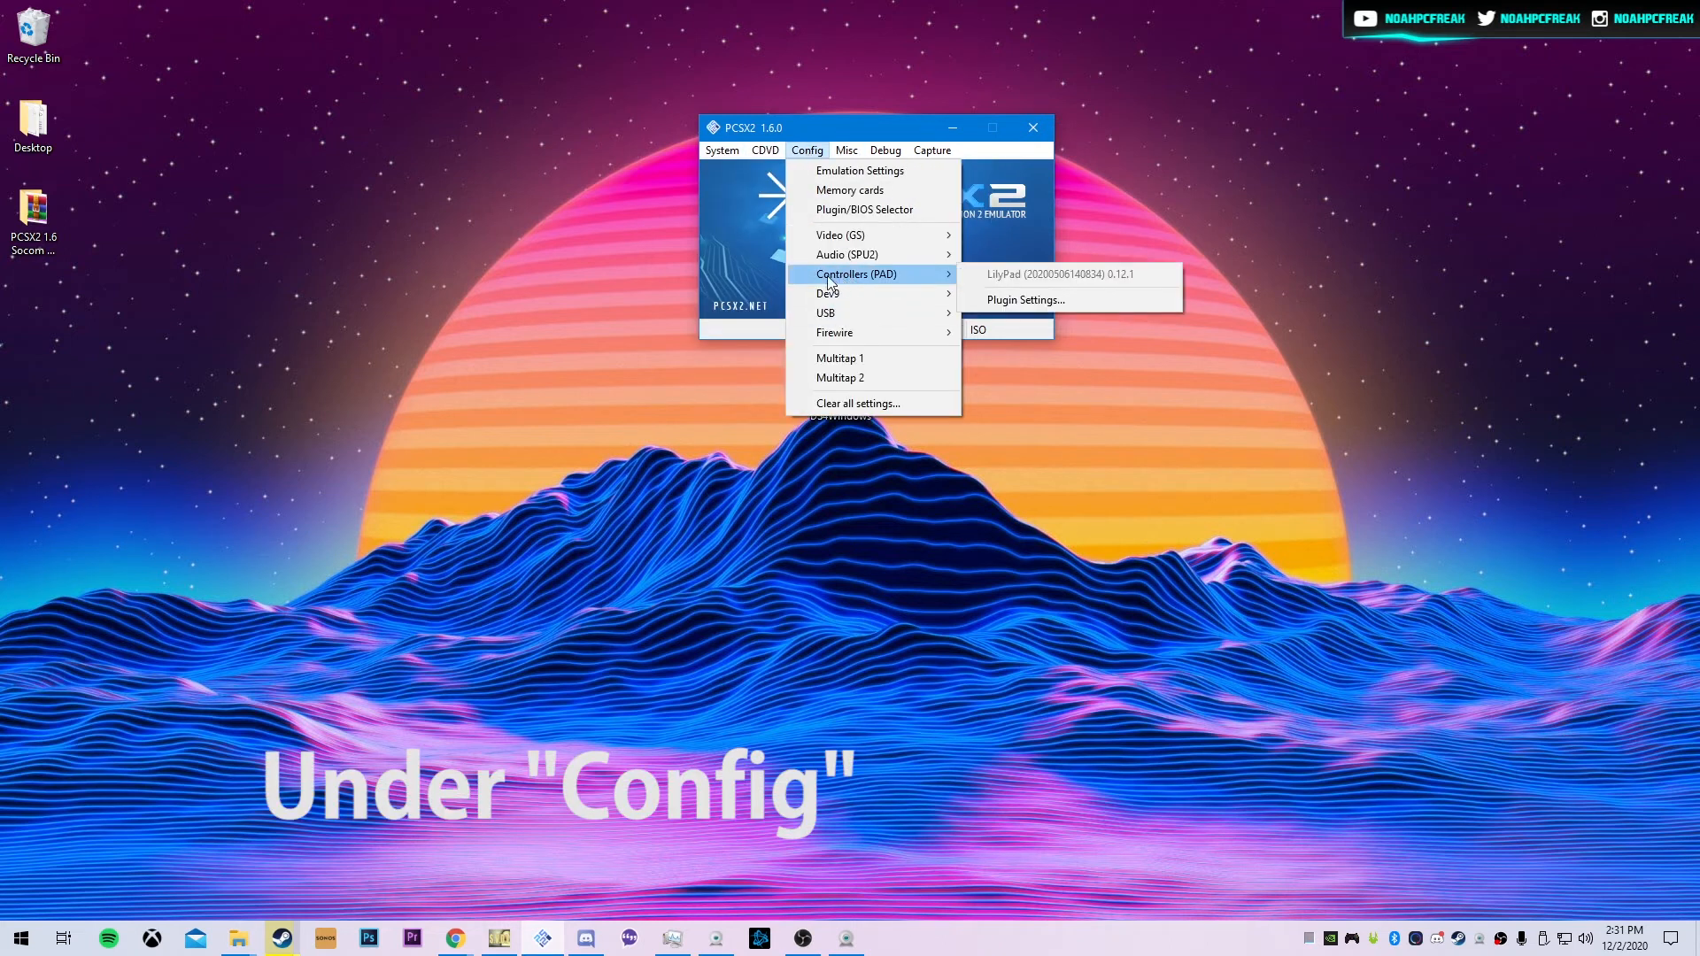
mouse_move(1023, 299)
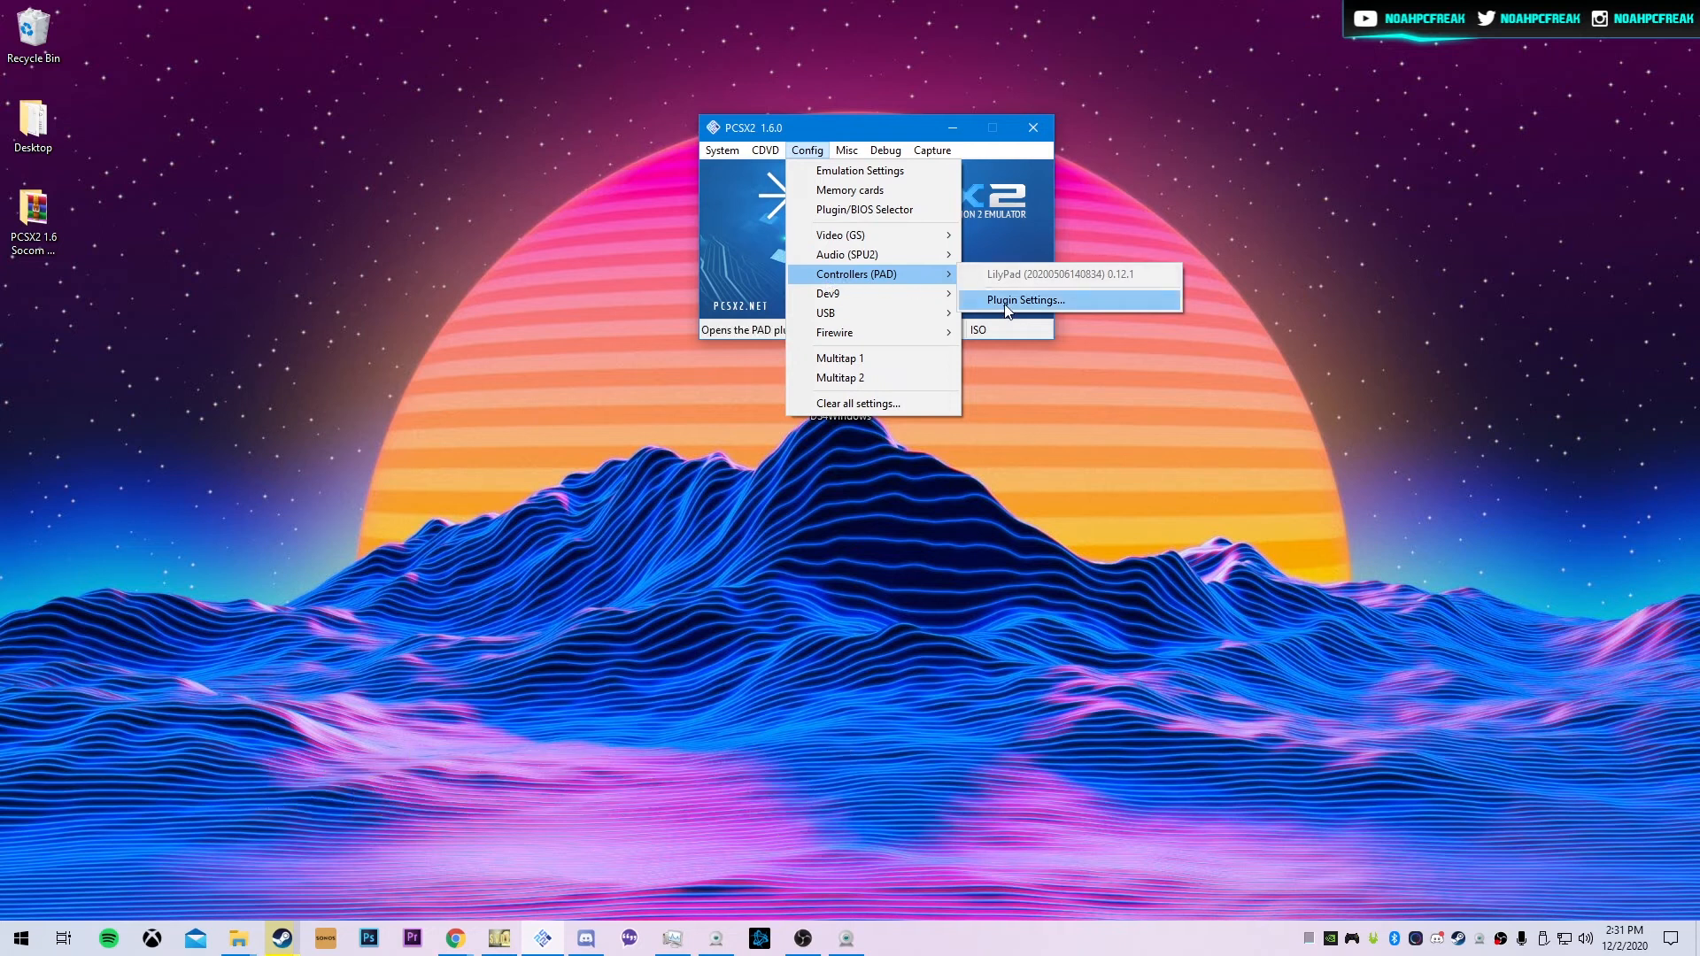
left_click(1021, 299)
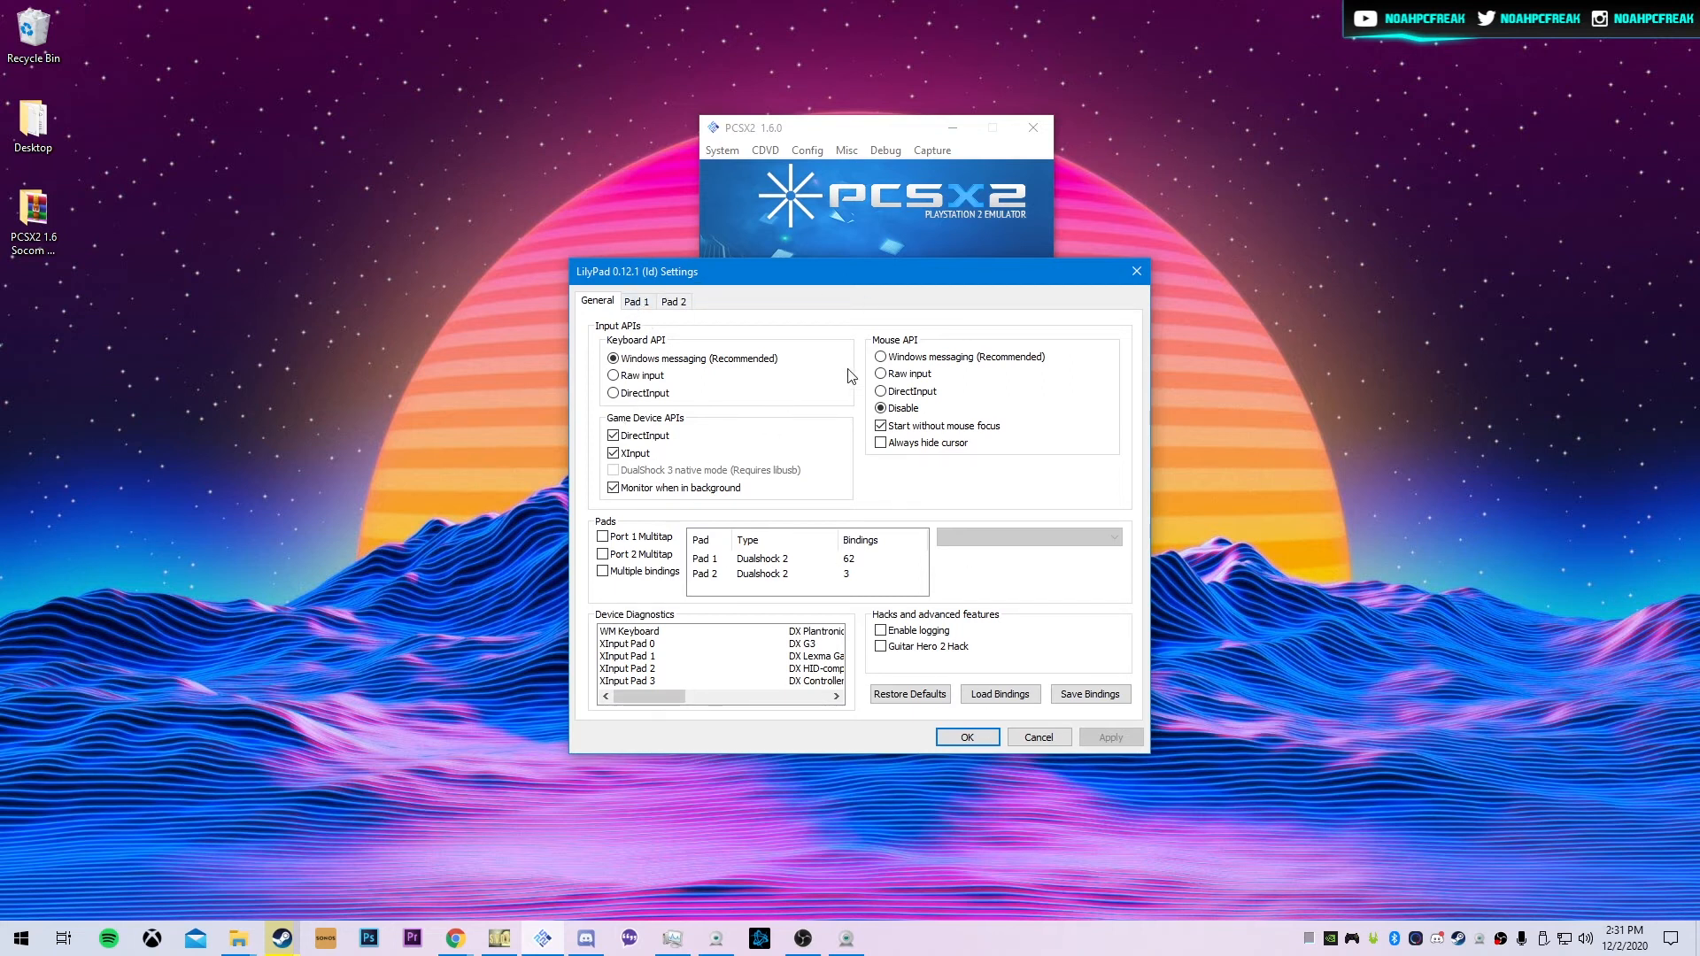
Step: On the Pad 1 tab, bind L1, L2 and another control to the controller
left_click(634, 300)
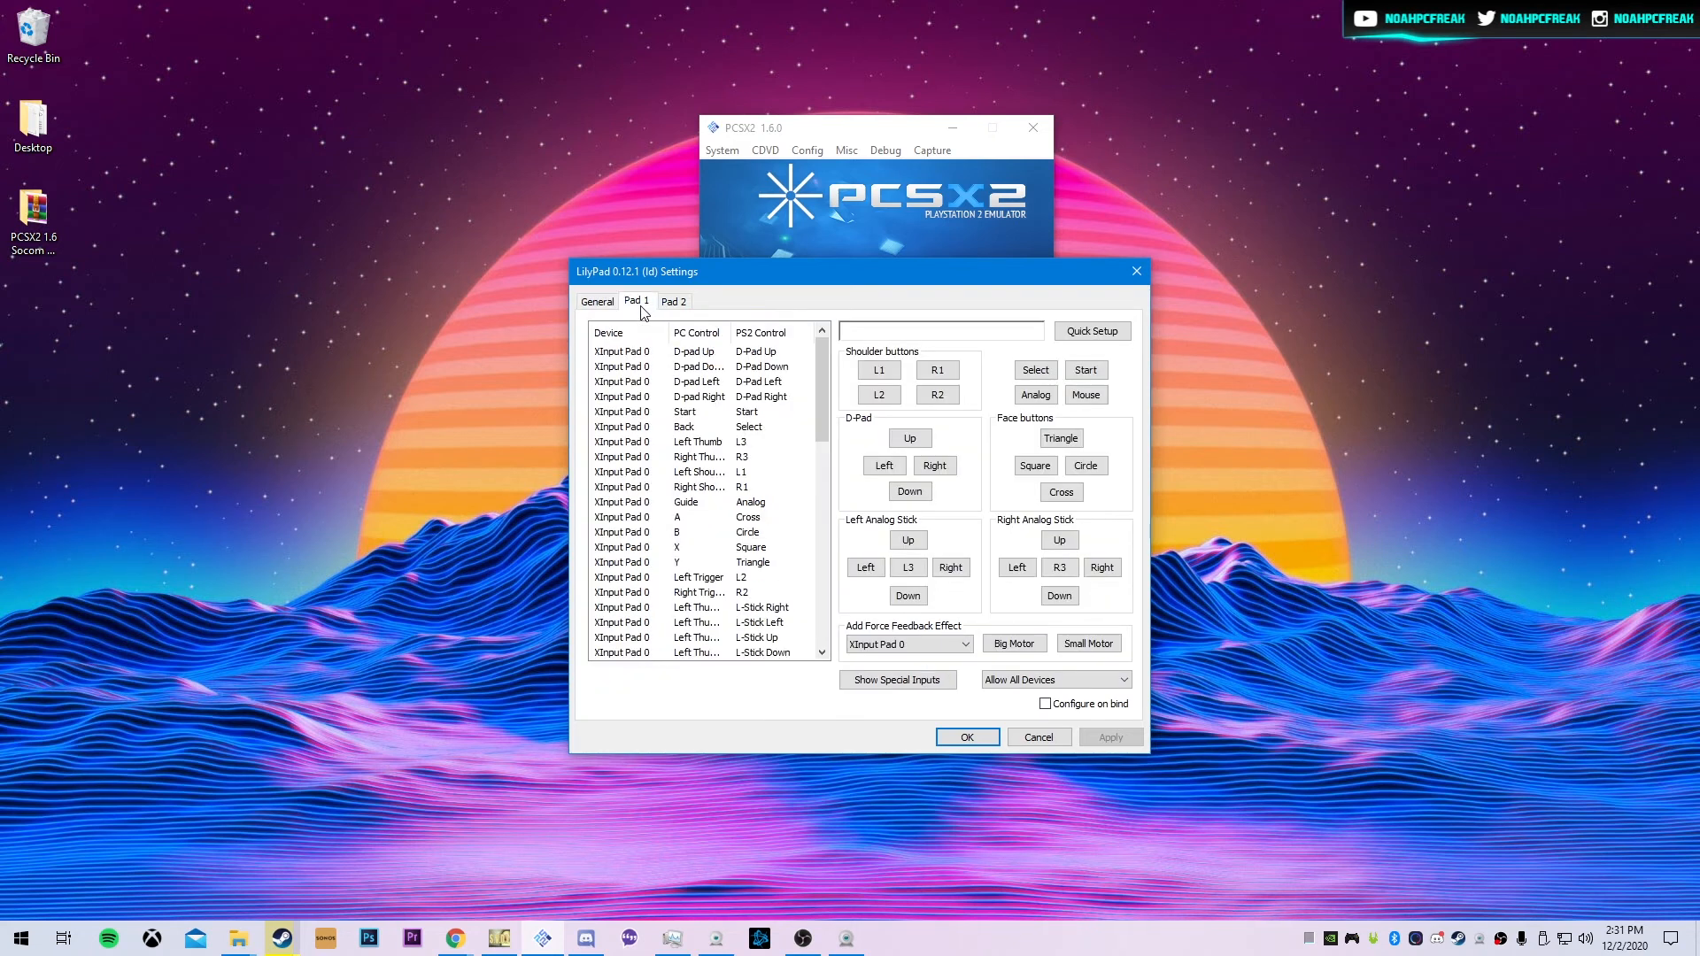
mouse_move(728, 271)
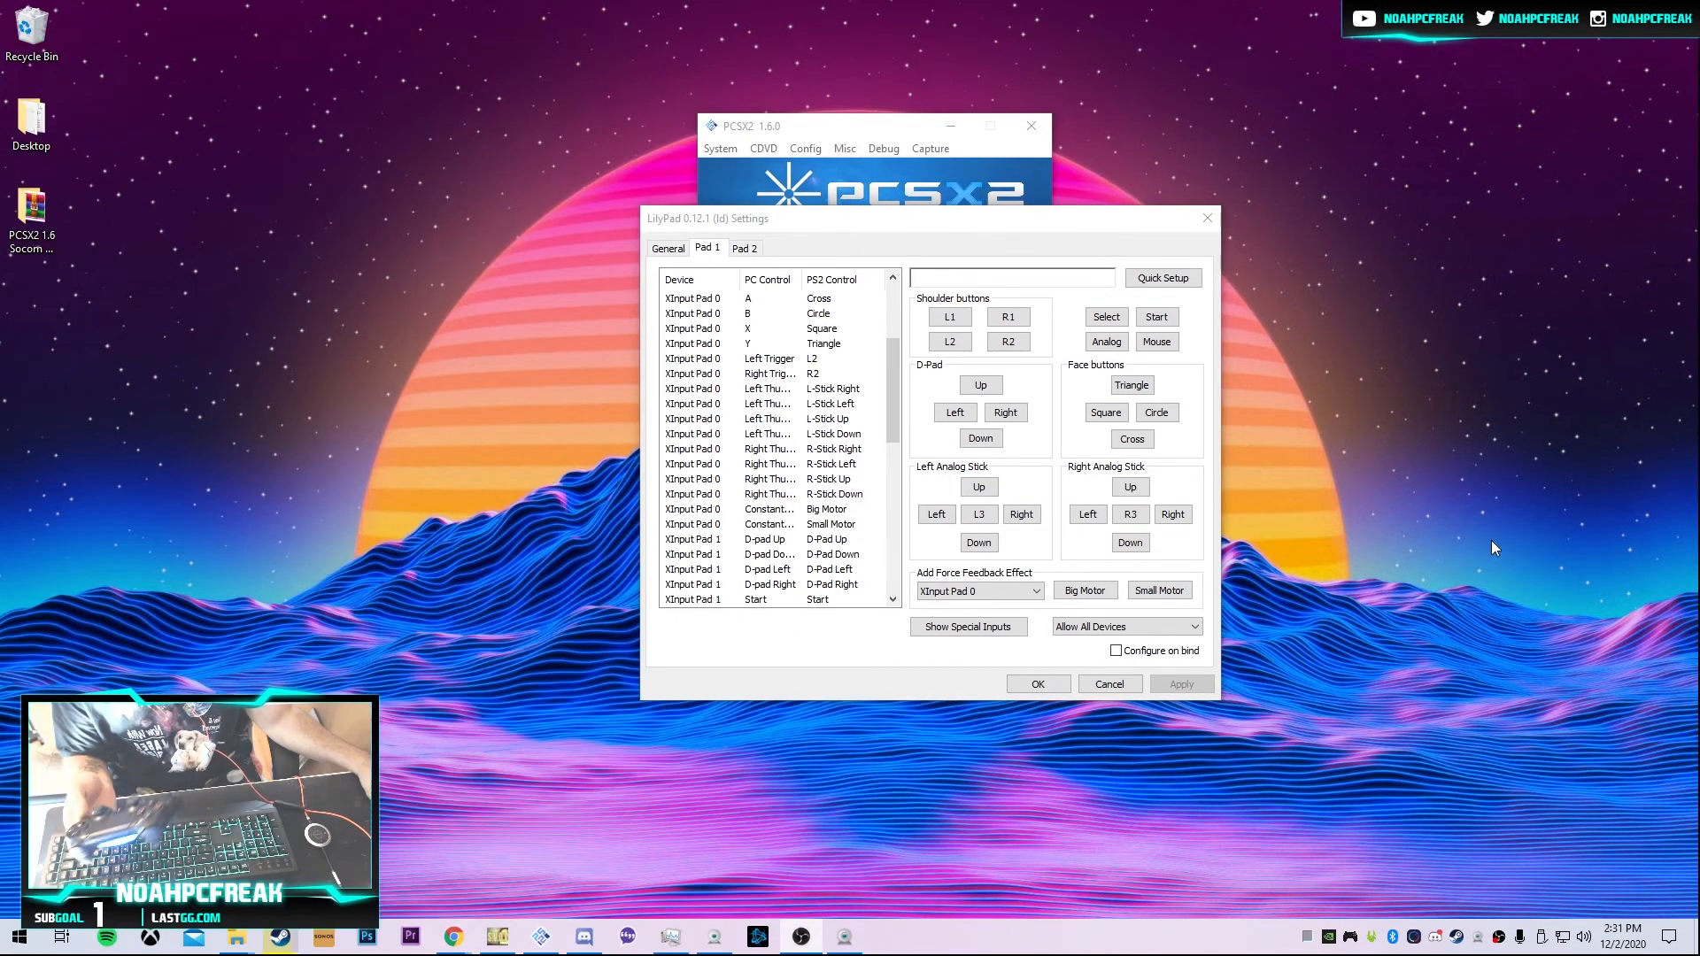
left_click(951, 317)
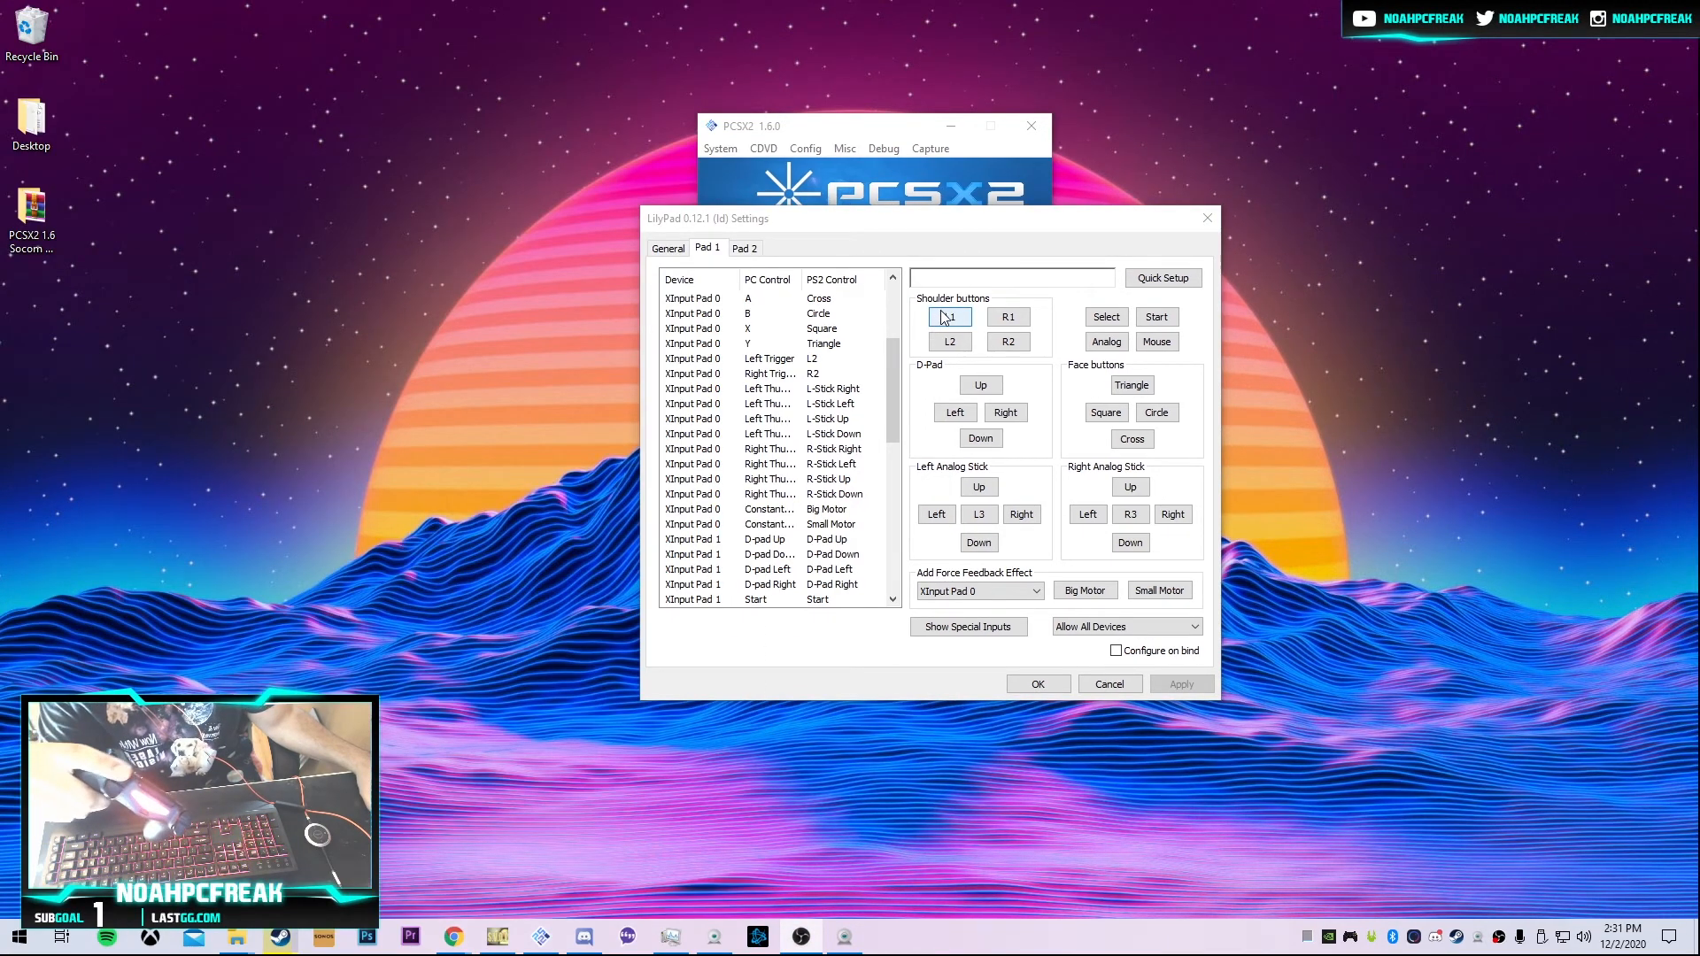
left_click(950, 317)
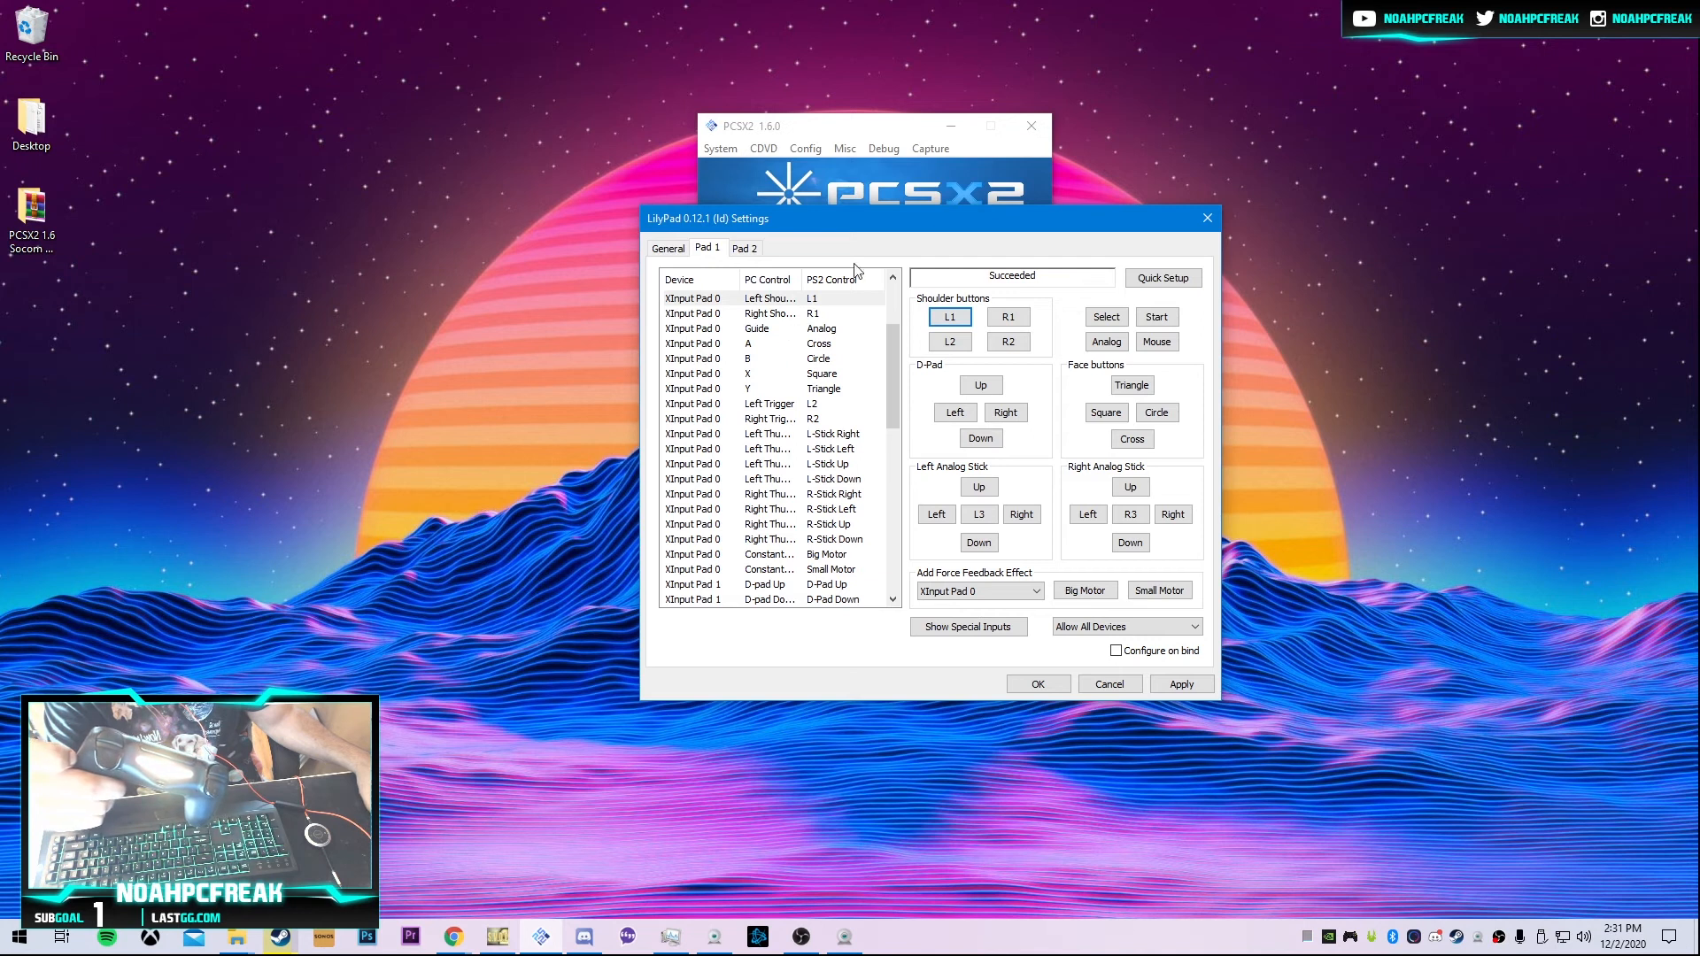
left_click(950, 342)
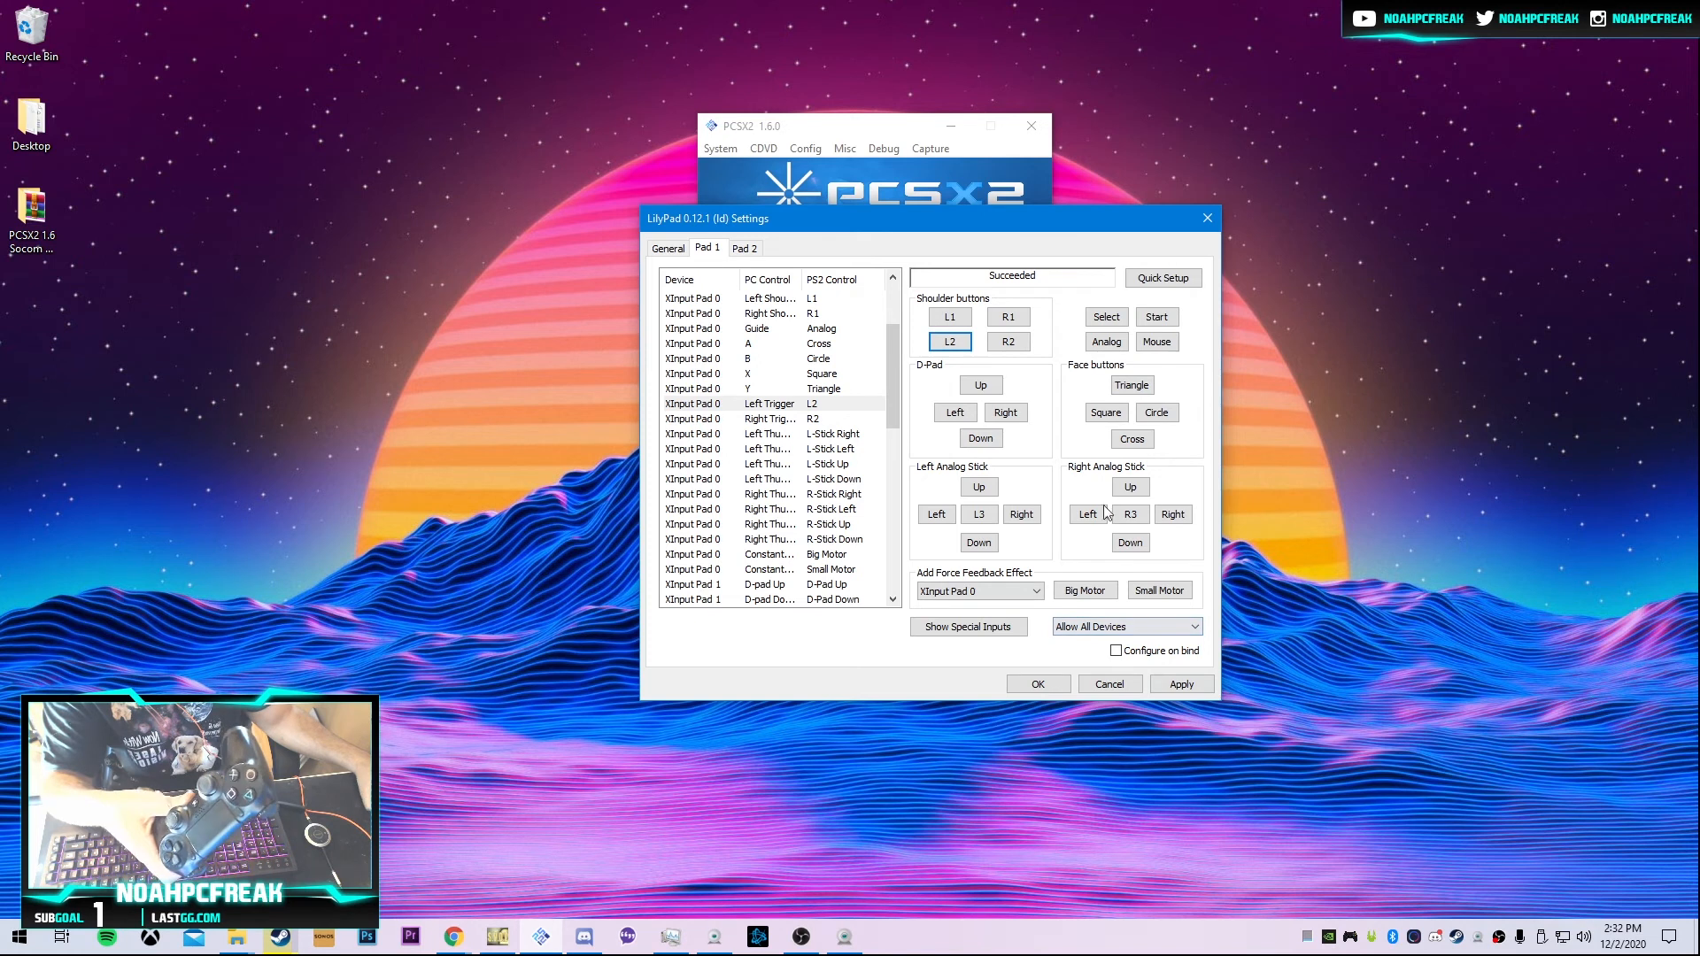
left_click(1181, 683)
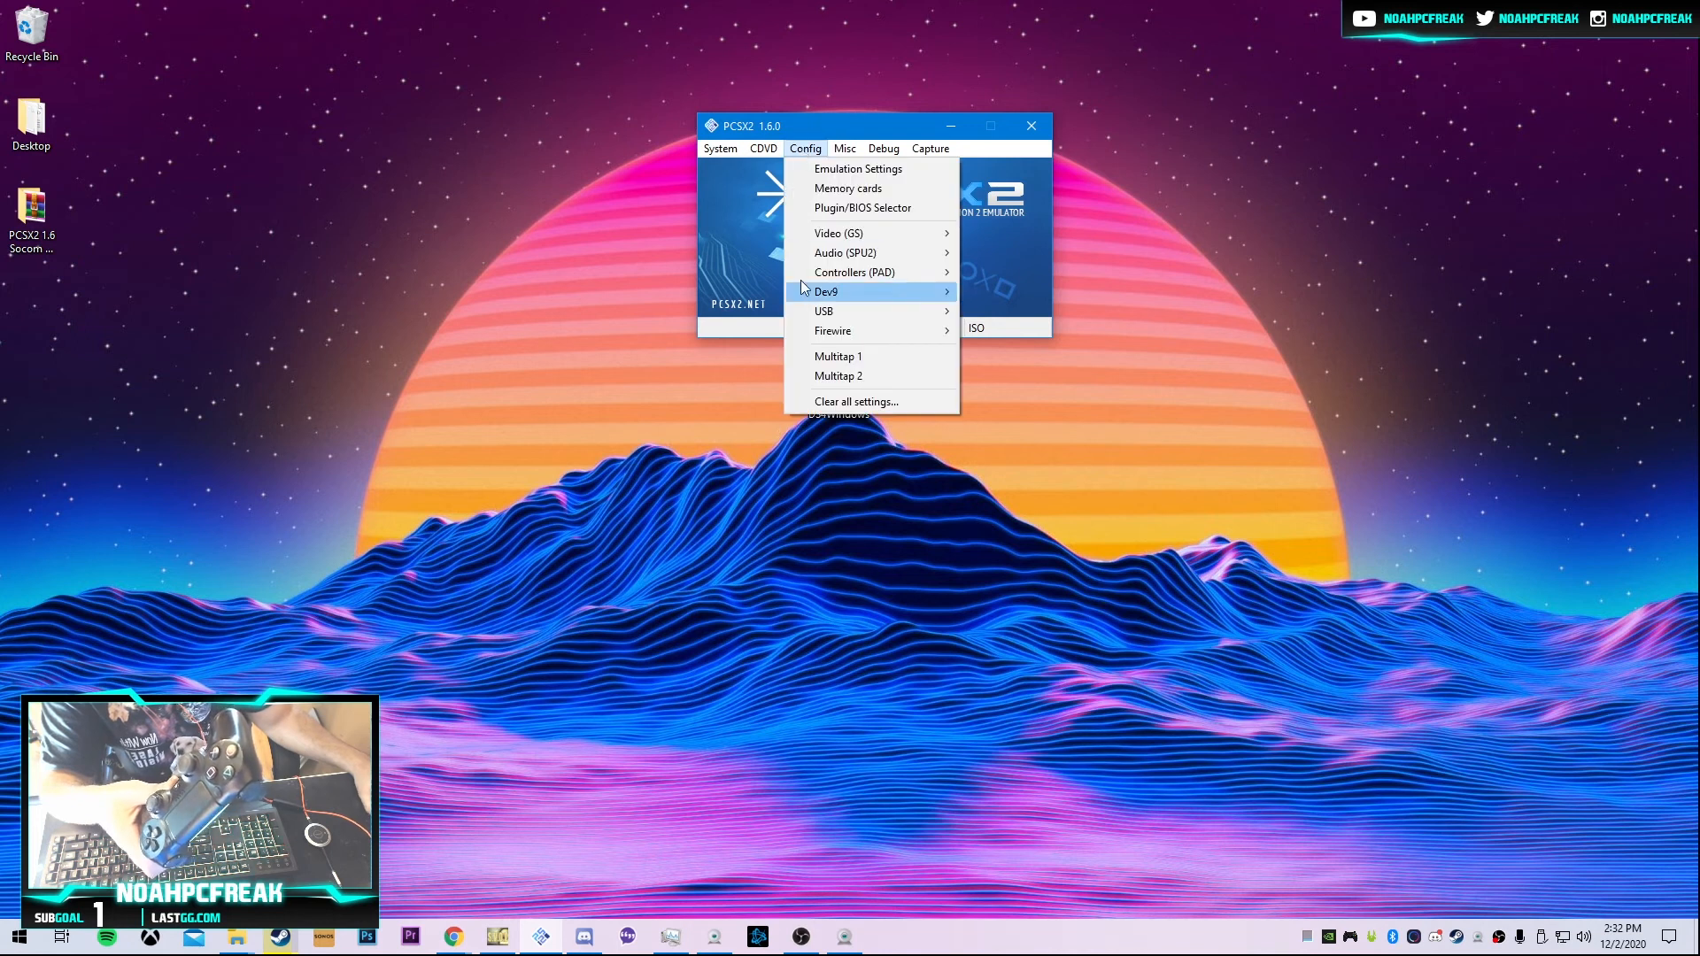
mouse_move(854, 271)
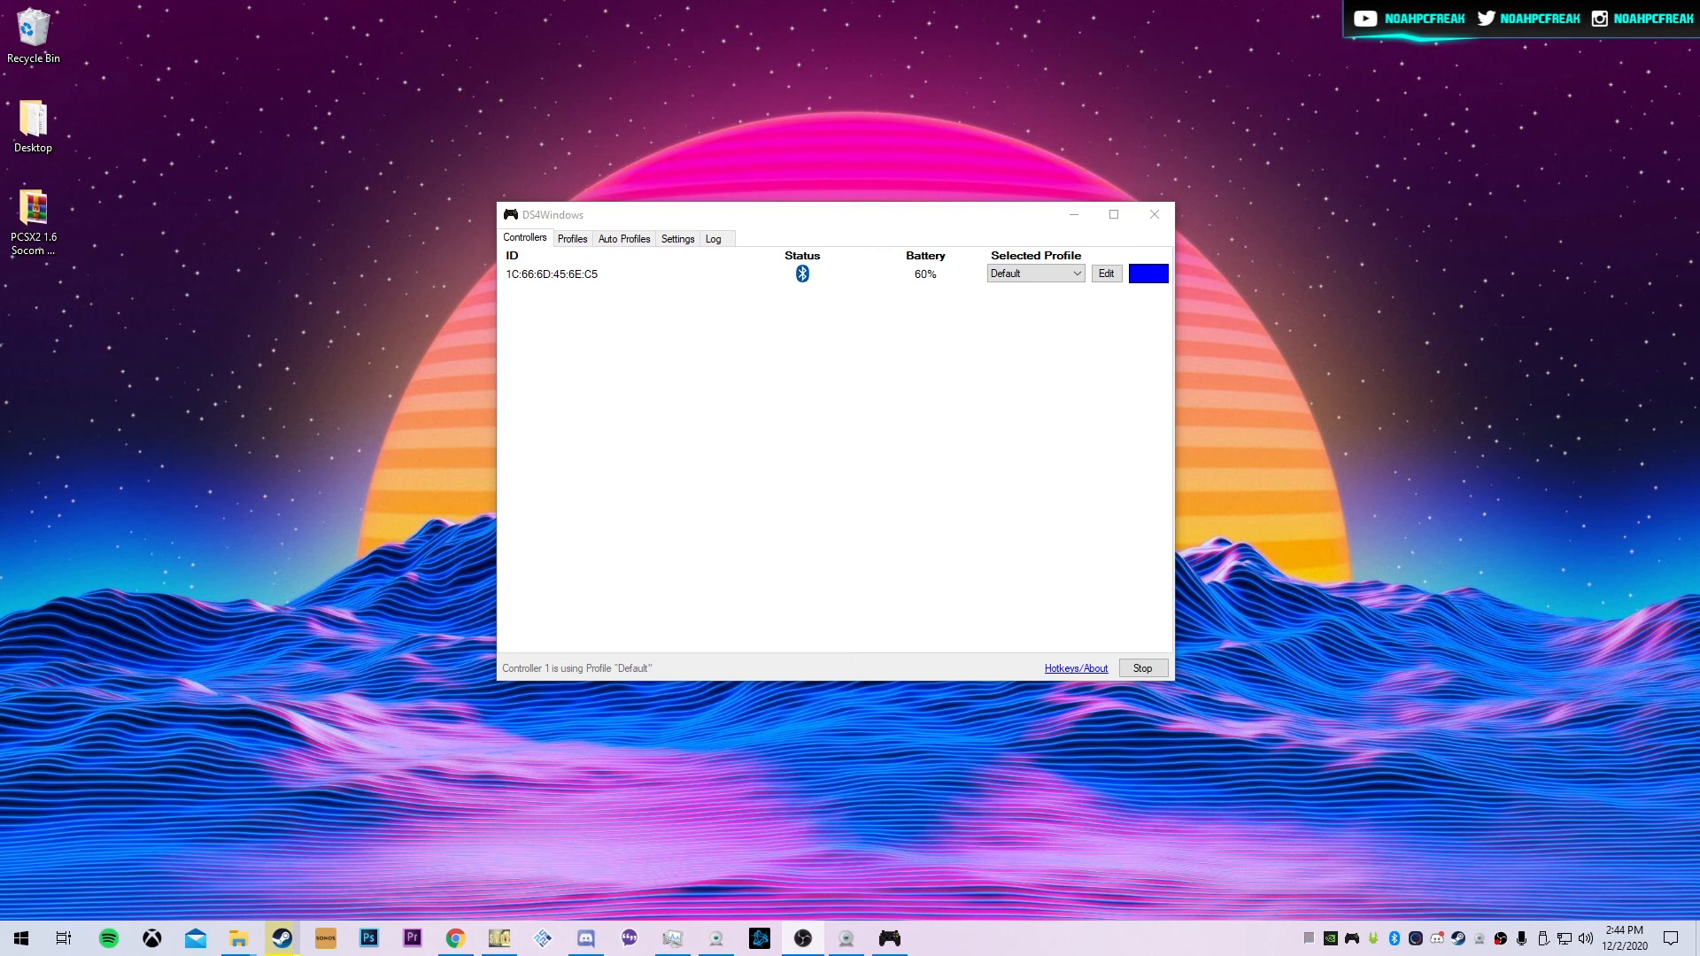
left_click_drag(824, 213, 830, 410)
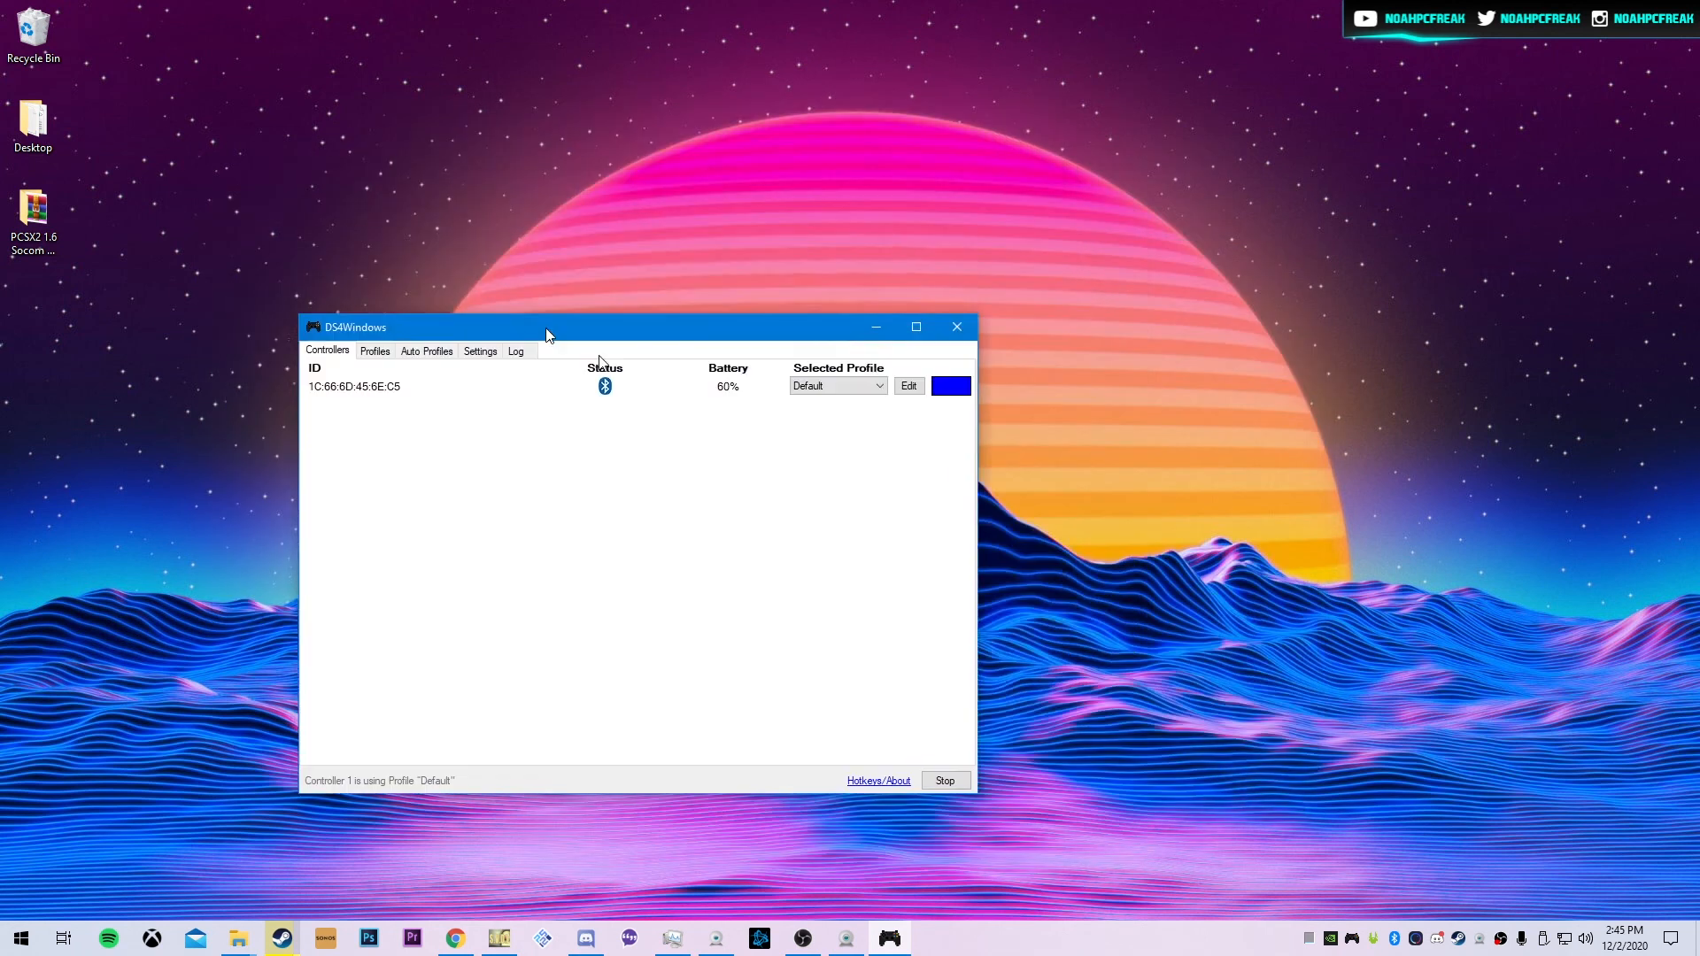
left_click_drag(547, 327, 639, 255)
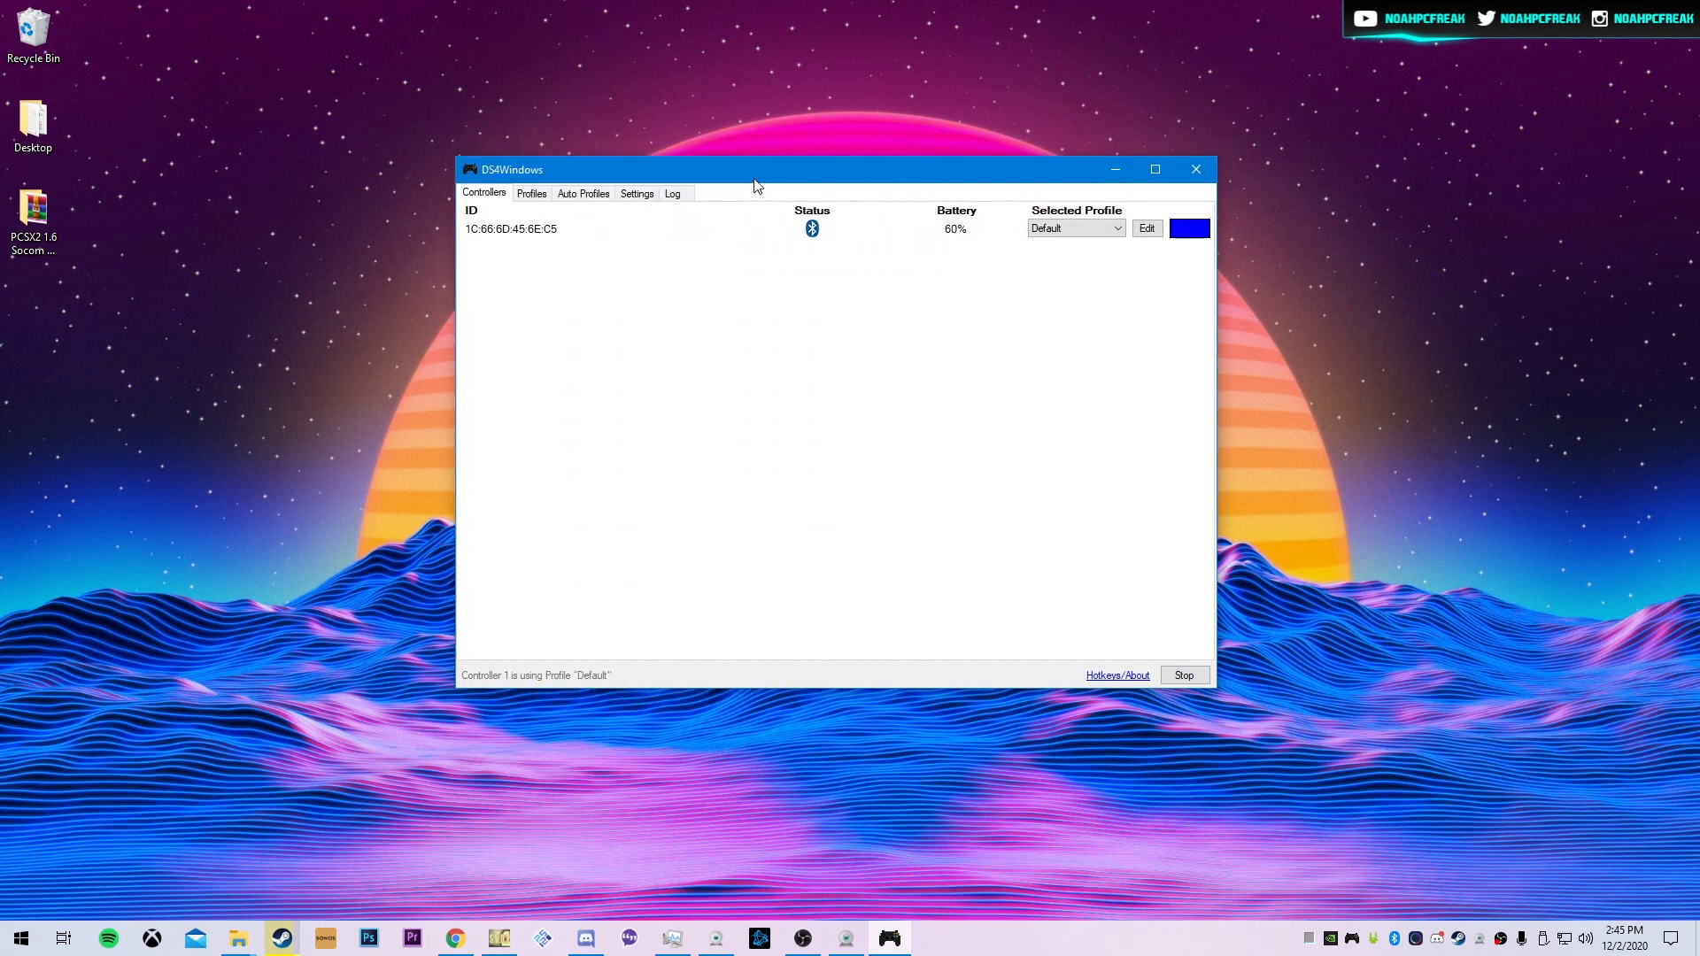
left_click_drag(756, 184, 779, 218)
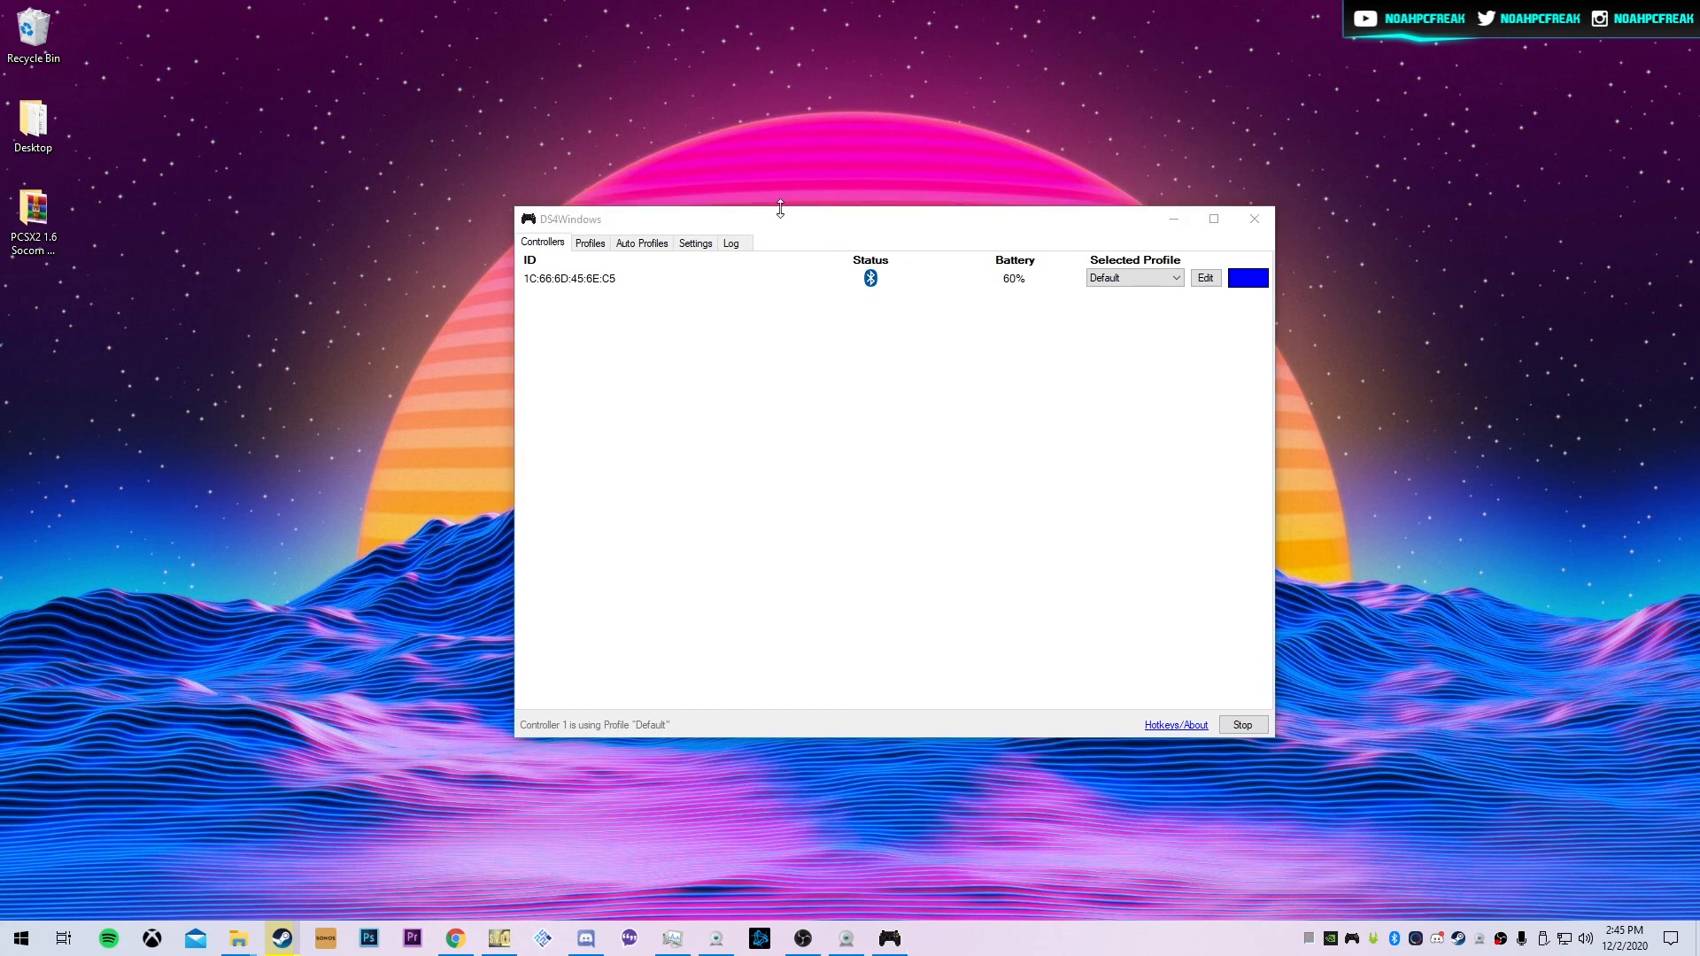